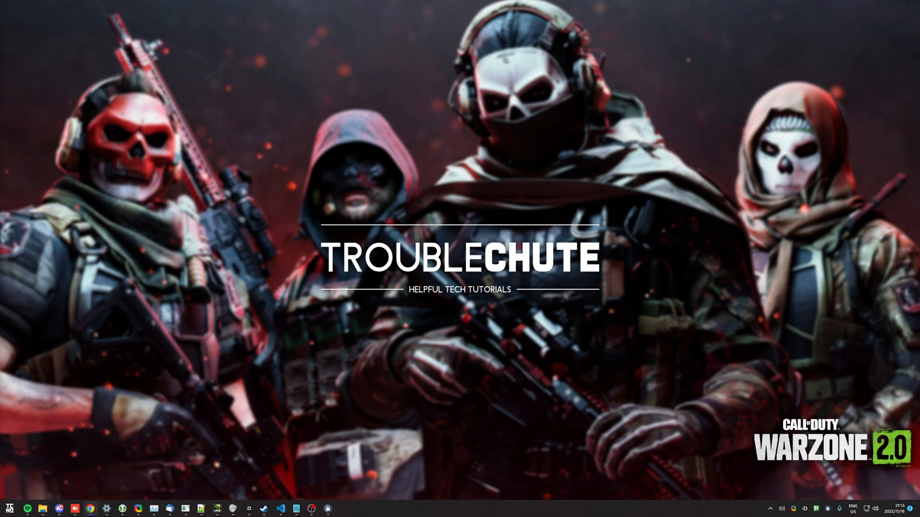
mouse_move(595, 347)
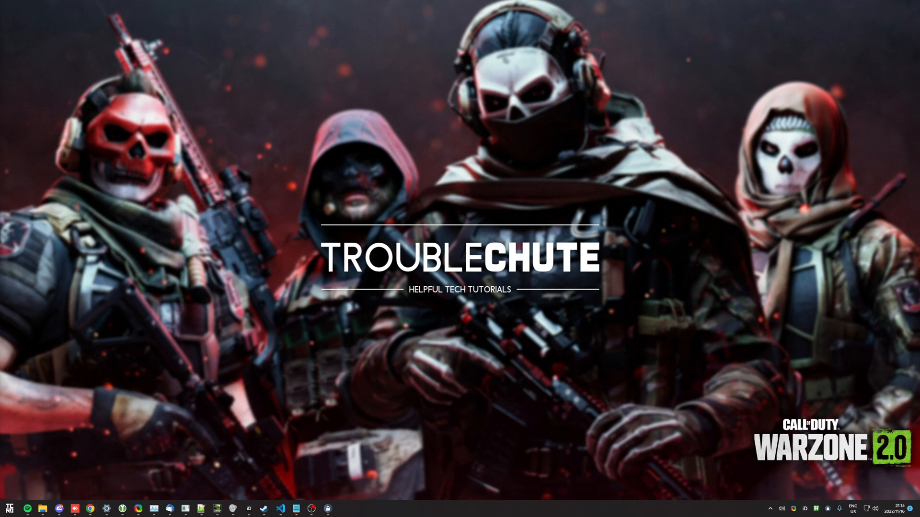
- Launch Call of Duty: Modern Warfare II from its Steam library page
left_click(263, 508)
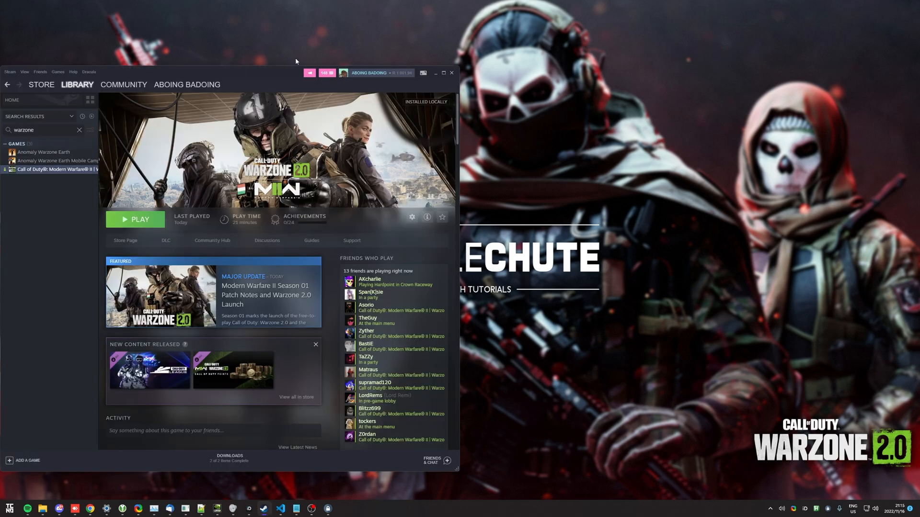
left_click(134, 219)
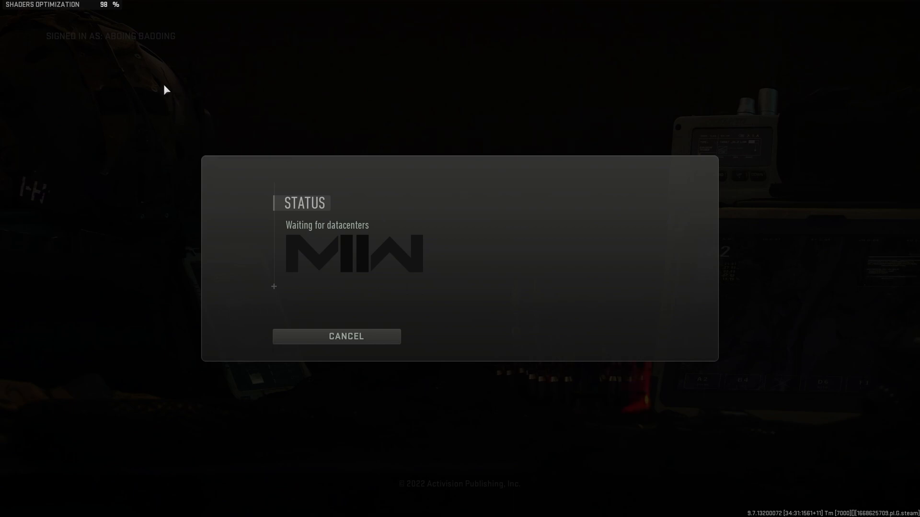
mouse_move(178, 70)
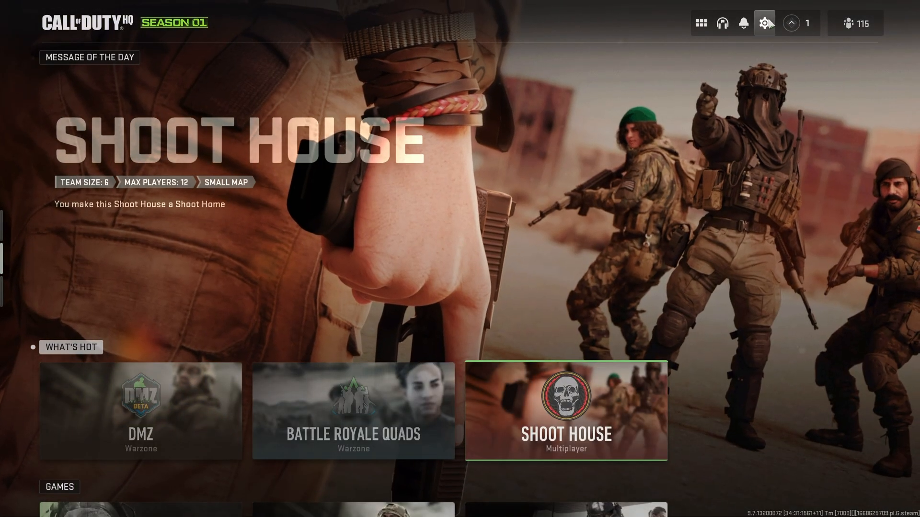
mouse_move(764, 23)
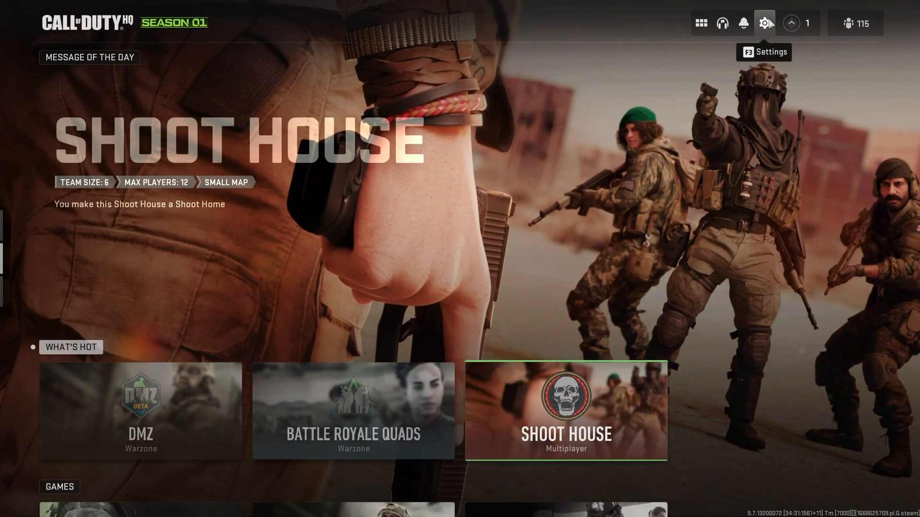
- Reach the Graphics > Display settings from the in-game settings gear
left_click(765, 23)
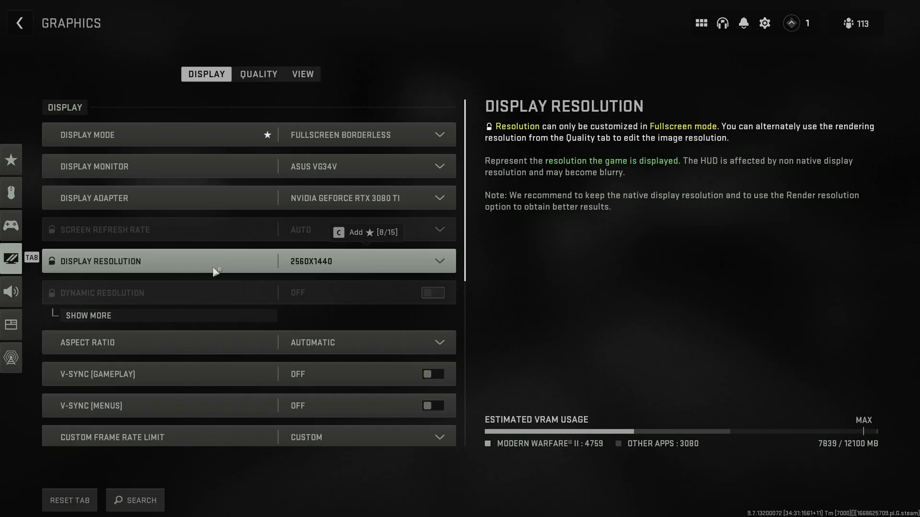
left_click(364, 135)
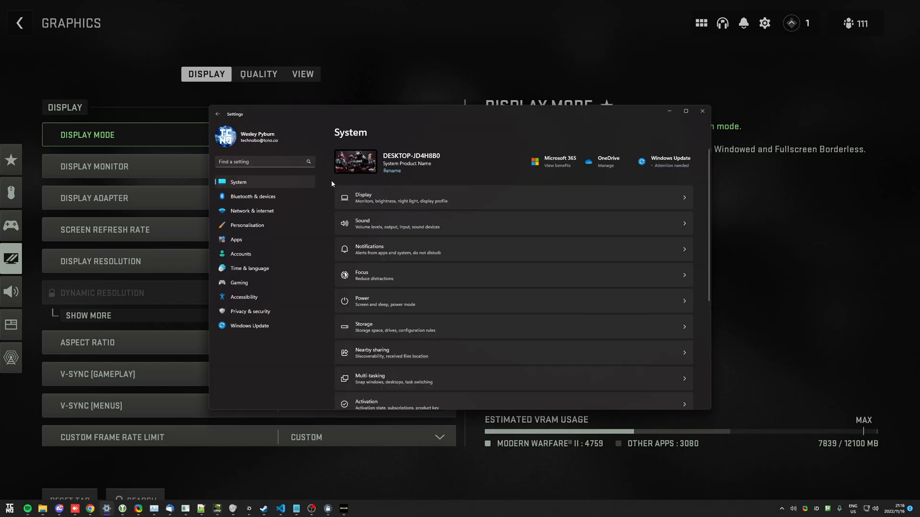
- Reach Display > Graphics > Default graphics settings, showing GPU scheduling and windowed-game optimisations on
left_click(512, 197)
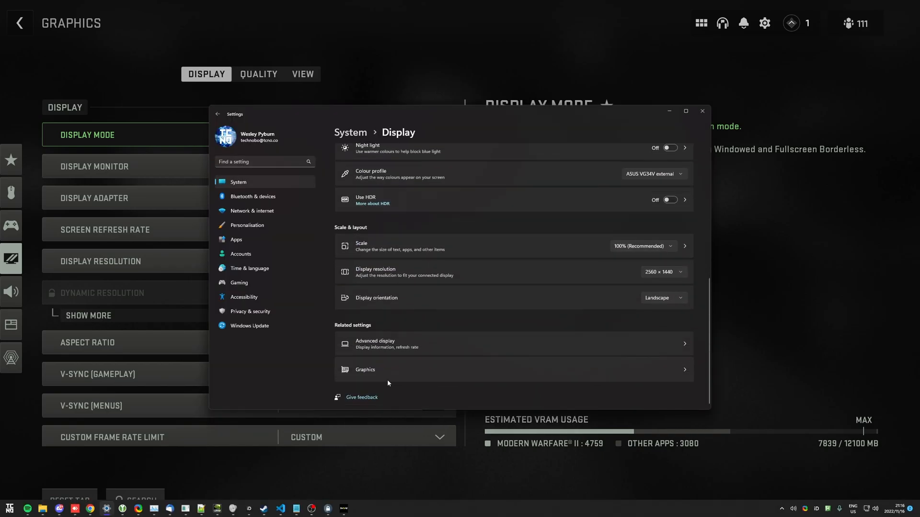
left_click(365, 369)
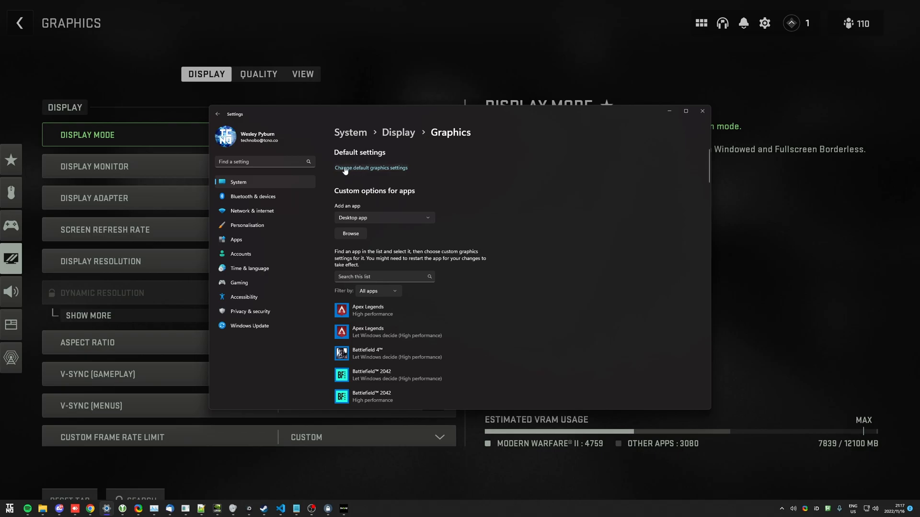
left_click(371, 168)
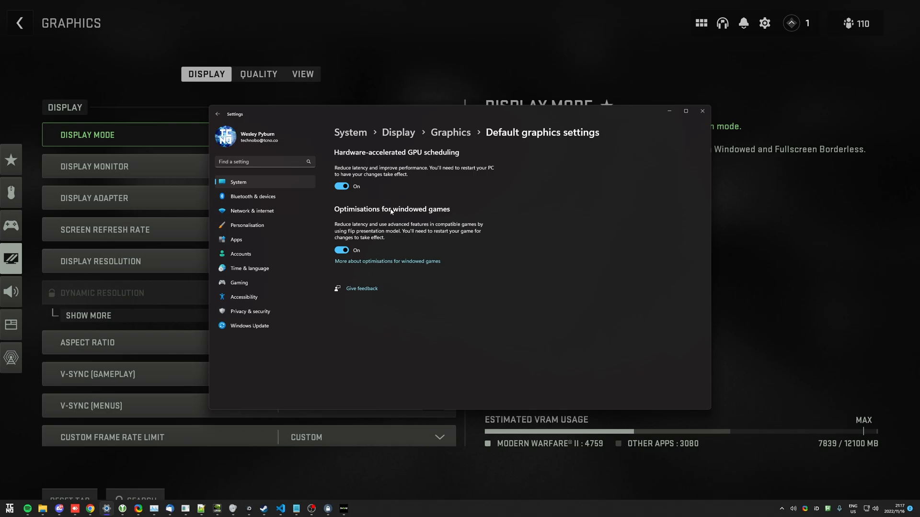
mouse_move(396, 217)
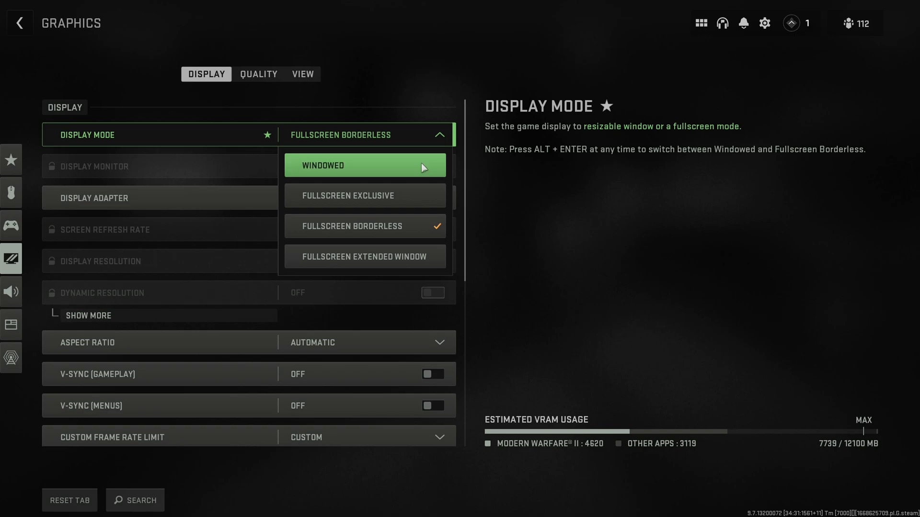
mouse_move(445, 190)
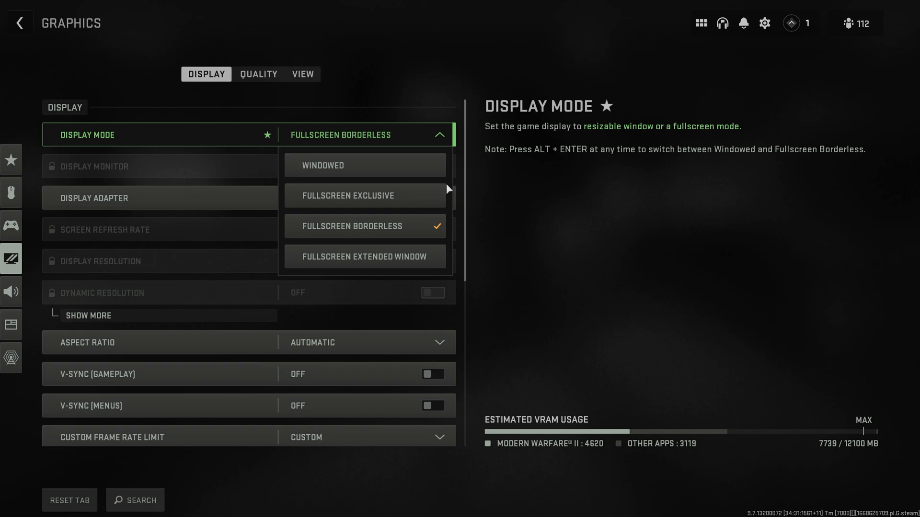
mouse_move(426, 134)
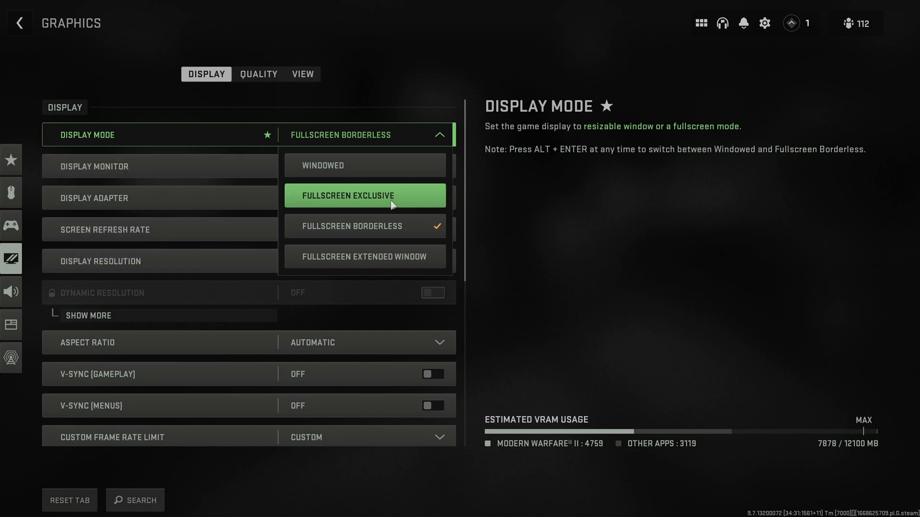
mouse_move(364, 204)
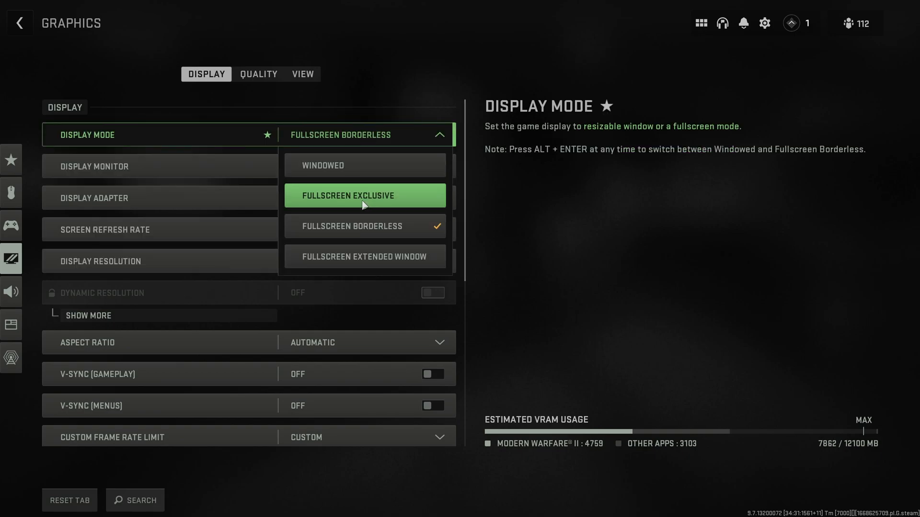
mouse_move(380, 185)
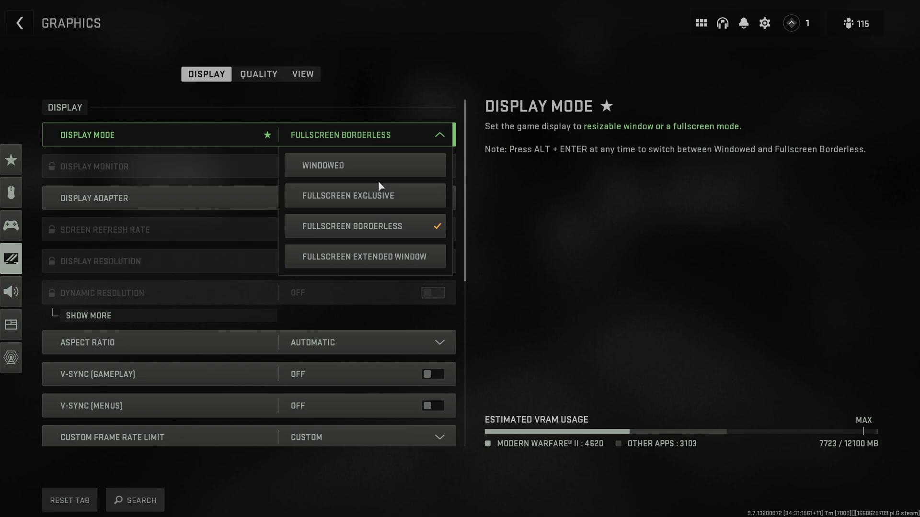
left_click(364, 226)
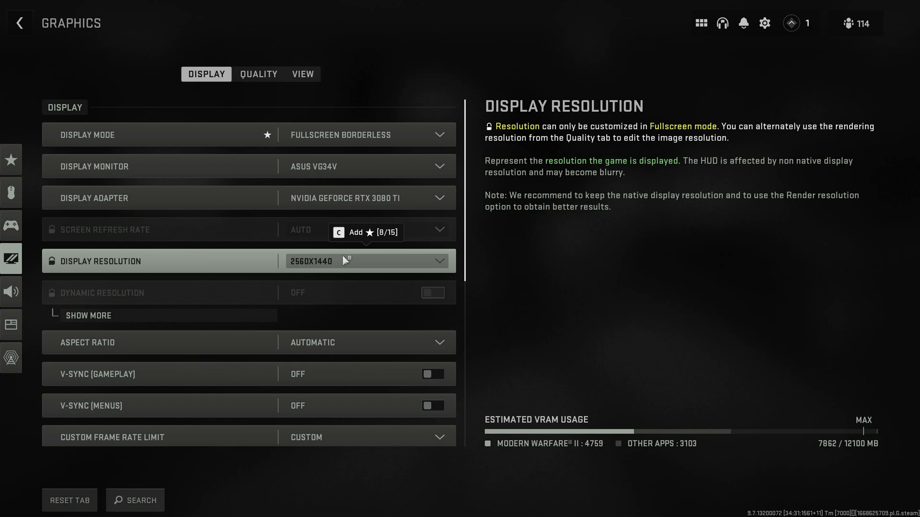
mouse_move(699, 241)
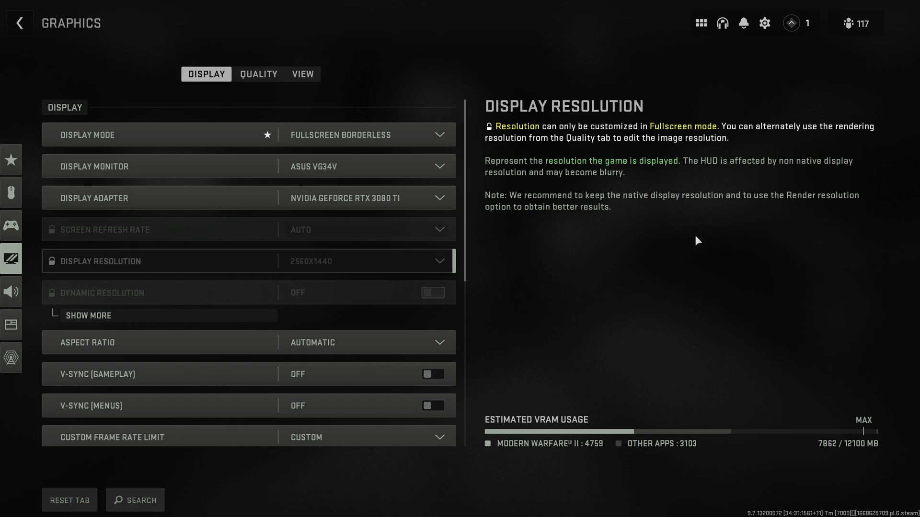
mouse_move(364, 260)
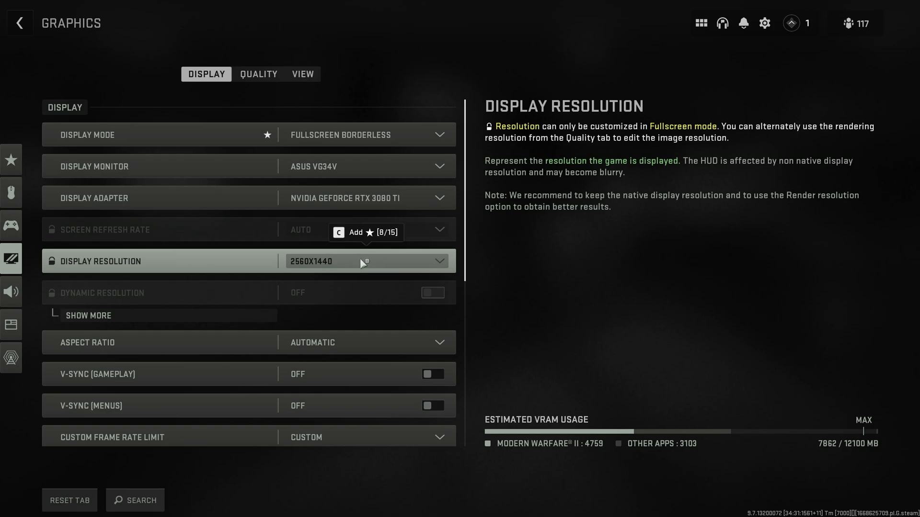
mouse_move(388, 270)
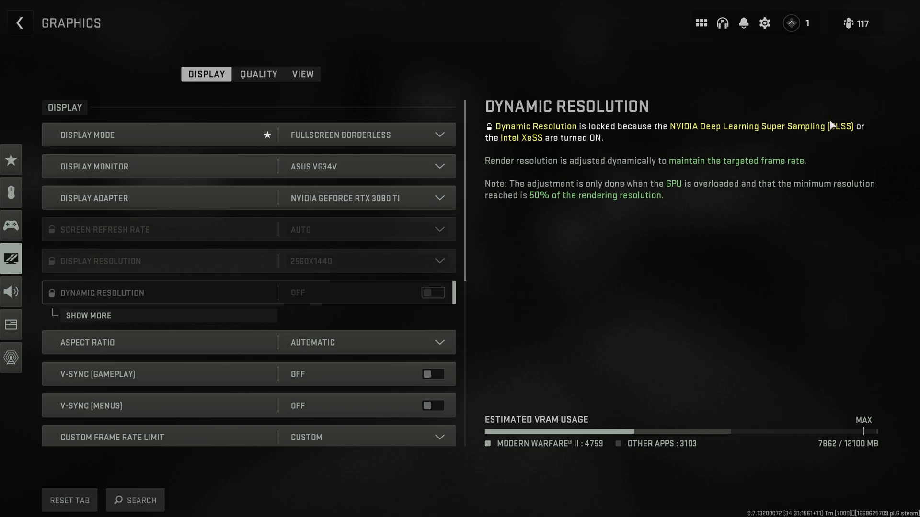
mouse_move(614, 153)
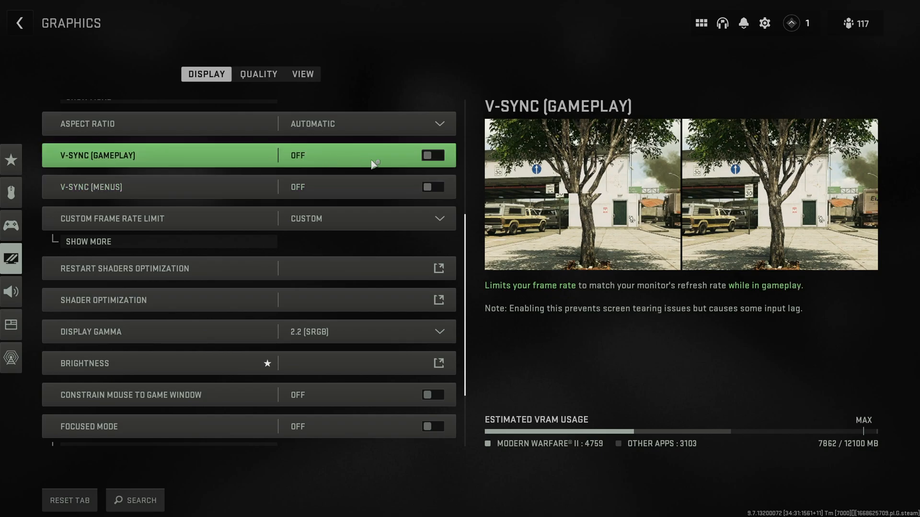
mouse_move(371, 164)
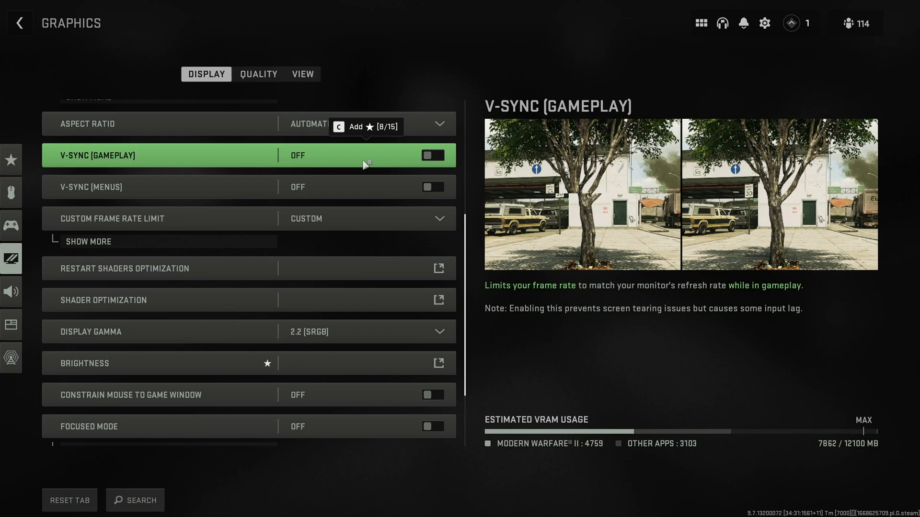
- Expand Custom Frame Rate Limit to show gameplay 250, menu 60 and out-of-focus 5
left_click(432, 156)
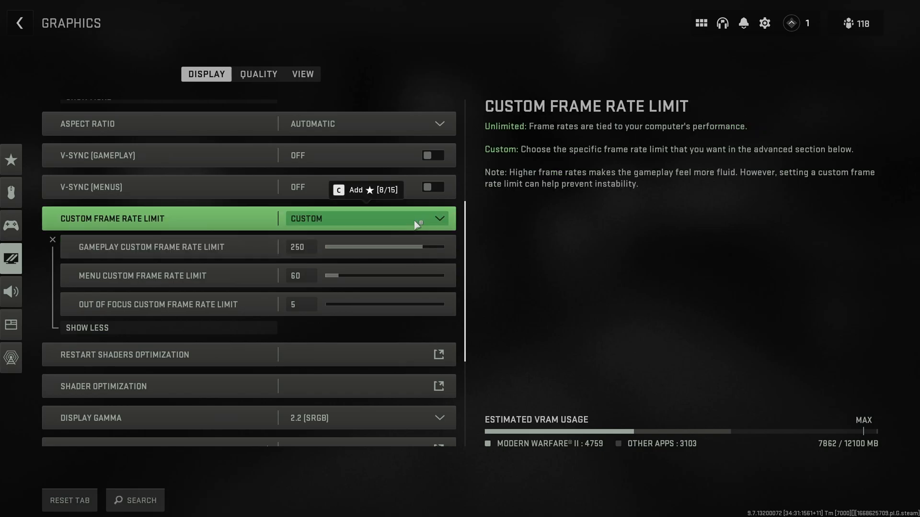
scroll("down", 3)
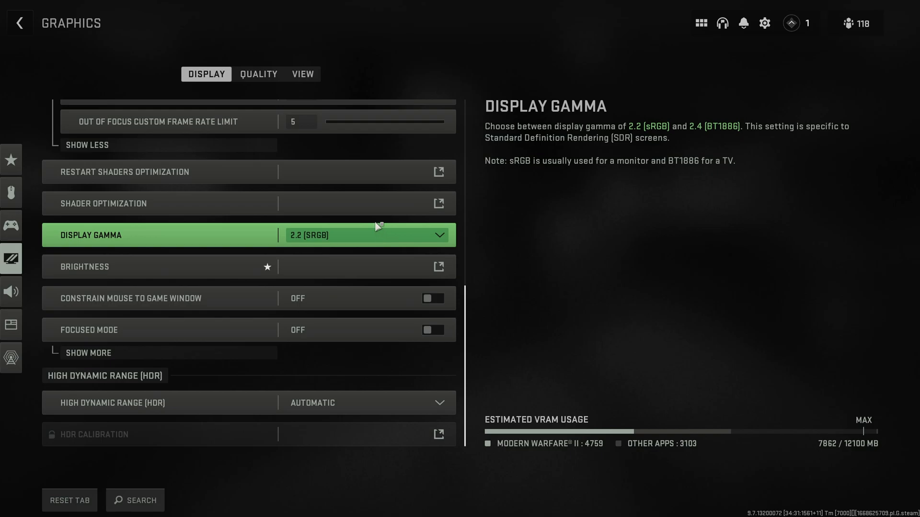
mouse_move(260, 238)
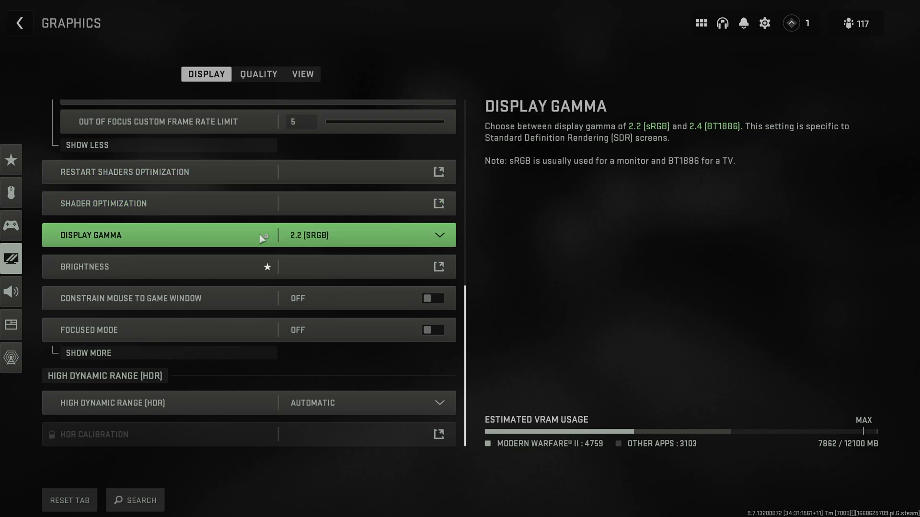
mouse_move(356, 236)
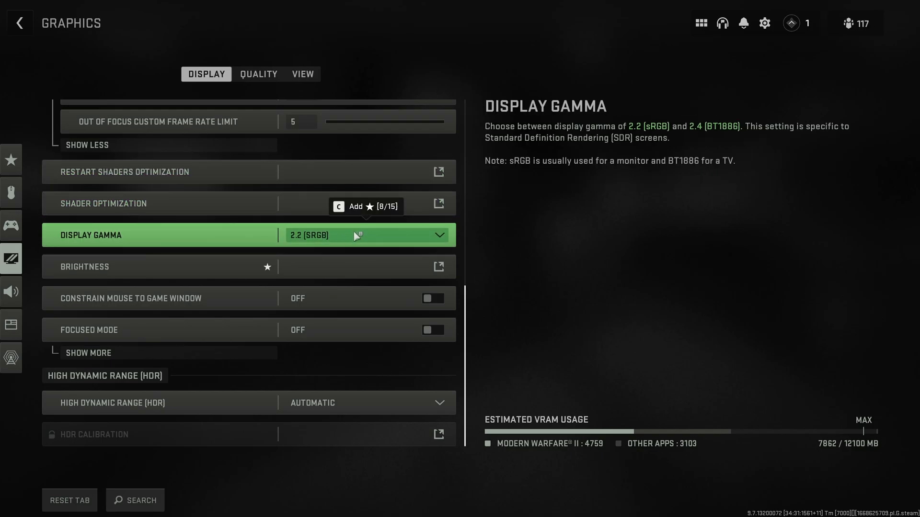
left_click(364, 236)
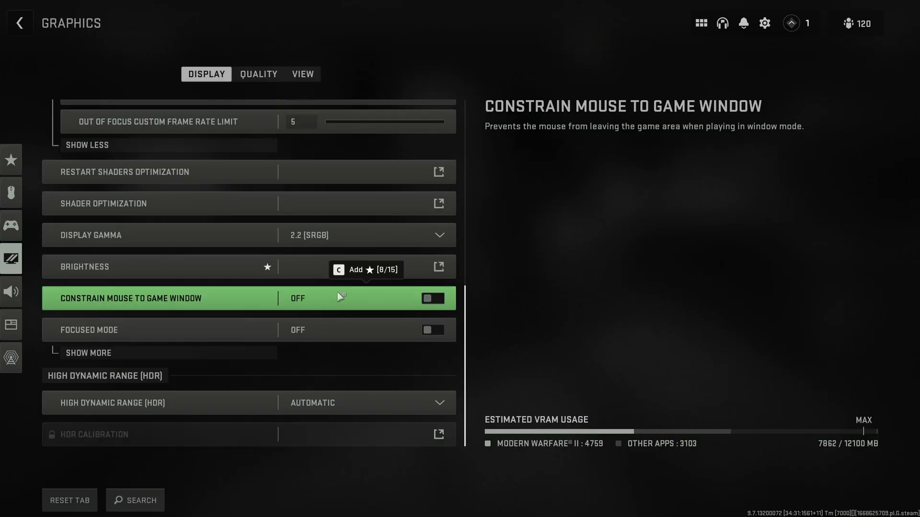
mouse_move(336, 301)
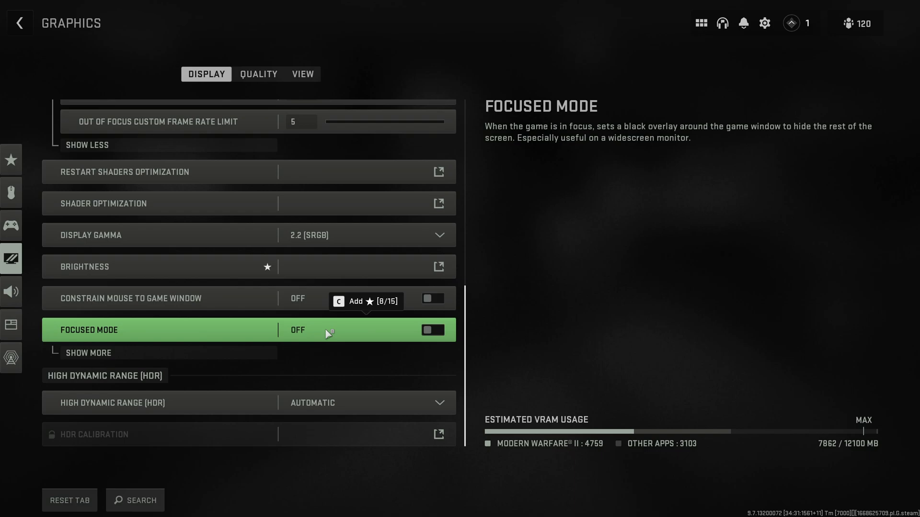
mouse_move(328, 332)
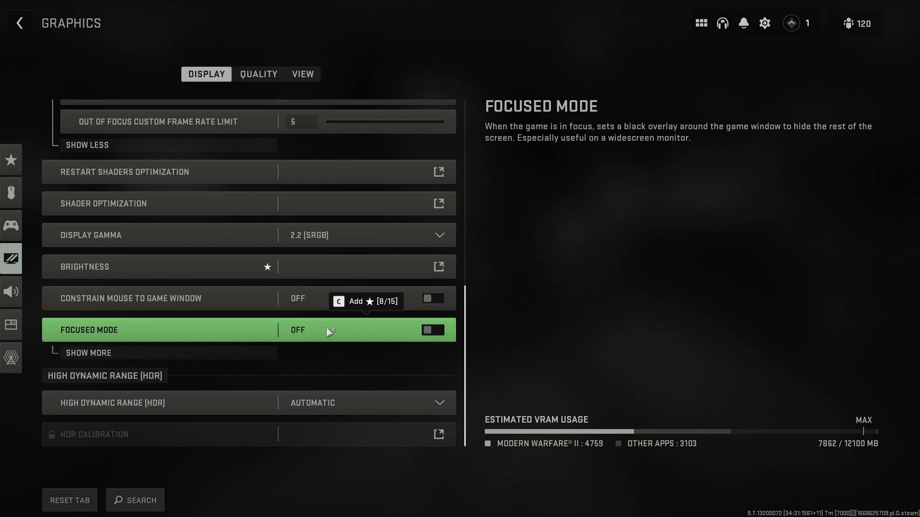
mouse_move(331, 331)
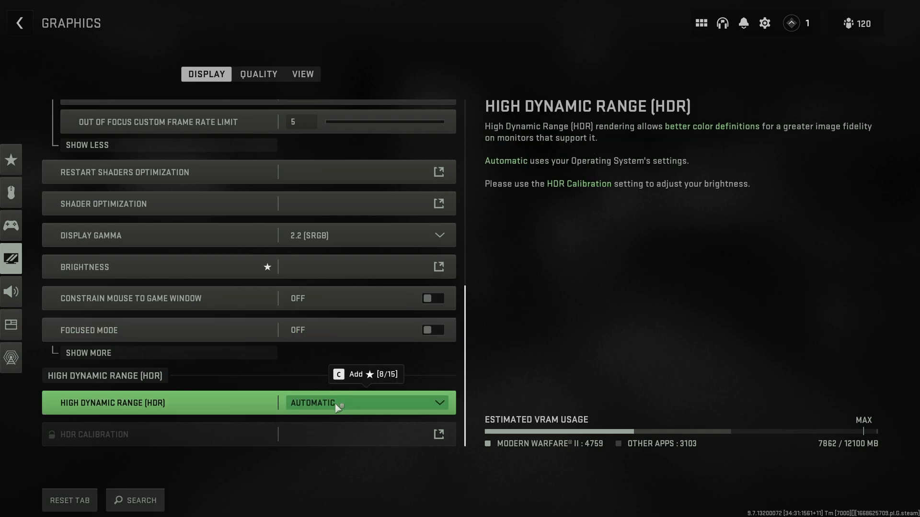
scroll("up", 3)
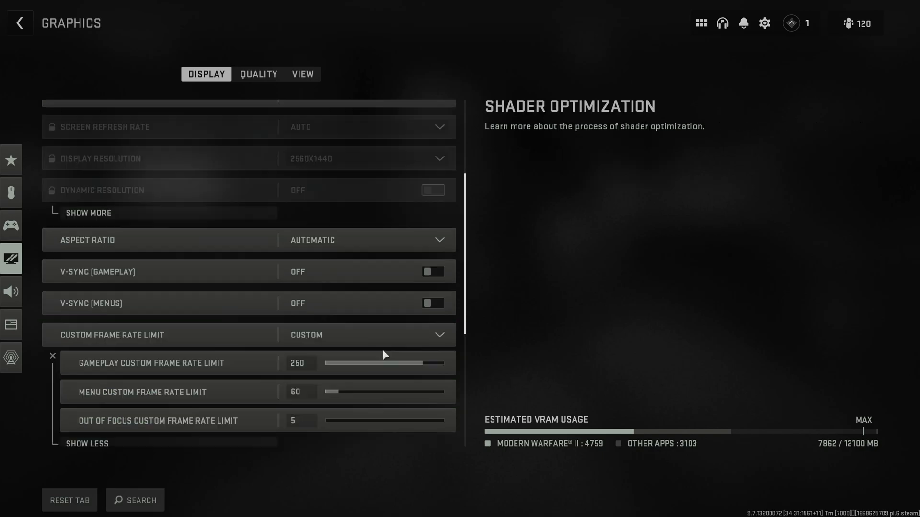
left_click(258, 74)
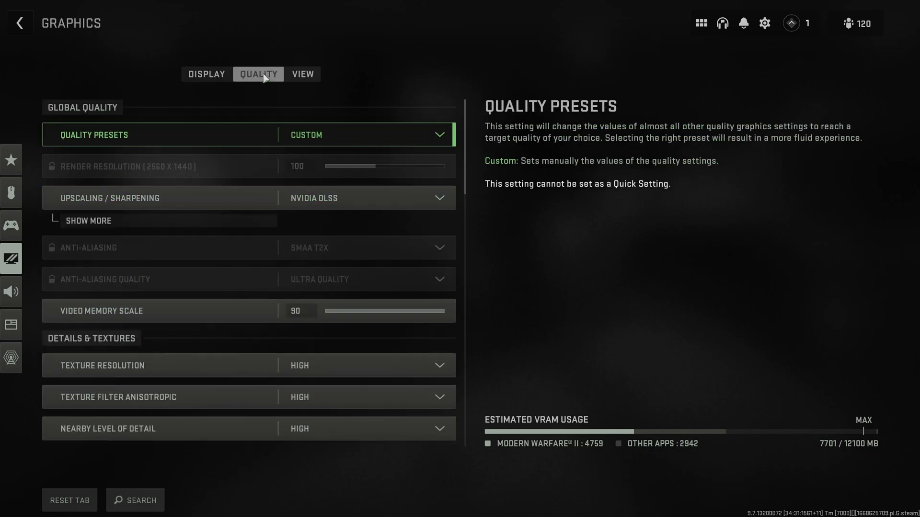
mouse_move(262, 135)
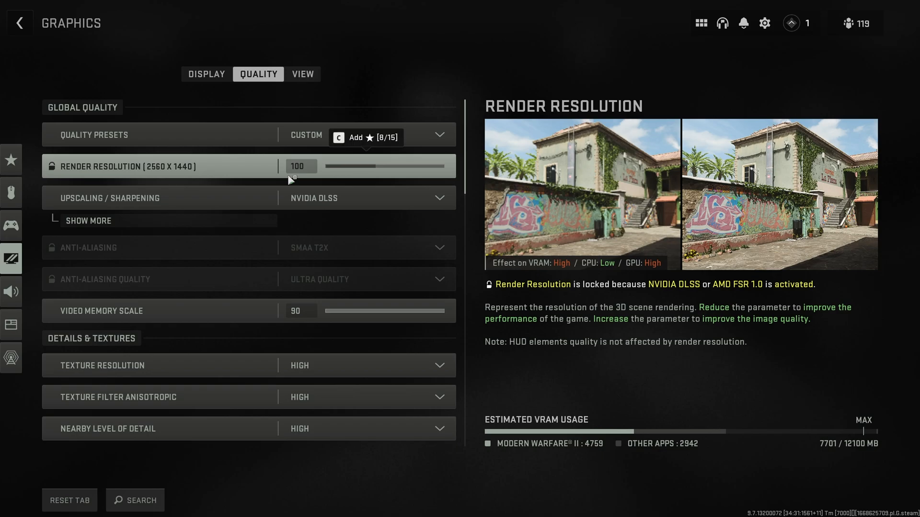
mouse_move(310, 171)
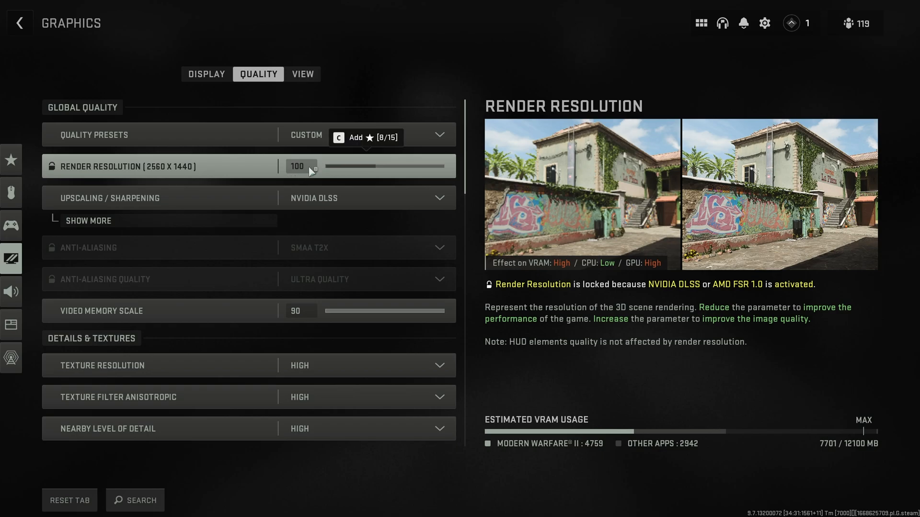
mouse_move(357, 167)
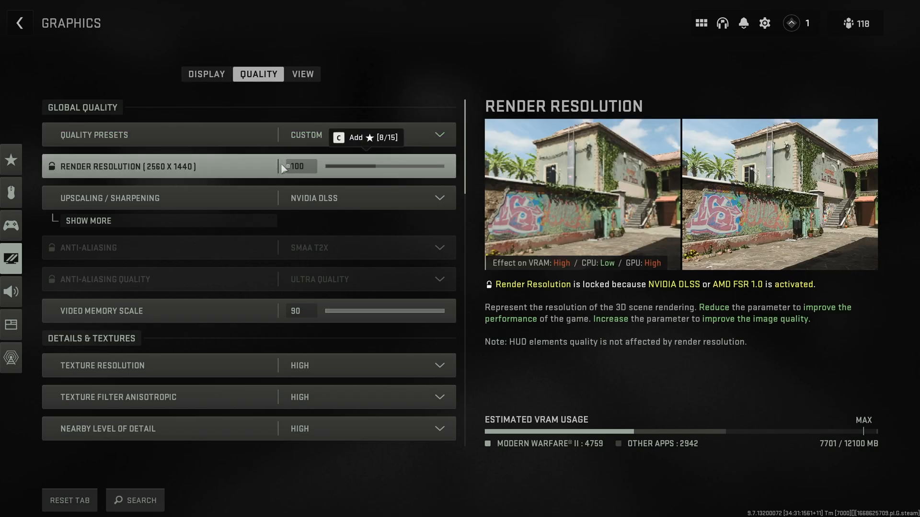
mouse_move(280, 176)
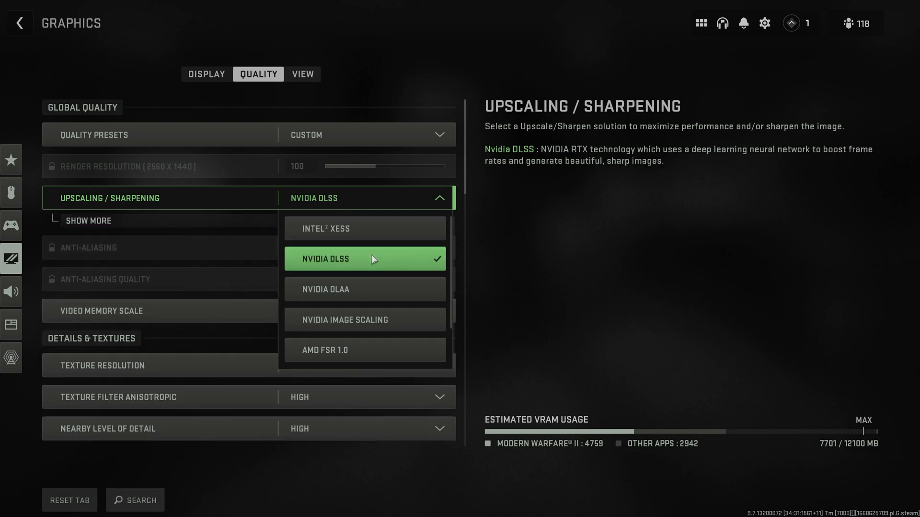
mouse_move(341, 270)
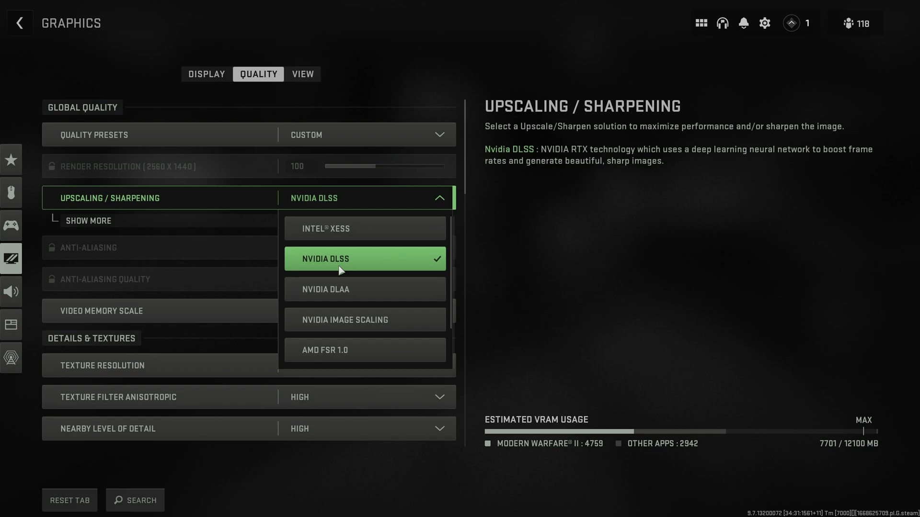
mouse_move(340, 290)
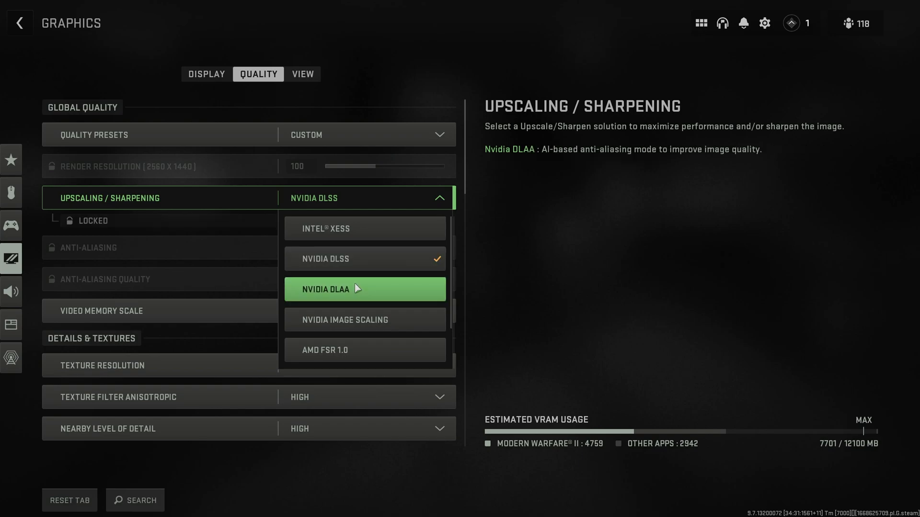
mouse_move(372, 320)
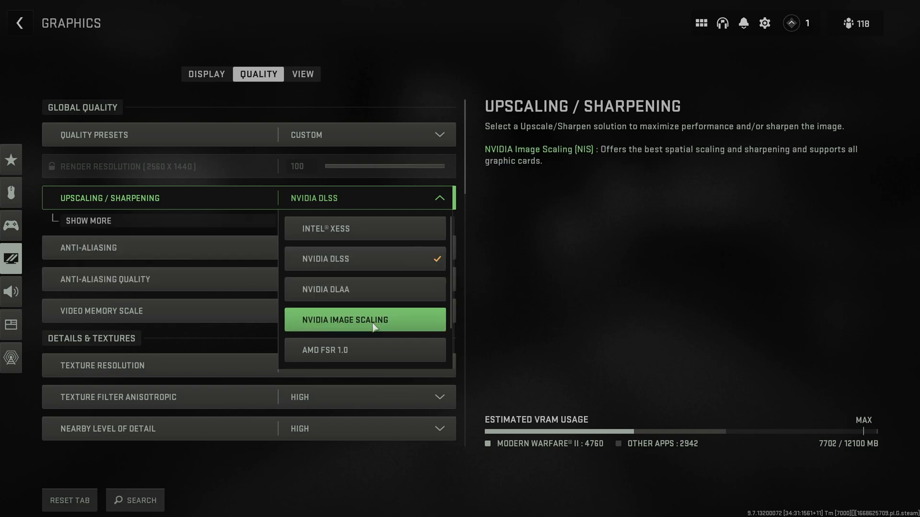
mouse_move(362, 245)
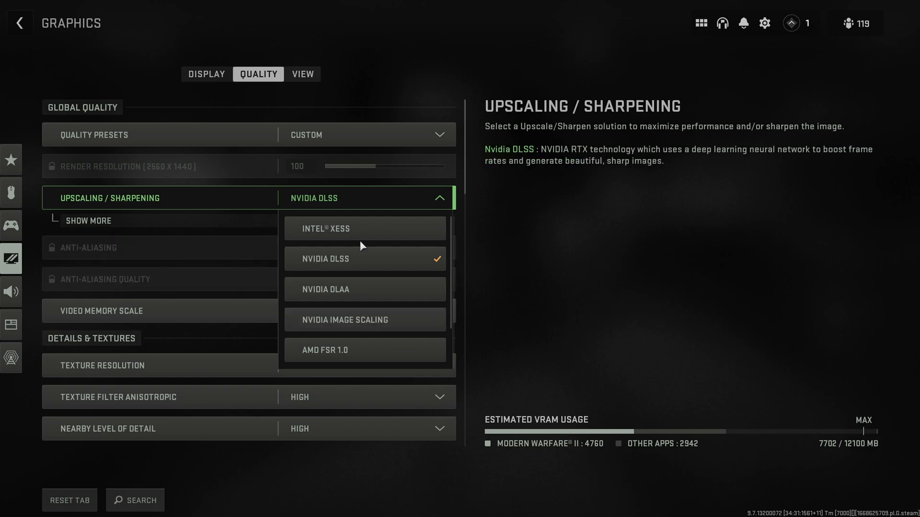
mouse_move(364, 228)
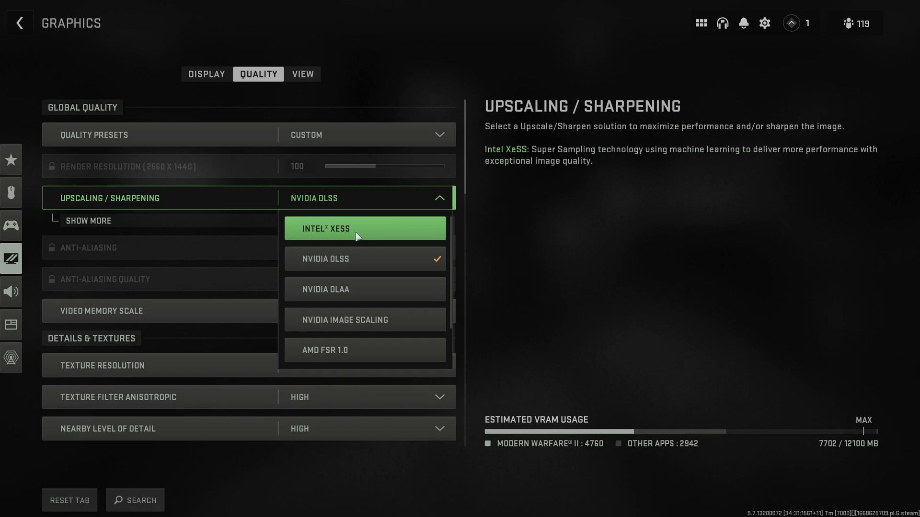
mouse_move(364, 350)
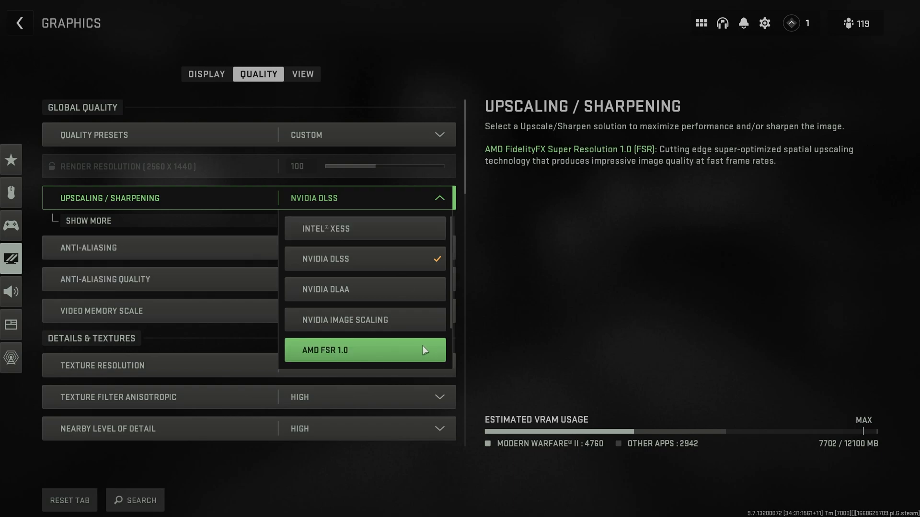
mouse_move(420, 338)
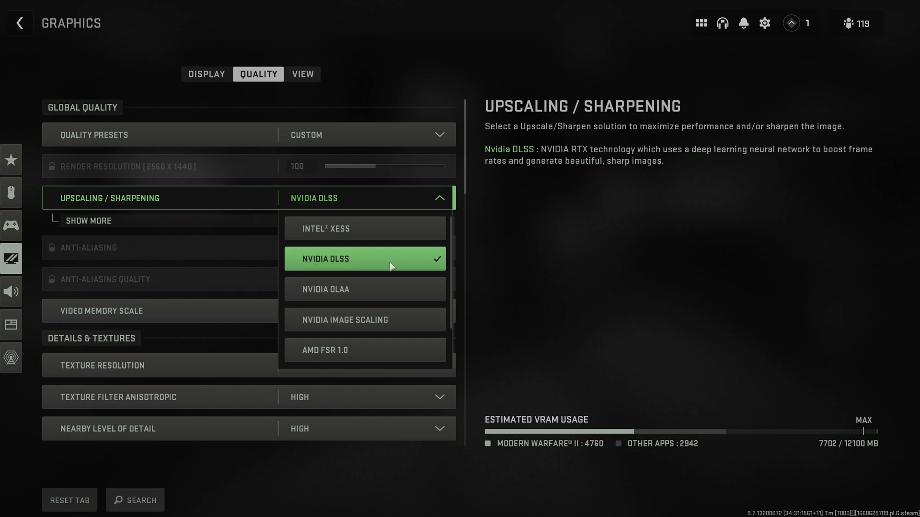
mouse_move(364, 351)
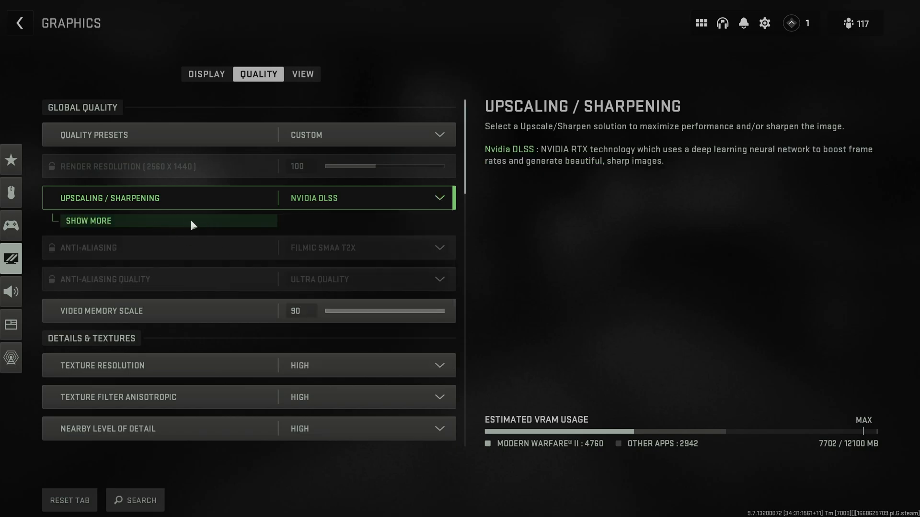
- Review the NVIDIA DLSS presets, then switch Upscaling / Sharpening to AMD FSR 1.0
left_click(88, 220)
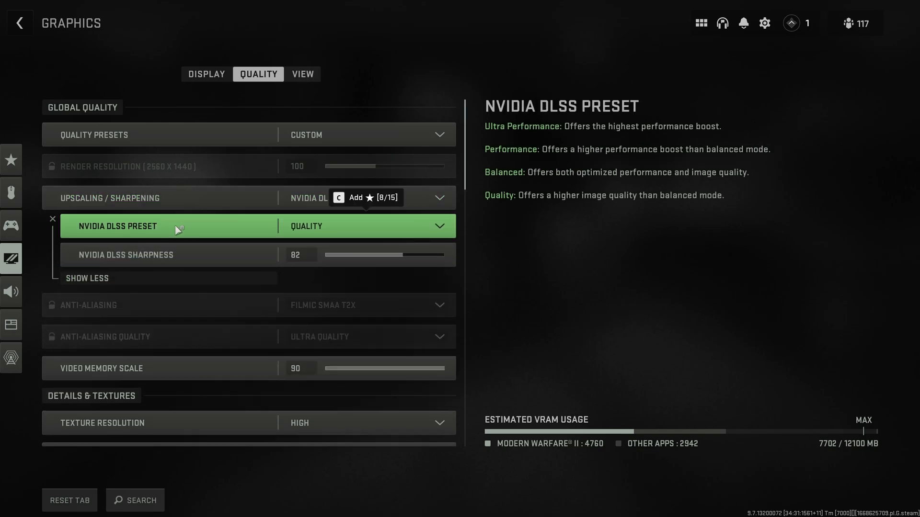
left_click(364, 226)
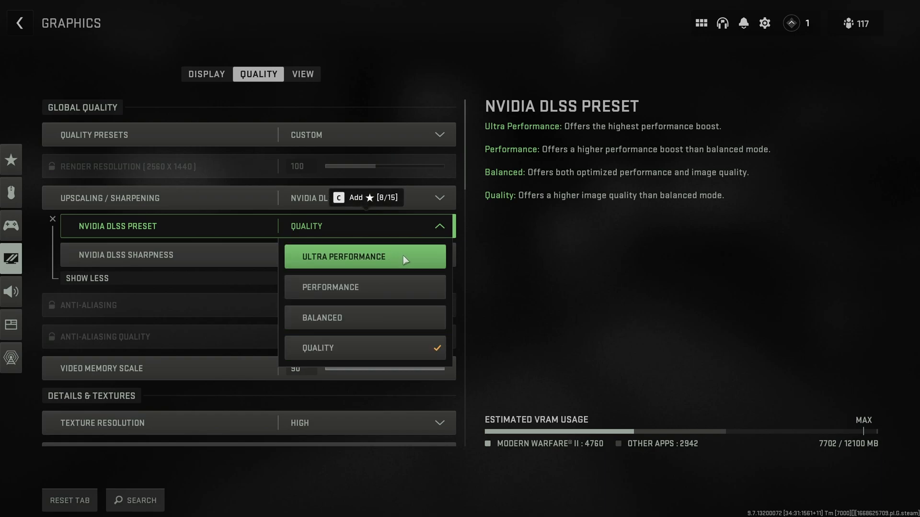
mouse_move(414, 352)
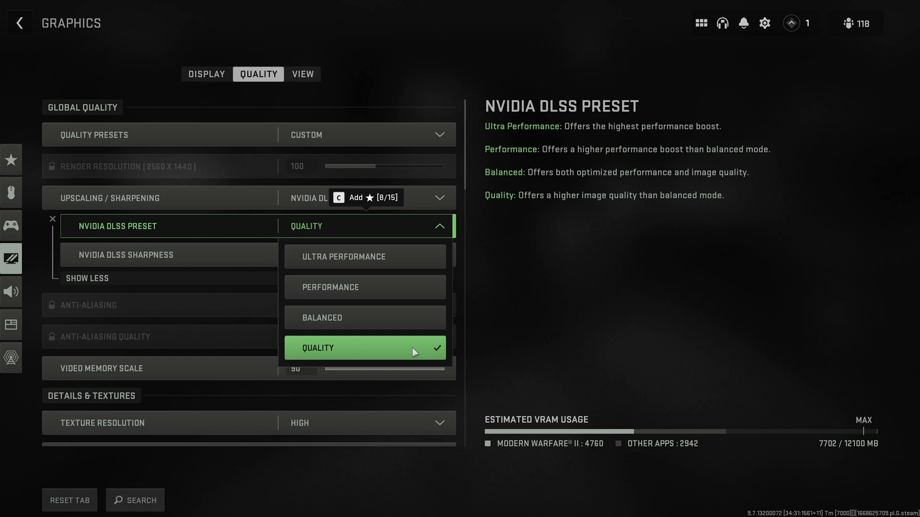
mouse_move(375, 357)
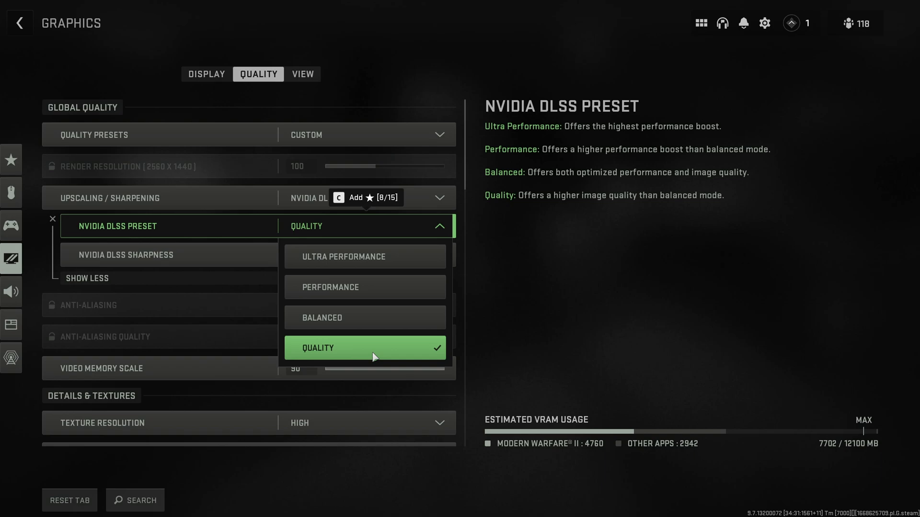
mouse_move(364, 257)
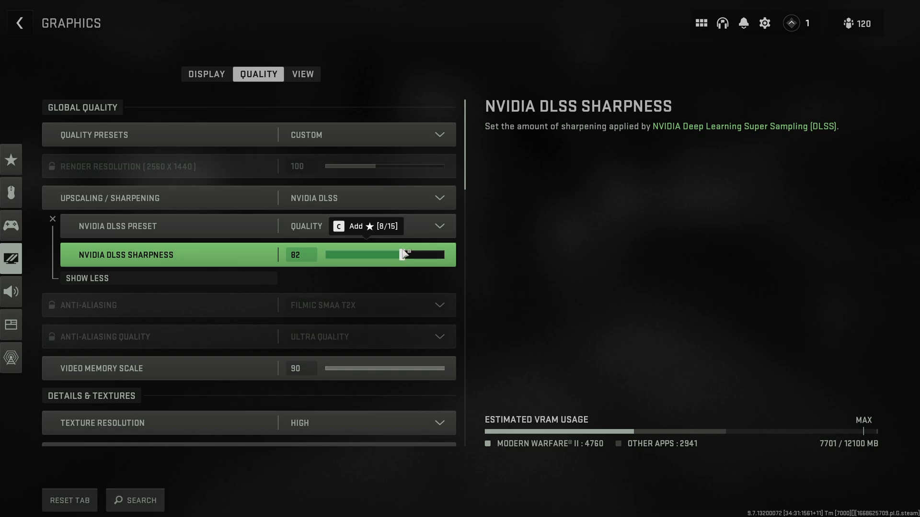
left_click(364, 197)
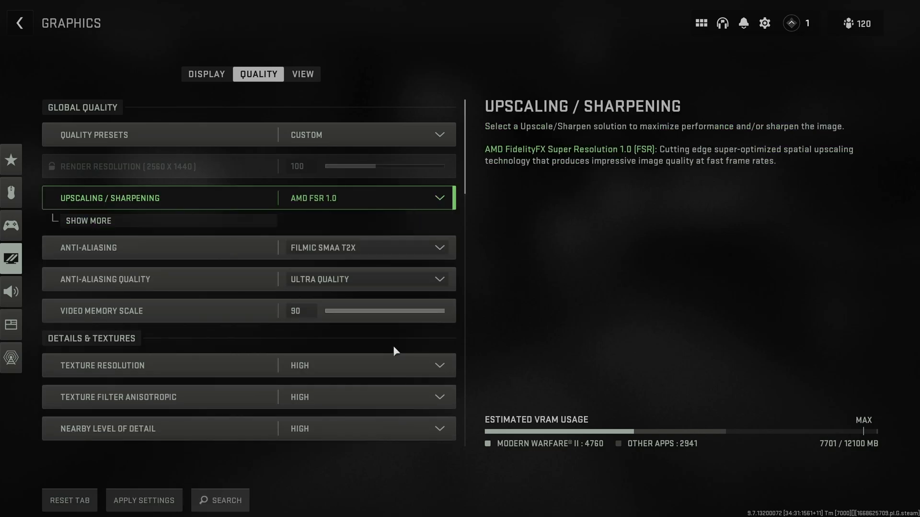
- Review the AMD FSR 1.0 presets and bring up the upscaling method list to reselect NVIDIA DLSS
left_click(88, 221)
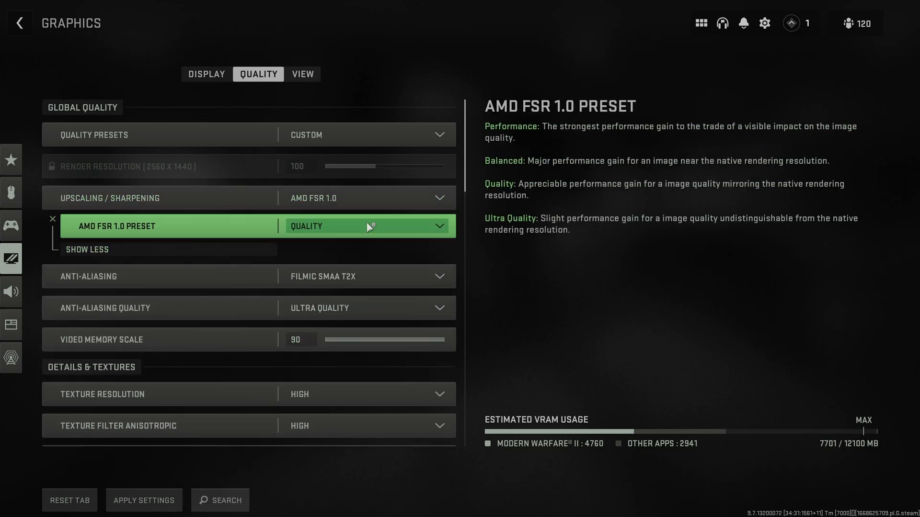
left_click(365, 226)
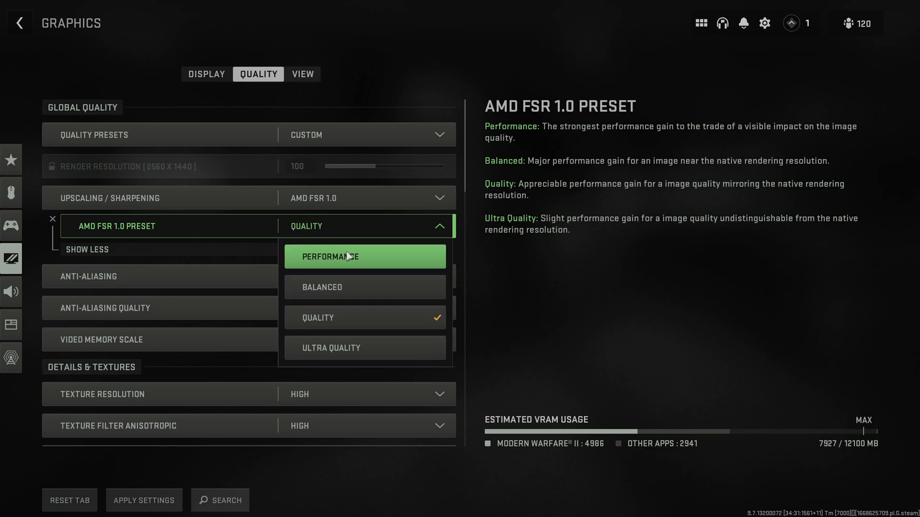
mouse_move(370, 229)
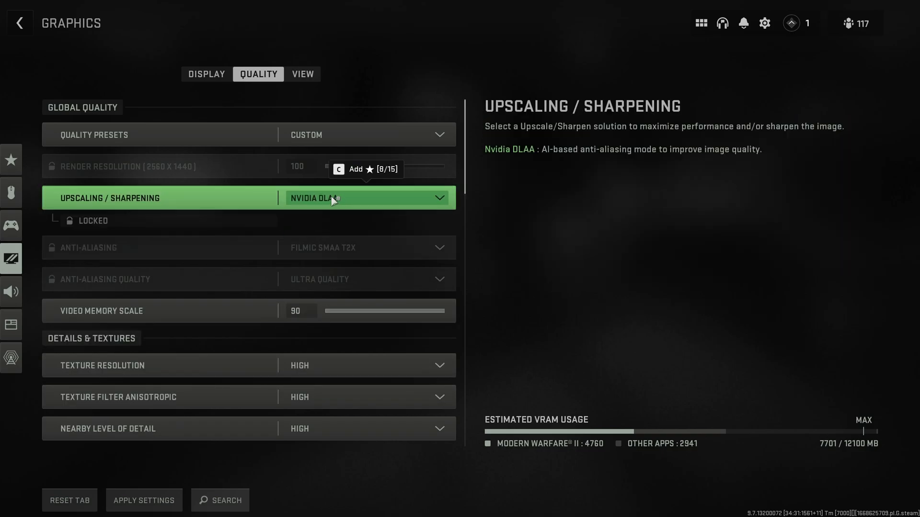
left_click(317, 197)
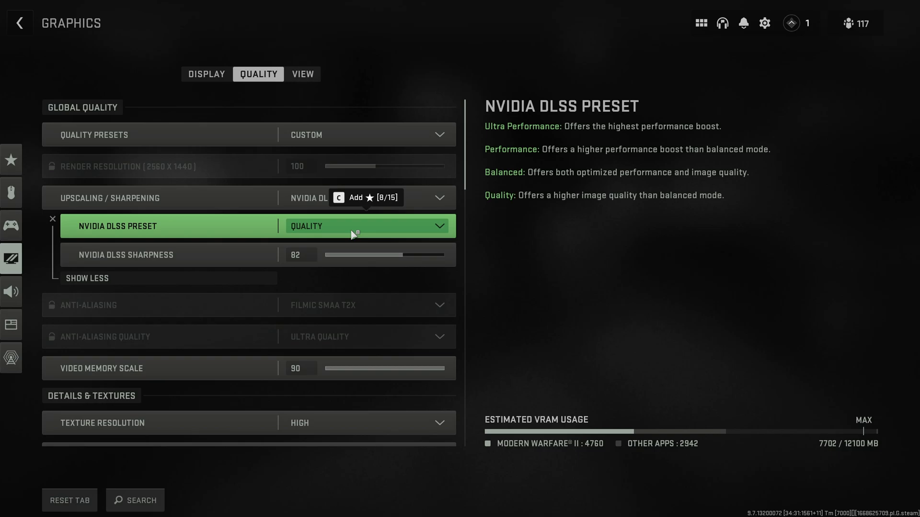
left_click(364, 197)
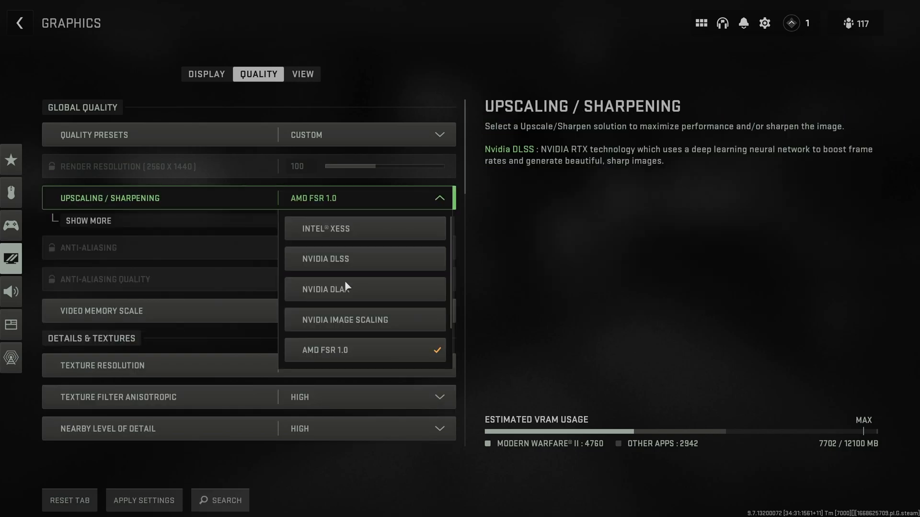
mouse_move(364, 289)
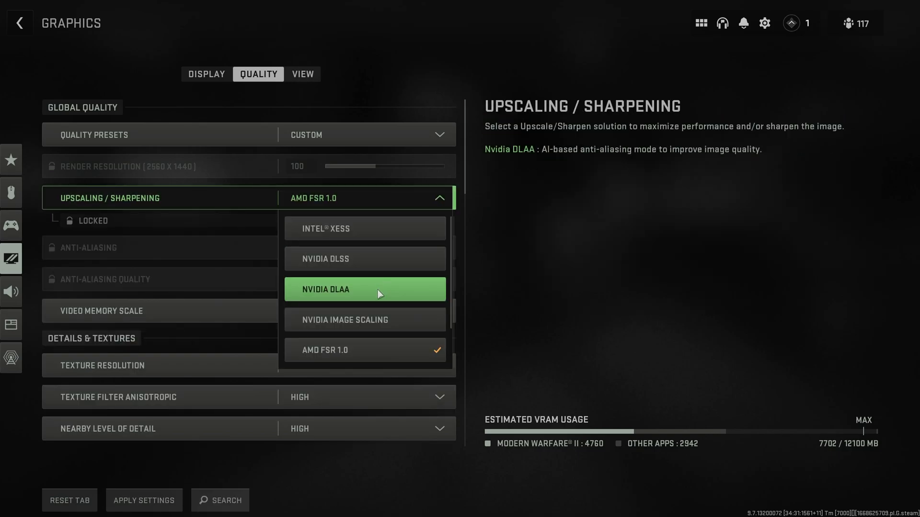
mouse_move(364, 228)
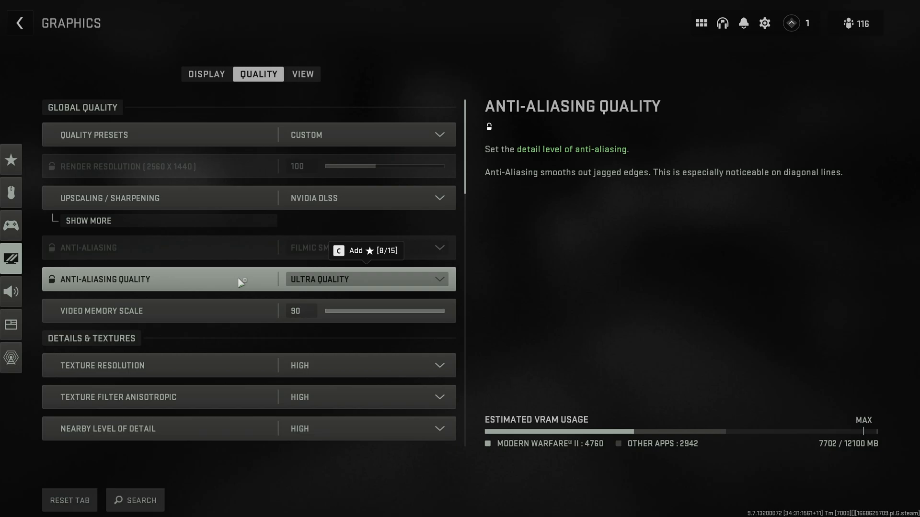
- Review the anti-aliasing quality levels and lower Video Memory Scale from 90 to 80
left_click(364, 248)
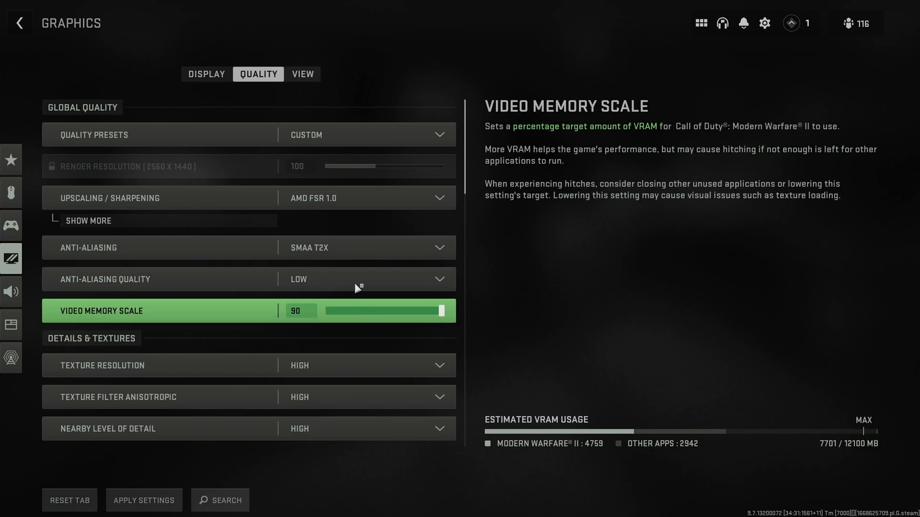
left_click(364, 279)
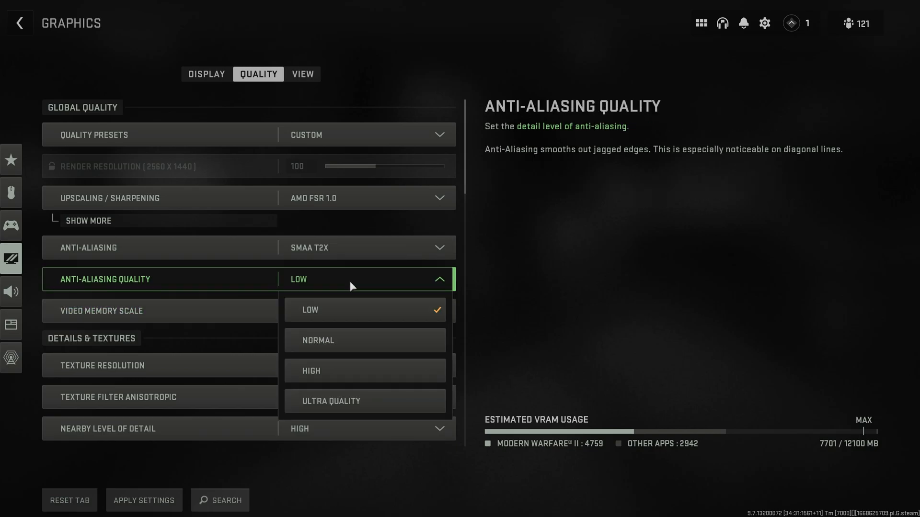
mouse_move(358, 282)
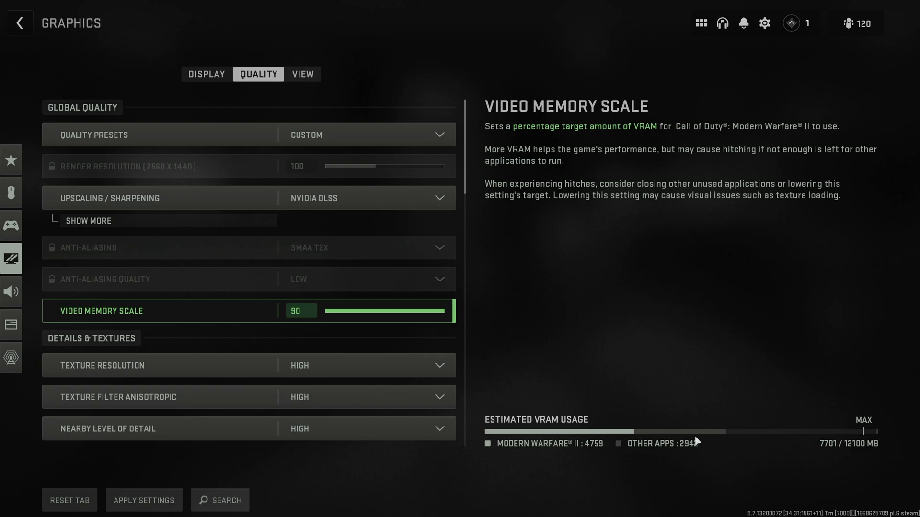
mouse_move(652, 434)
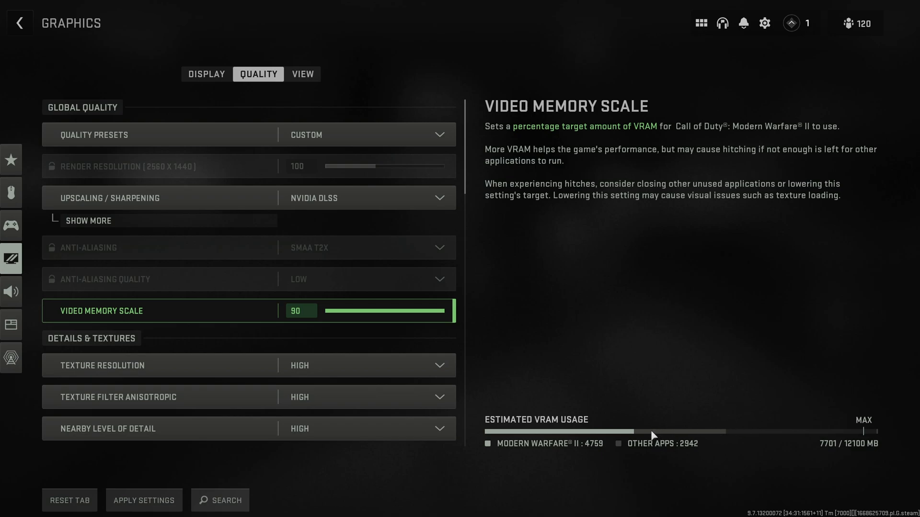
mouse_move(487, 450)
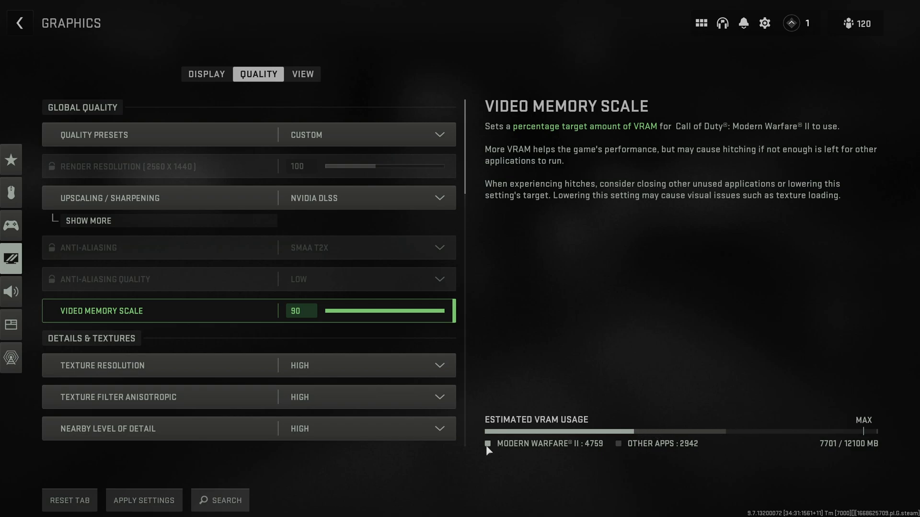
mouse_move(794, 404)
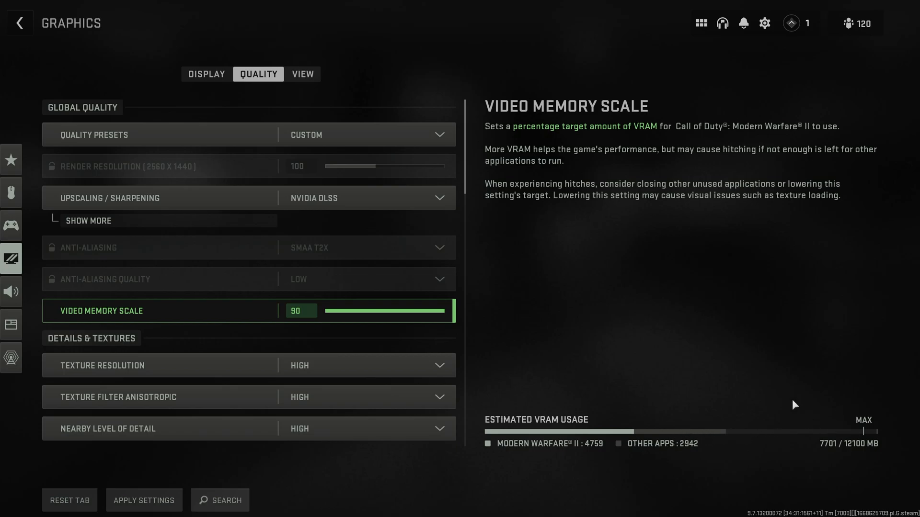
mouse_move(804, 430)
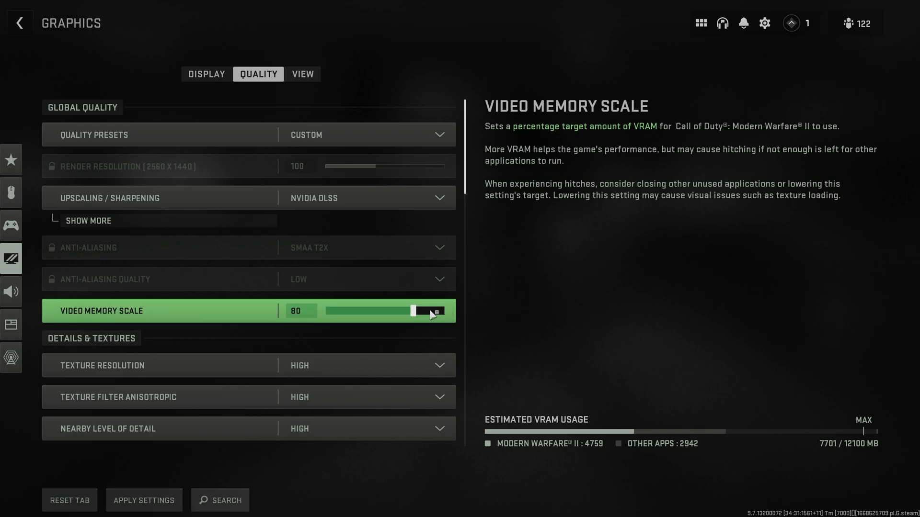
scroll("down", 3)
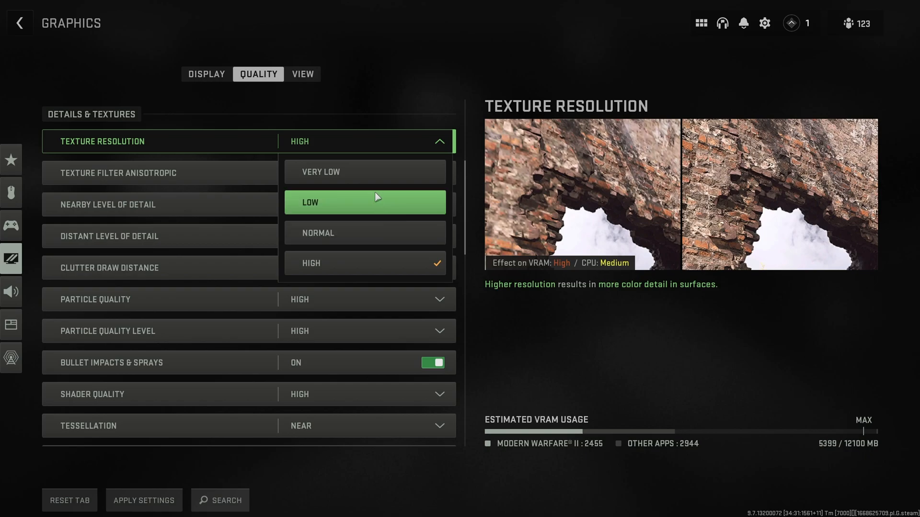
mouse_move(409, 233)
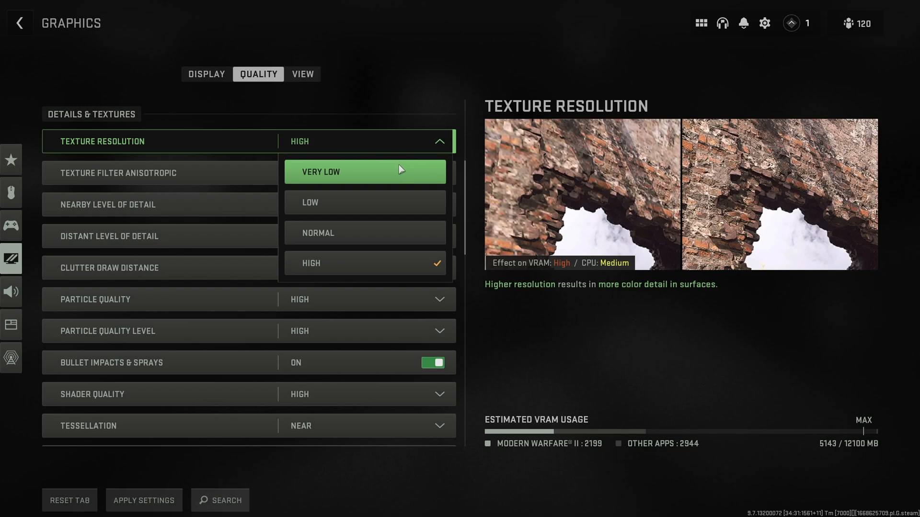
mouse_move(382, 179)
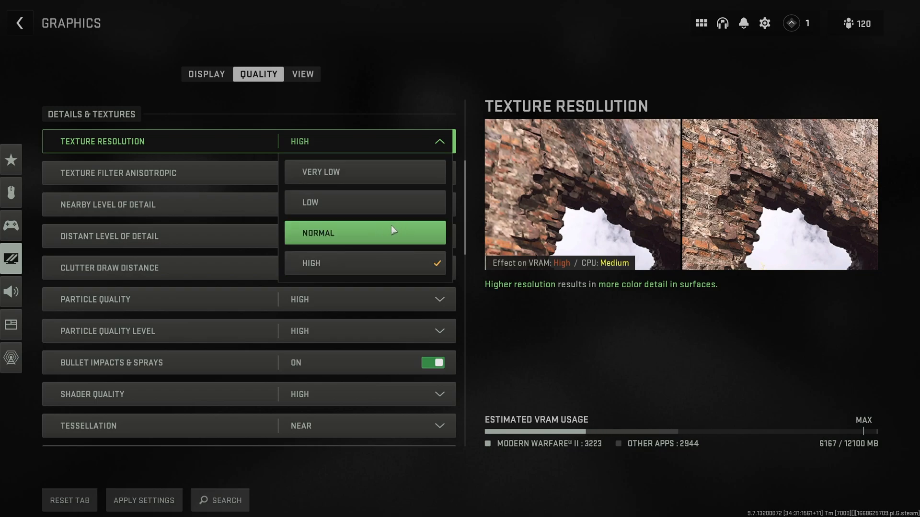
mouse_move(402, 228)
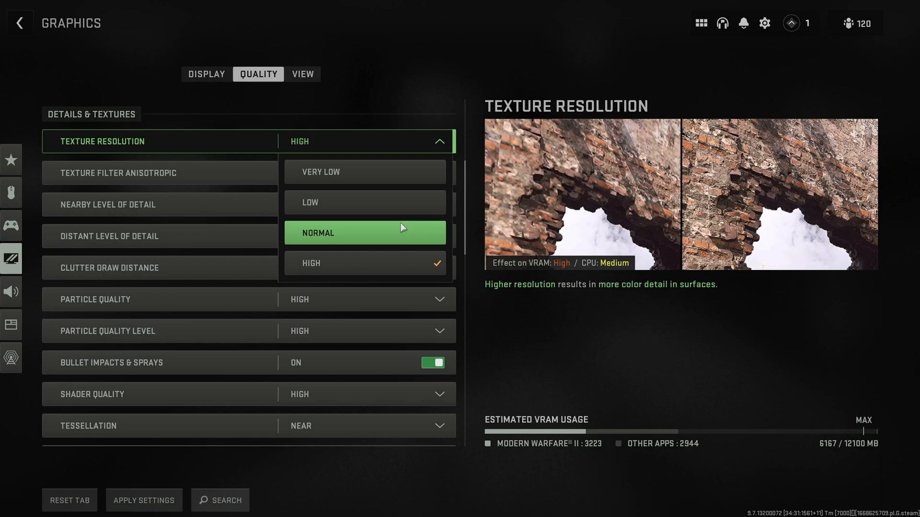
mouse_move(384, 147)
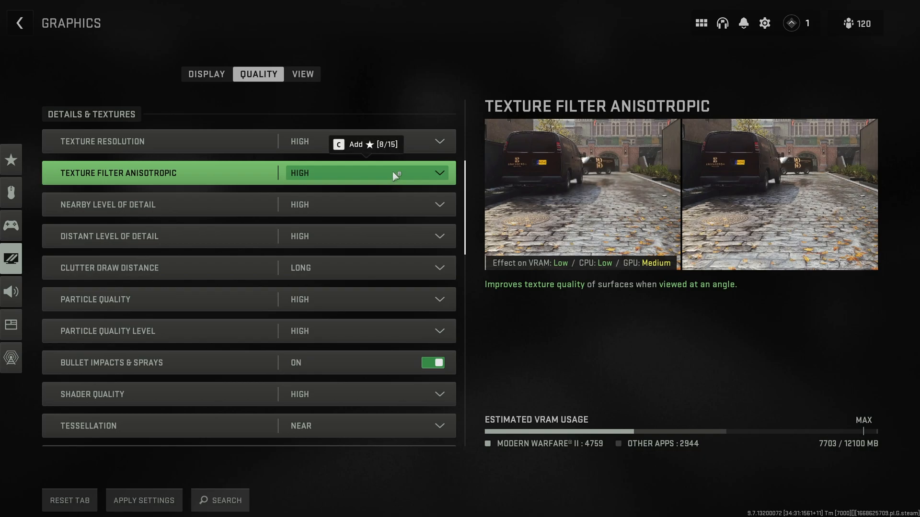
mouse_move(630, 180)
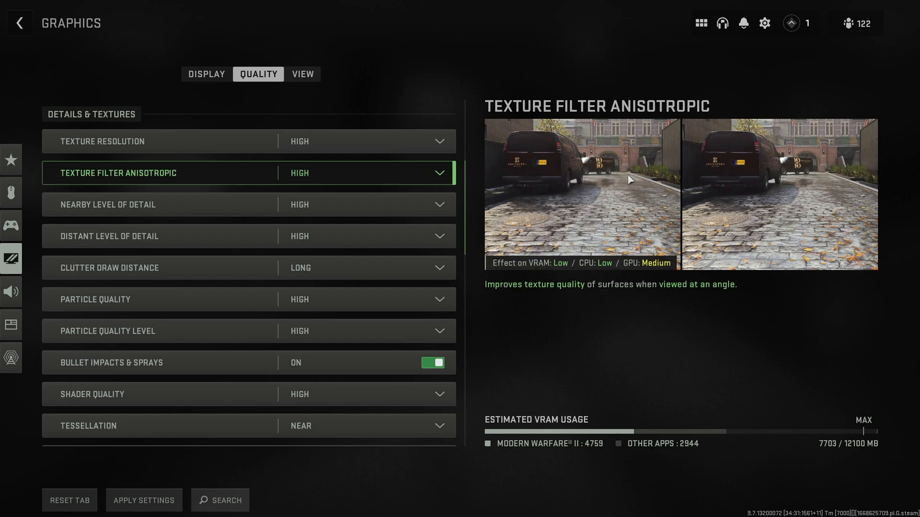
mouse_move(601, 166)
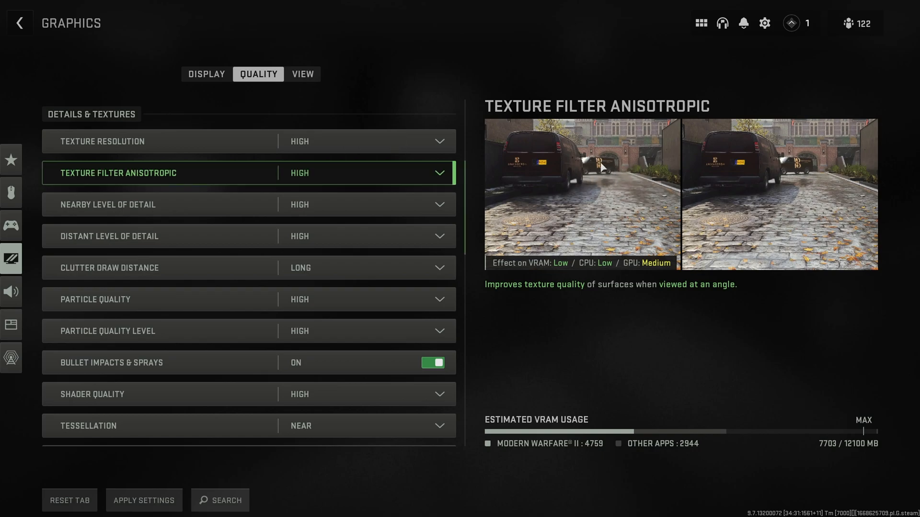
mouse_move(822, 182)
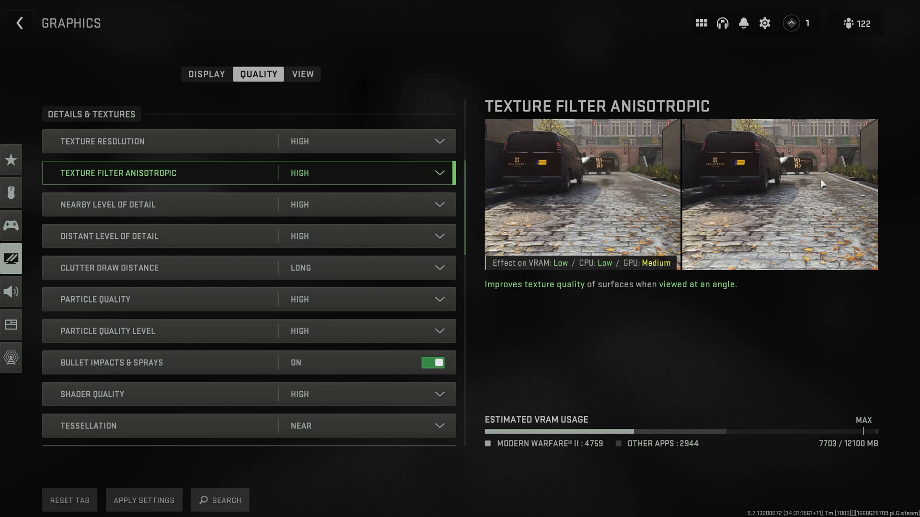
mouse_move(474, 193)
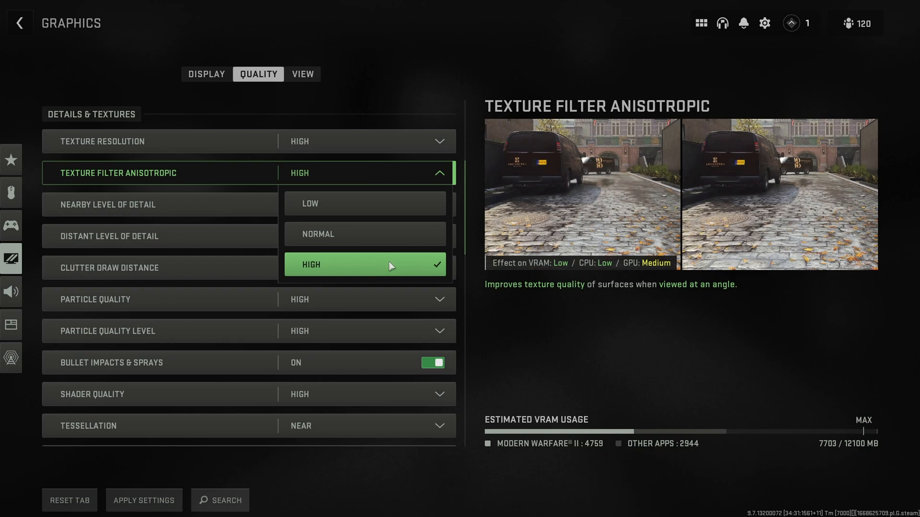
mouse_move(387, 276)
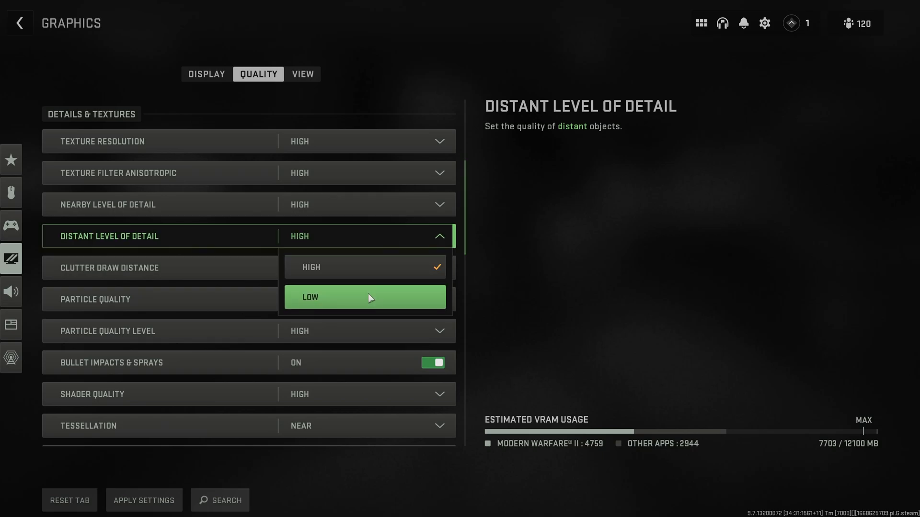
- Set Distant Level of Detail to Low, leaving Nearby Level of Detail at High
left_click(364, 297)
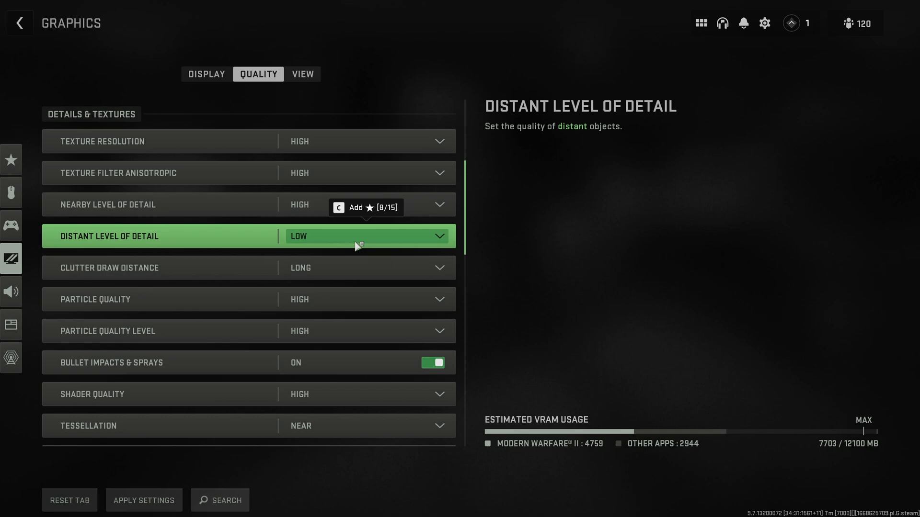
mouse_move(342, 237)
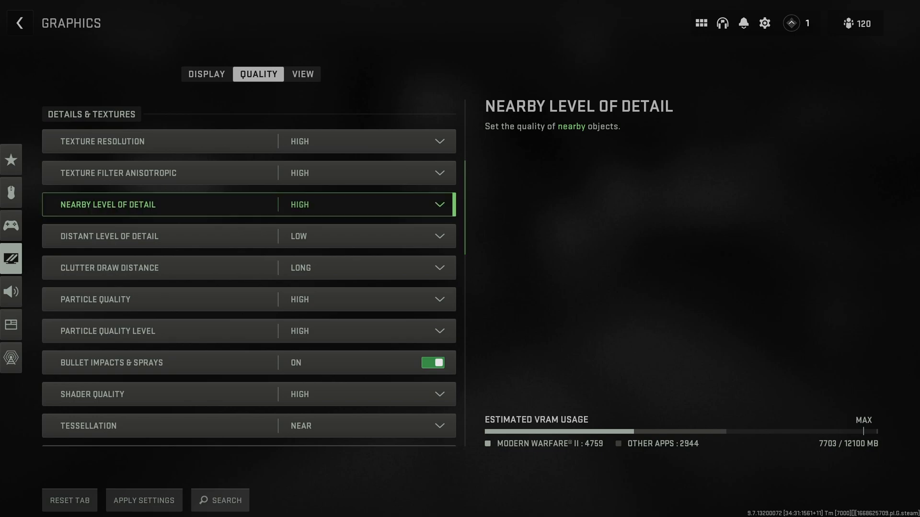
mouse_move(424, 198)
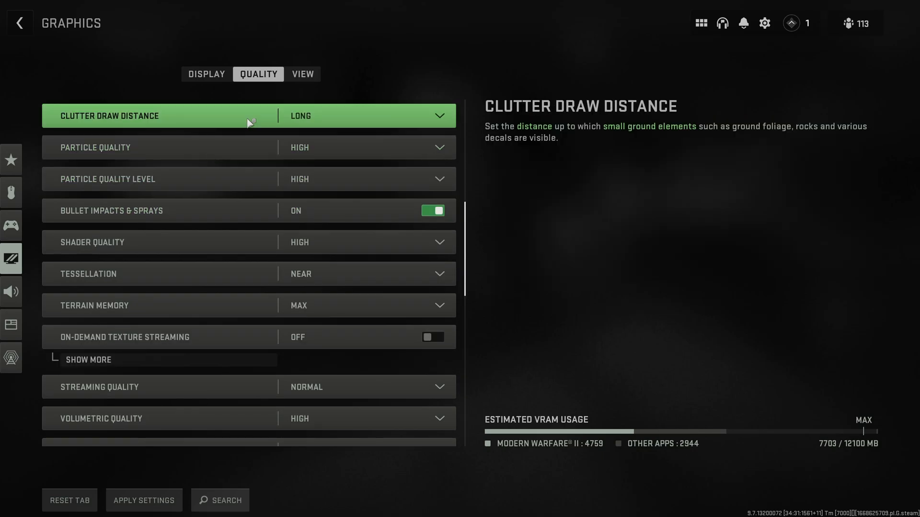
mouse_move(655, 134)
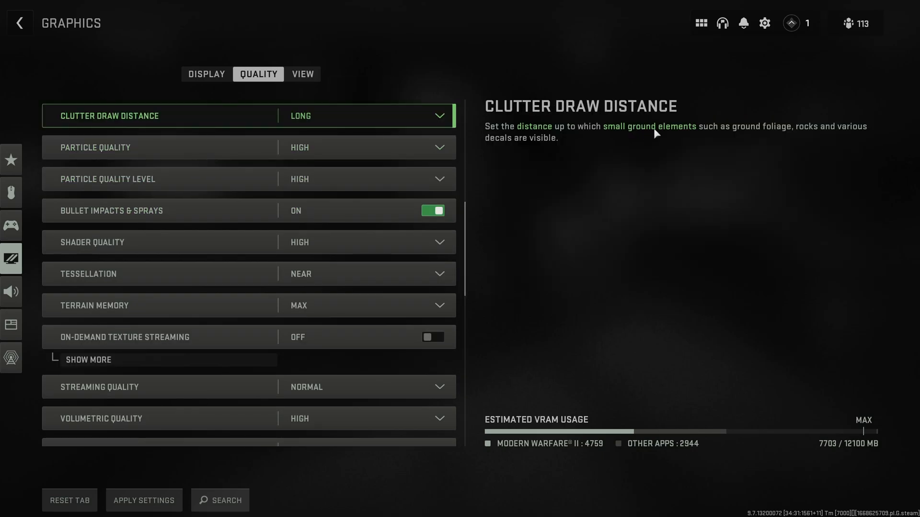
mouse_move(817, 130)
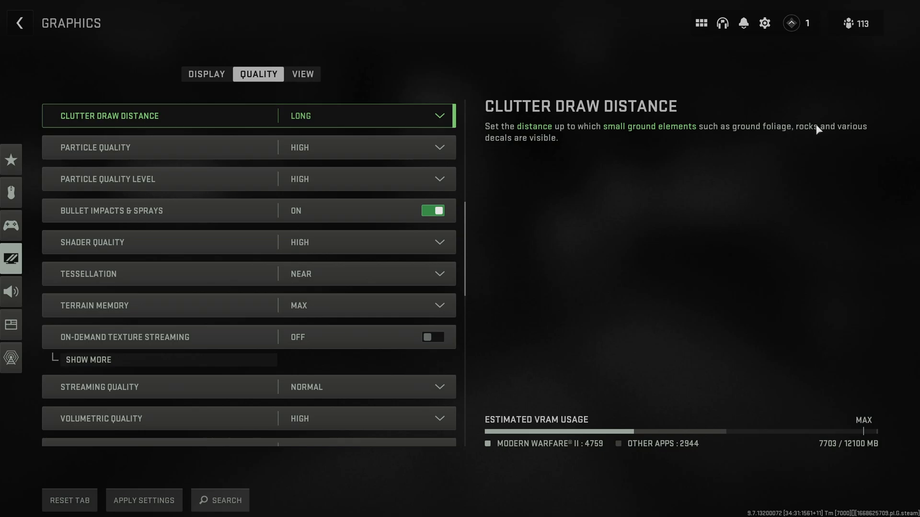
- Set Clutter Draw Distance to Short and Particle Quality Level to Low
left_click(437, 116)
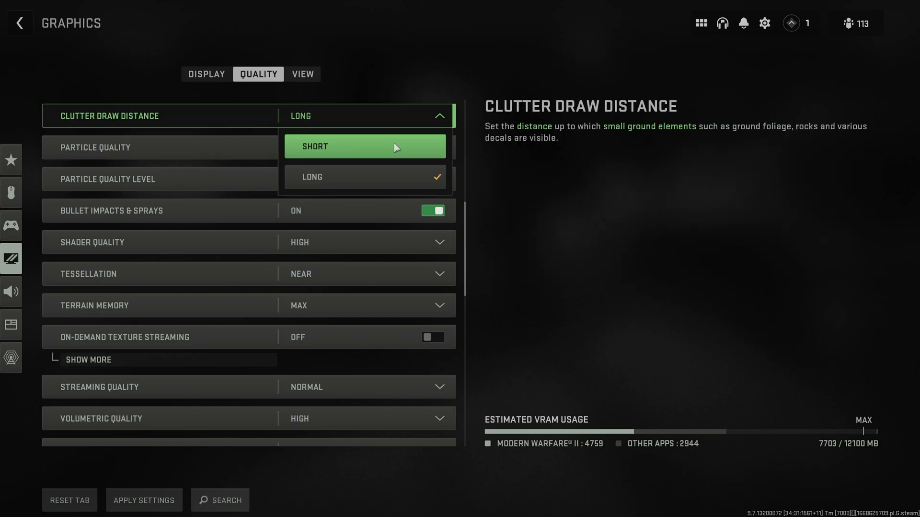
left_click(364, 147)
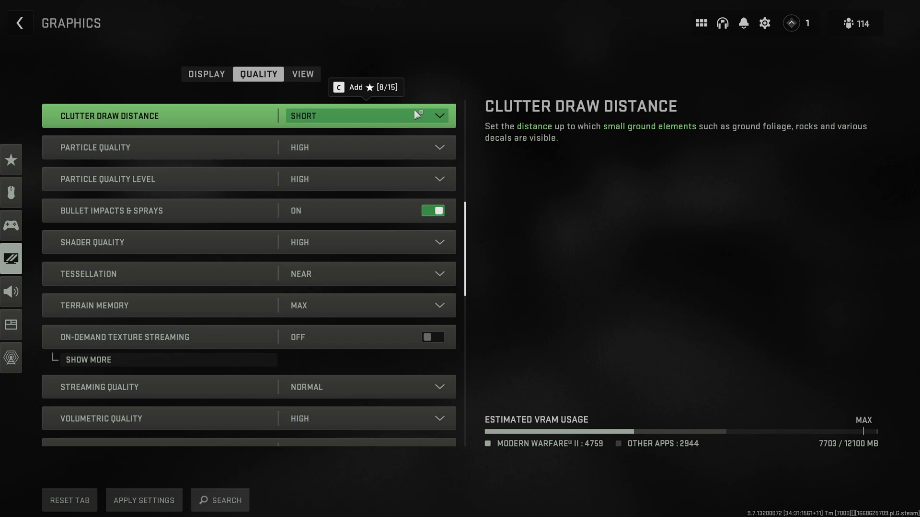
mouse_move(501, 78)
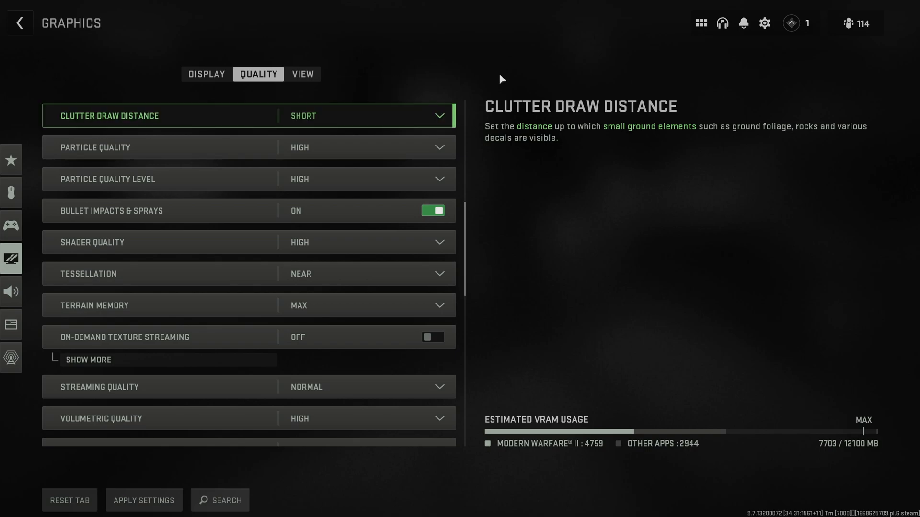
mouse_move(655, 92)
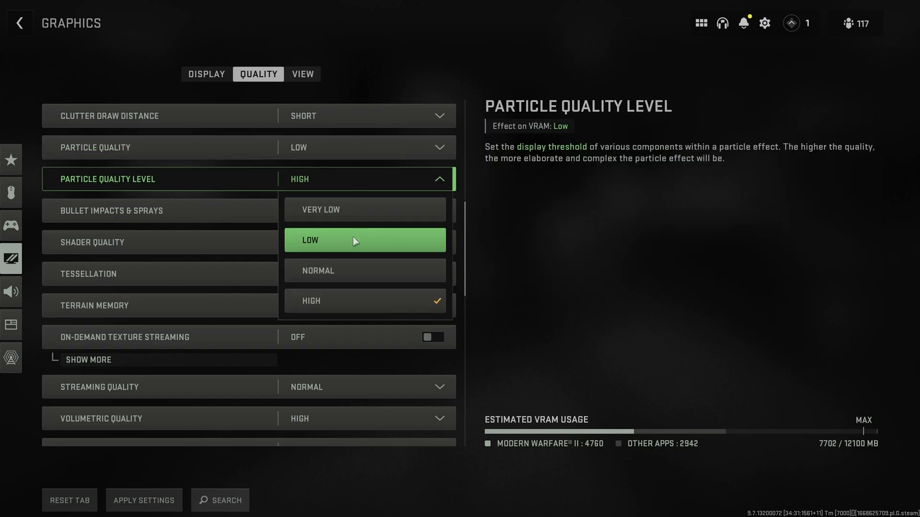
left_click(364, 239)
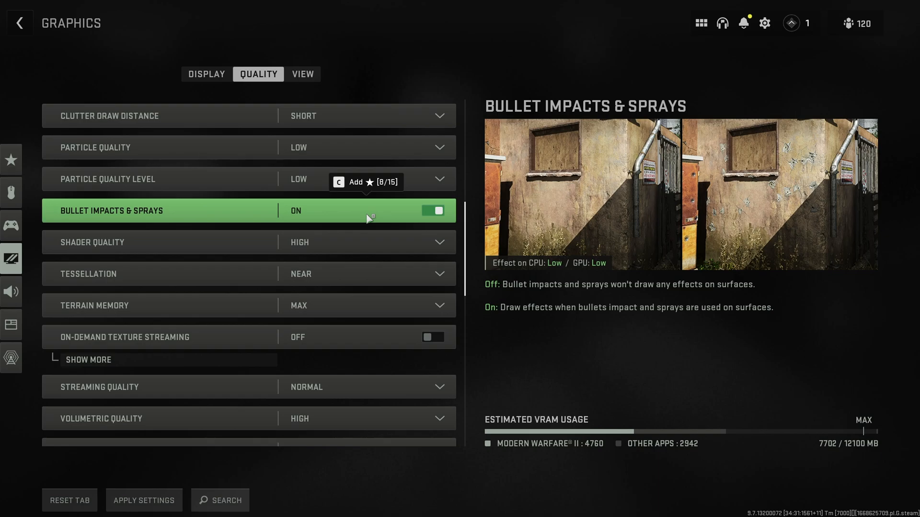
mouse_move(748, 168)
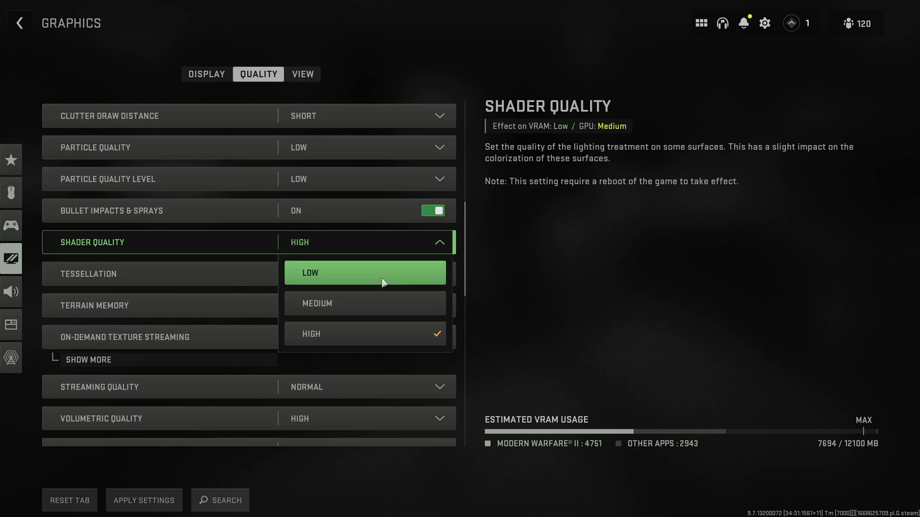
mouse_move(359, 281)
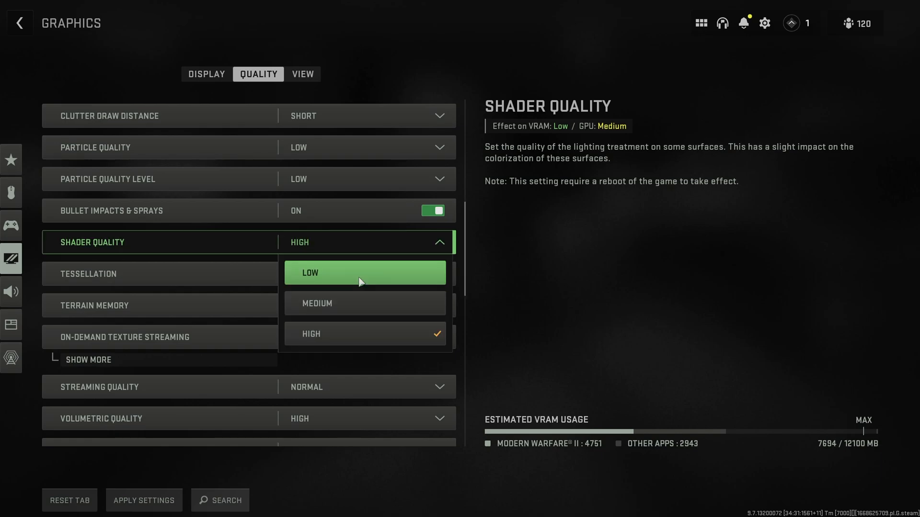
mouse_move(375, 293)
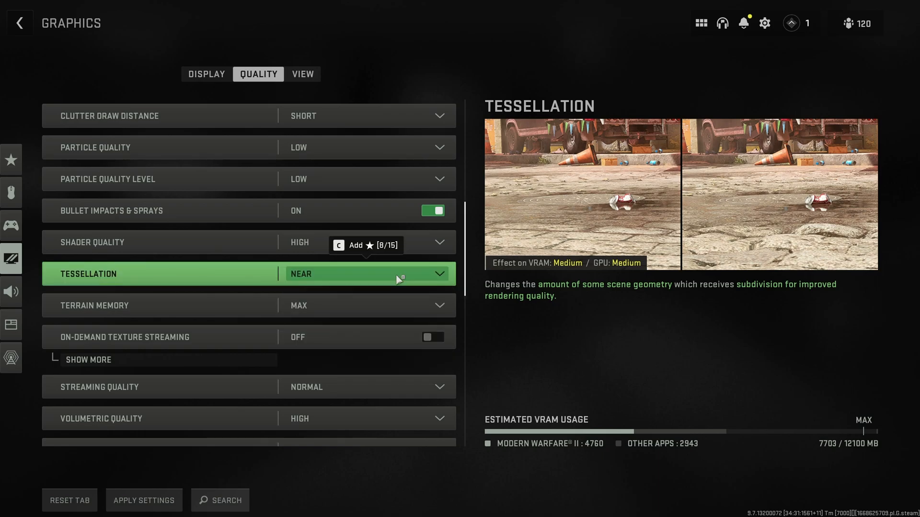
mouse_move(648, 224)
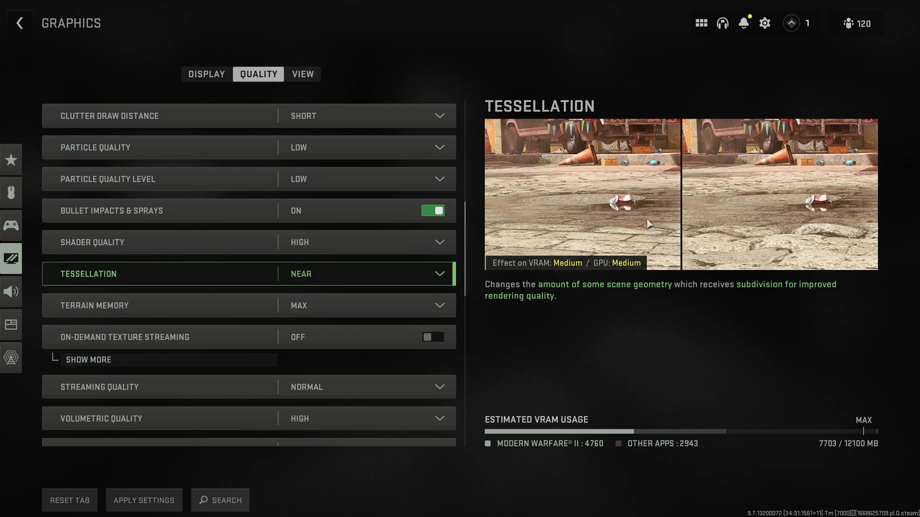
mouse_move(523, 241)
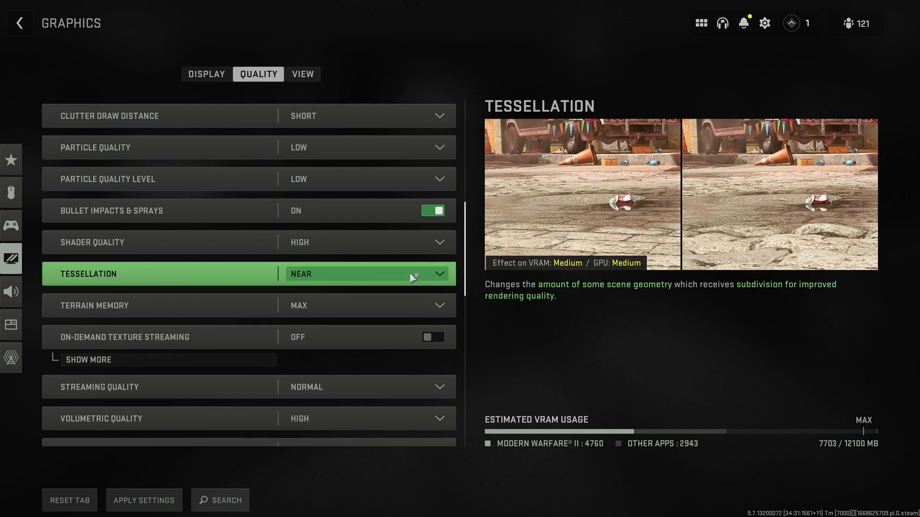
mouse_move(512, 255)
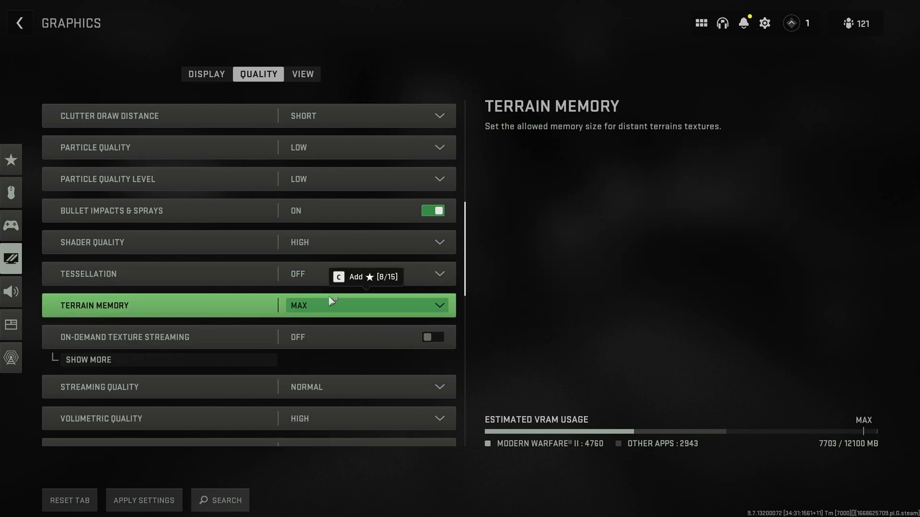
mouse_move(615, 140)
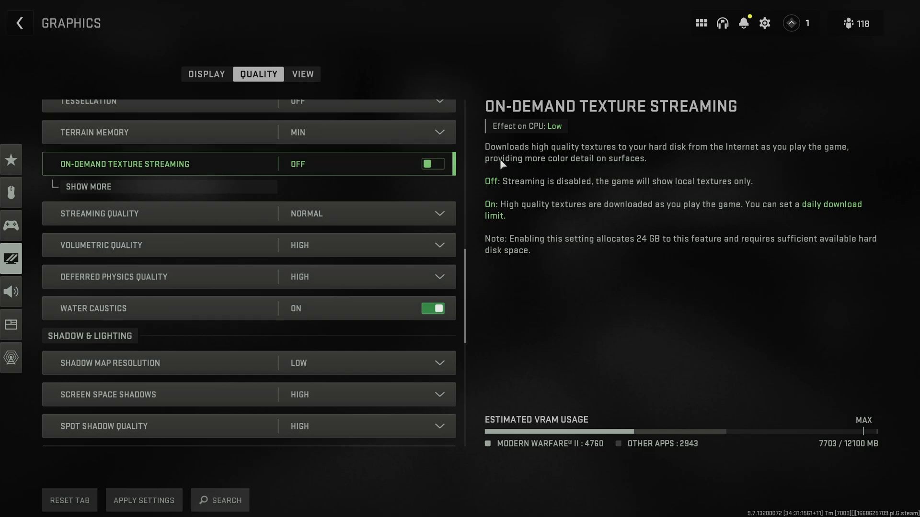
mouse_move(703, 248)
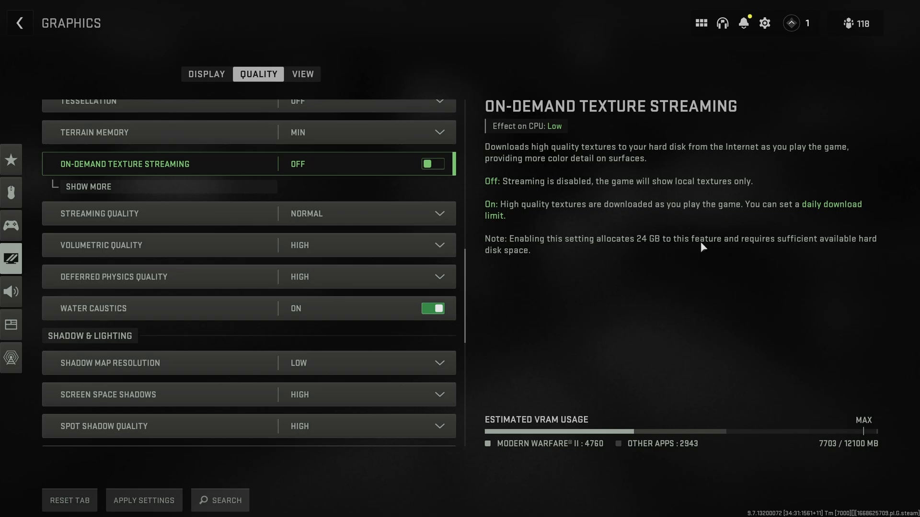
mouse_move(646, 239)
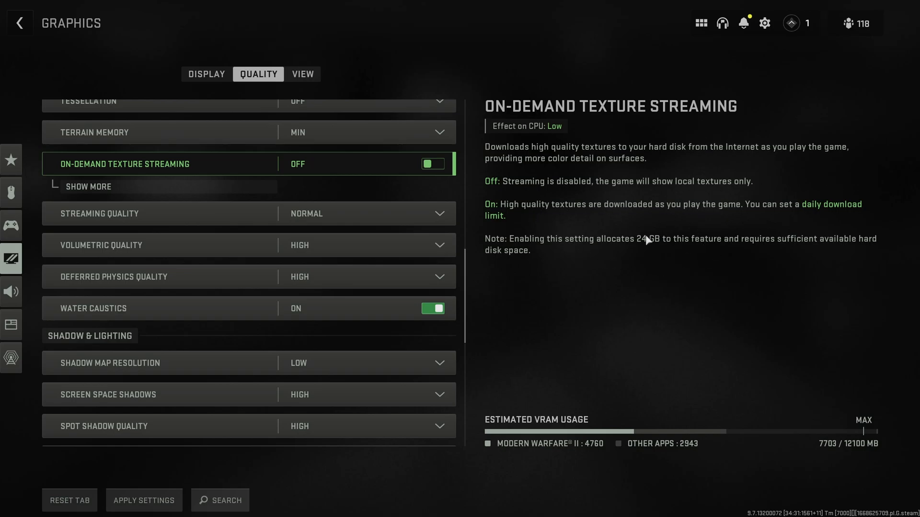
mouse_move(593, 137)
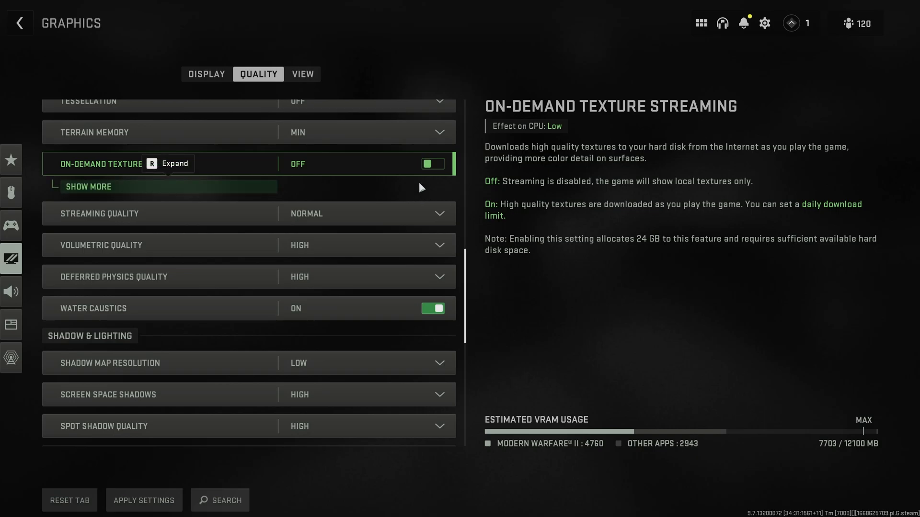
mouse_move(314, 194)
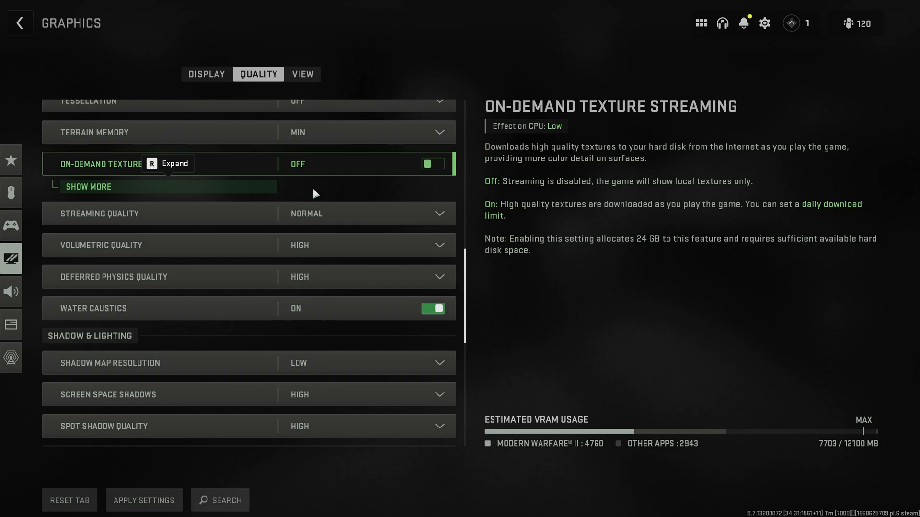
mouse_move(276, 193)
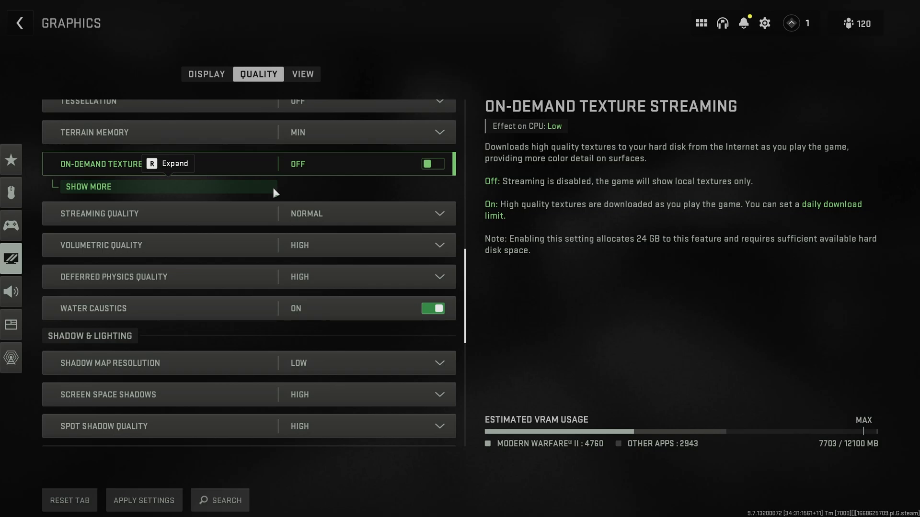
- Expand On-Demand Texture Streaming's sub-settings and show the Streaming Quality Low/Normal choices
left_click(88, 187)
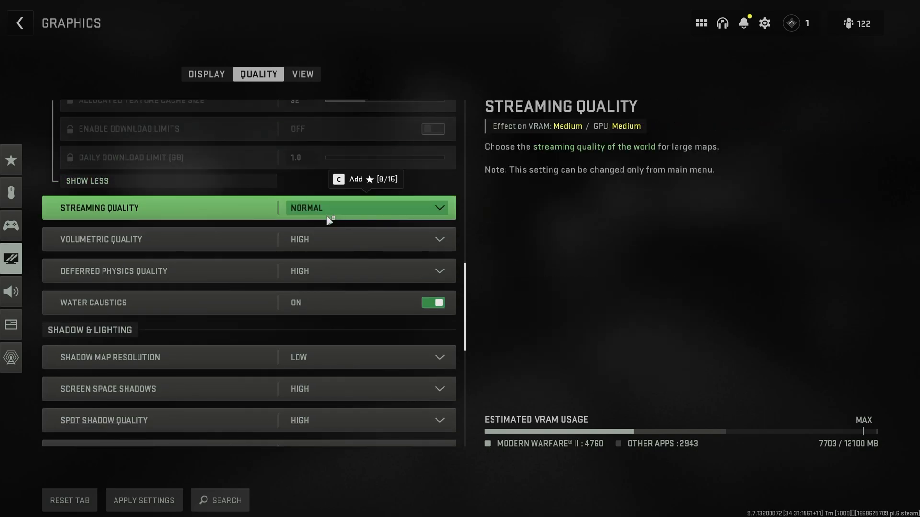
left_click(364, 207)
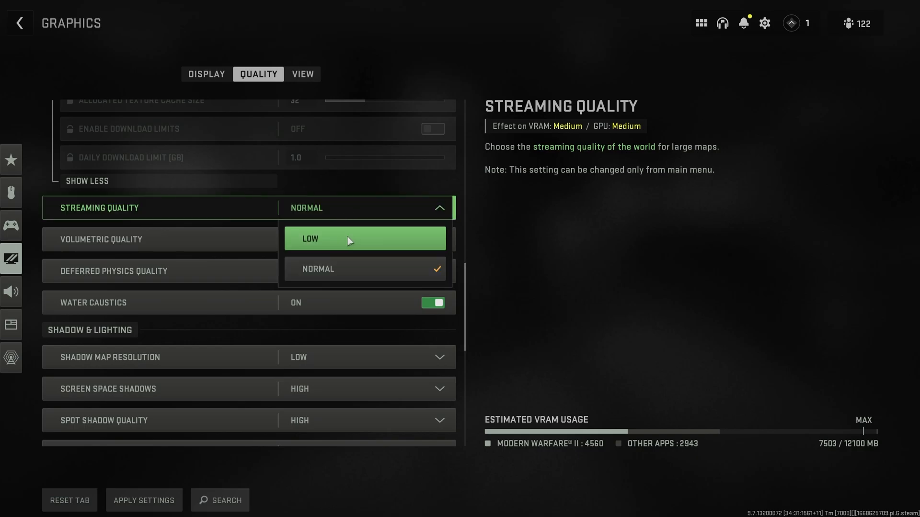
- Set Streaming Quality Low, Volumetric Quality Low and Deferred Physics Quality Off, then move on to shadow settings
left_click(364, 239)
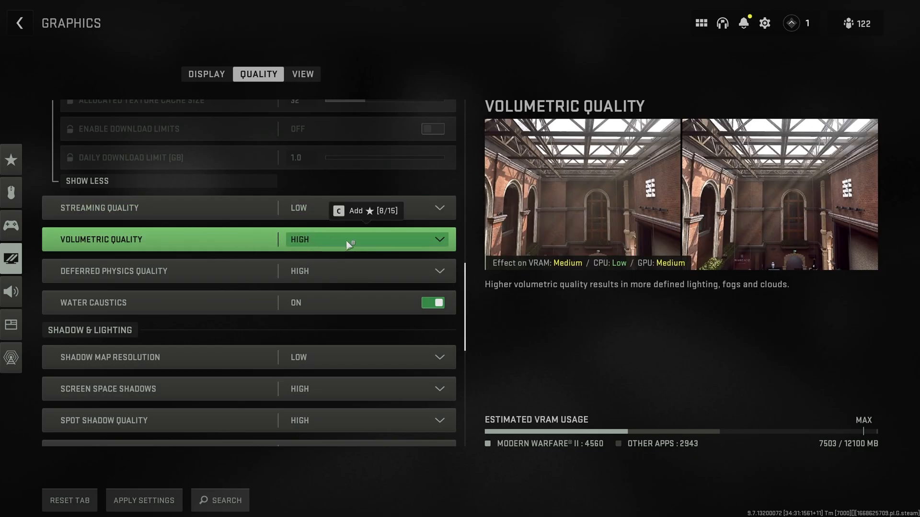
mouse_move(465, 245)
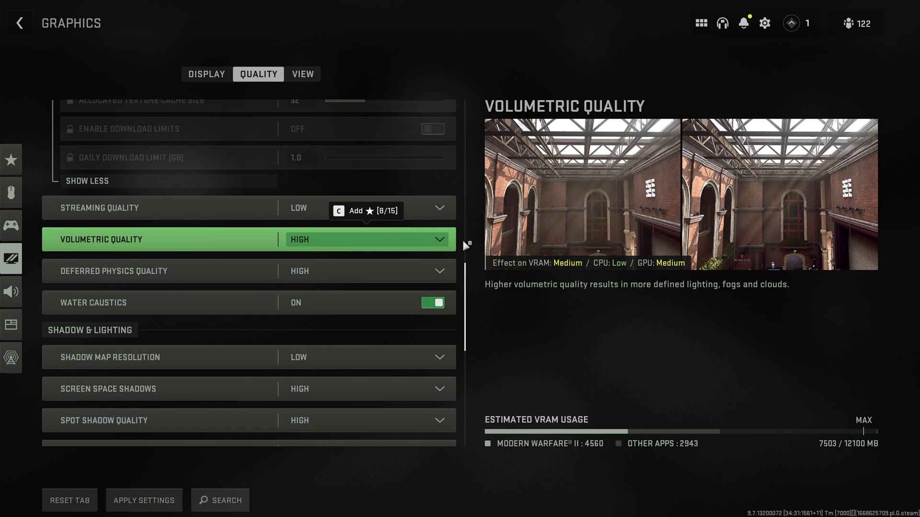
mouse_move(736, 210)
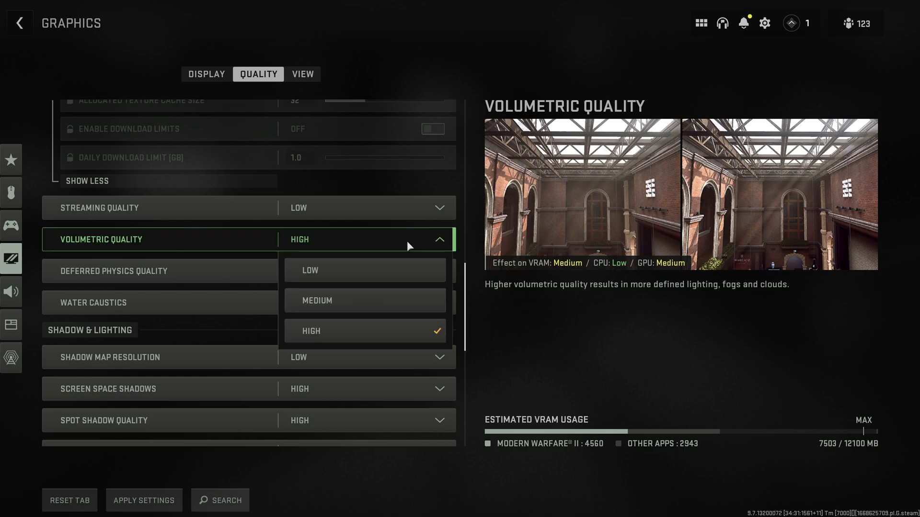
left_click(309, 270)
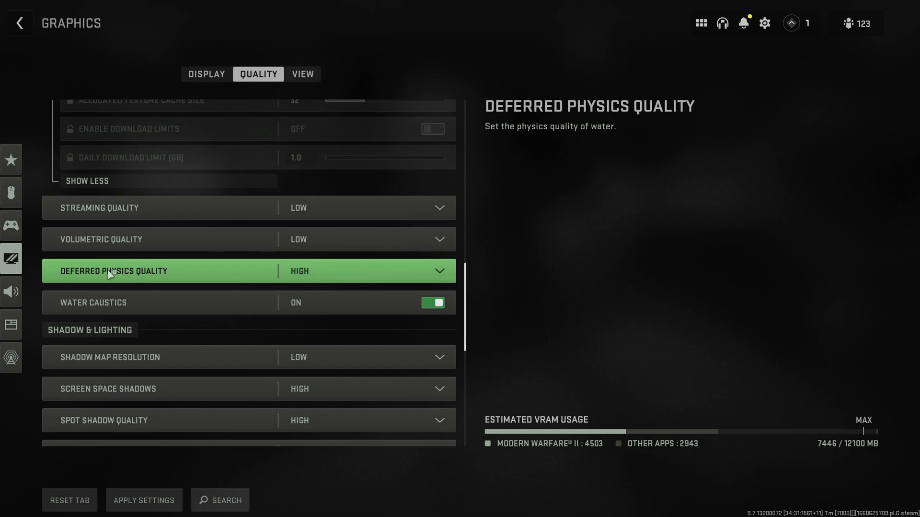
mouse_move(552, 129)
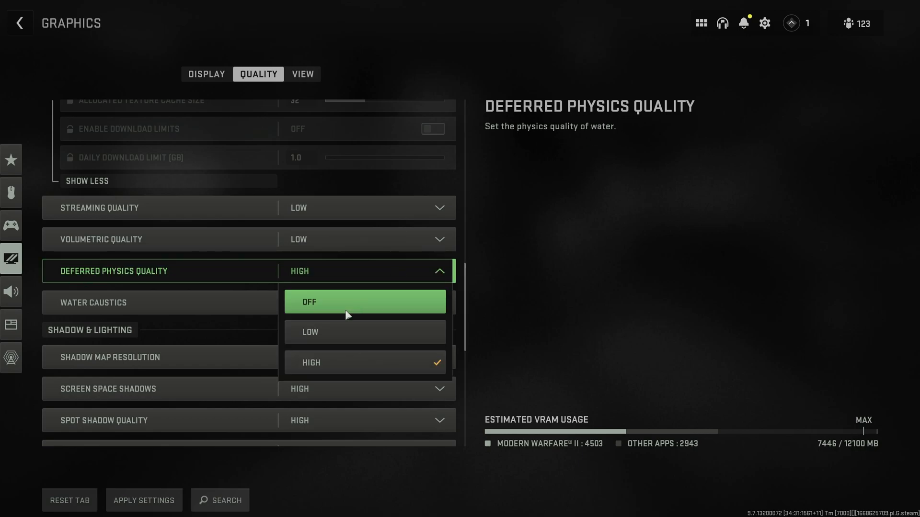
left_click(364, 302)
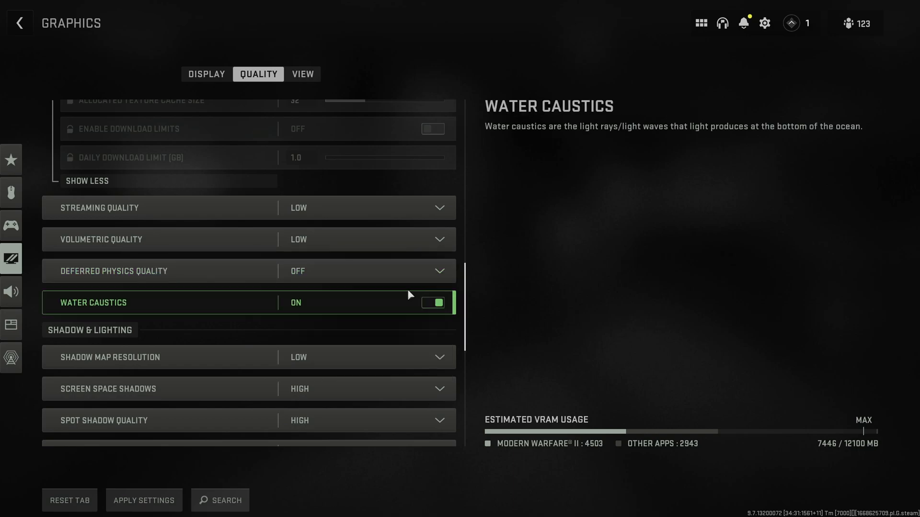
scroll("down", 3)
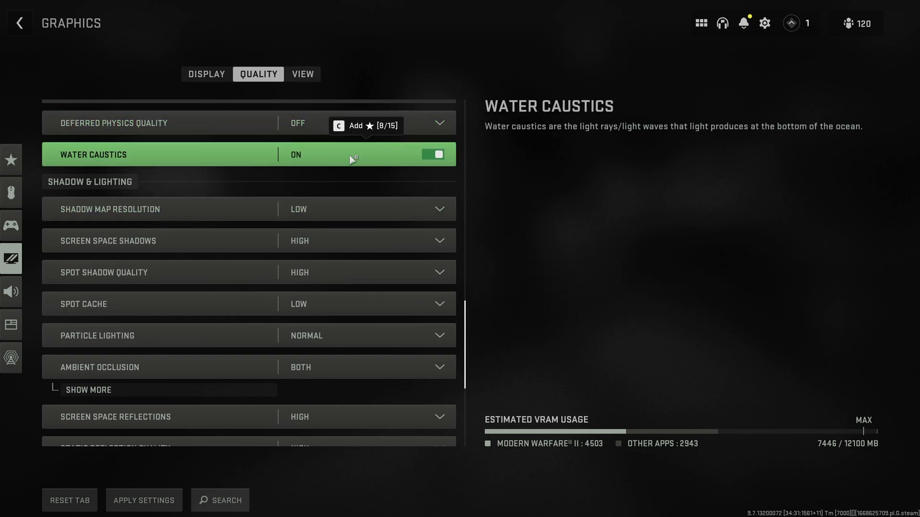
mouse_move(637, 117)
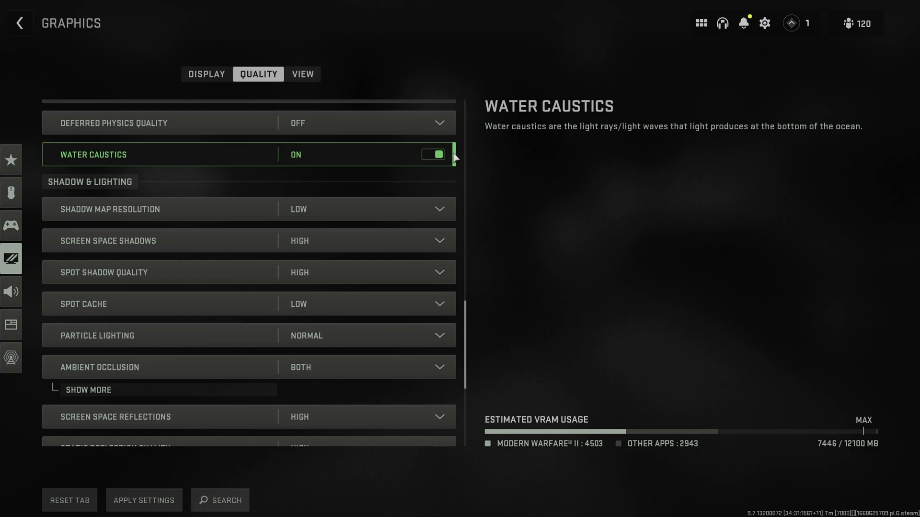
left_click(433, 154)
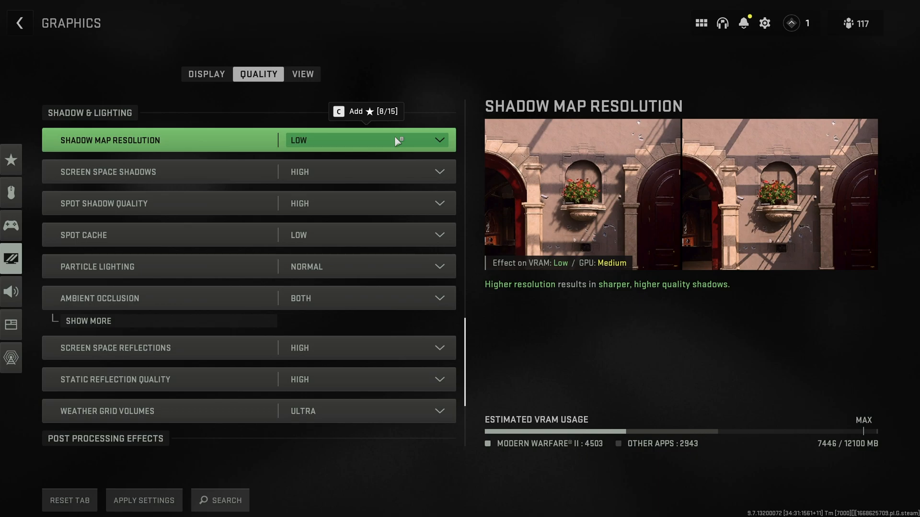
mouse_move(572, 177)
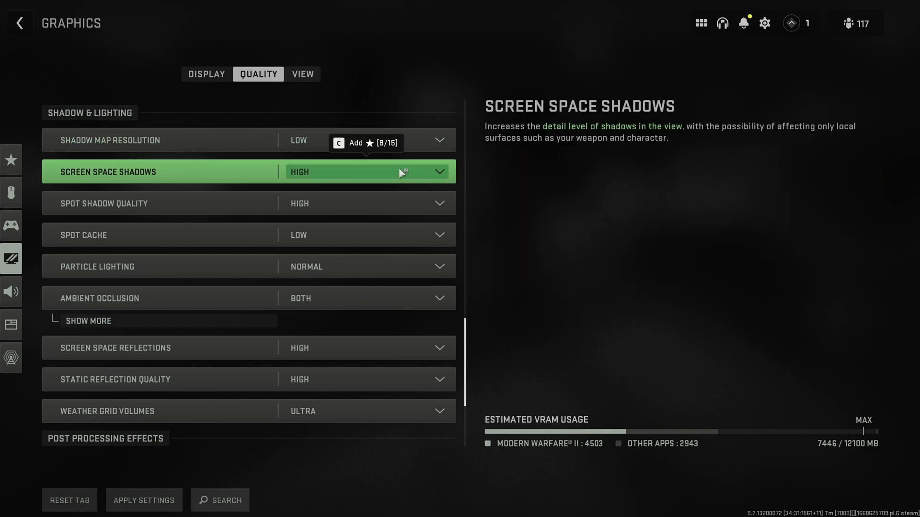
- Lower Screen Space Shadows and Particle Lighting to Low
left_click(436, 171)
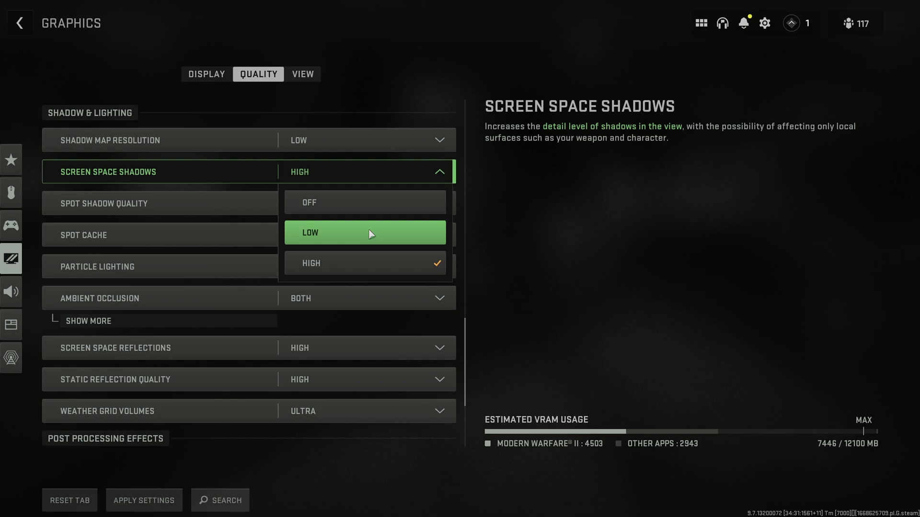
left_click(364, 232)
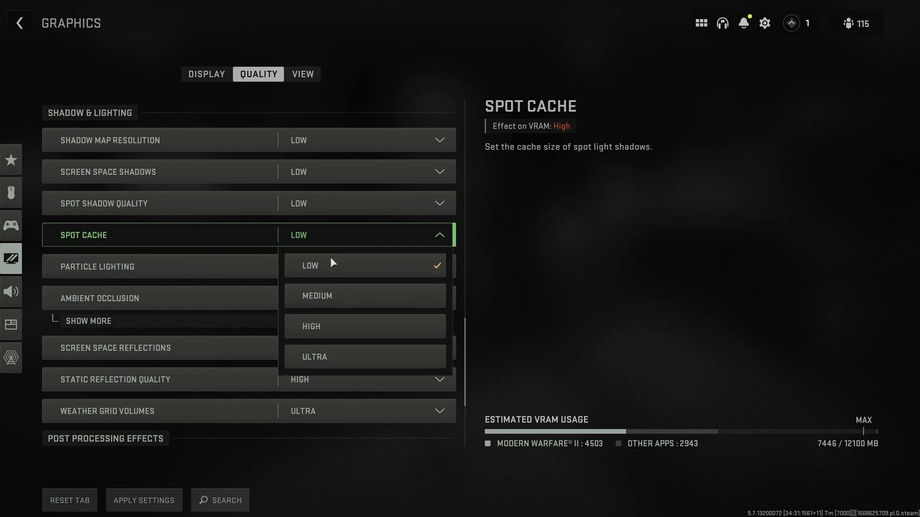
mouse_move(312, 374)
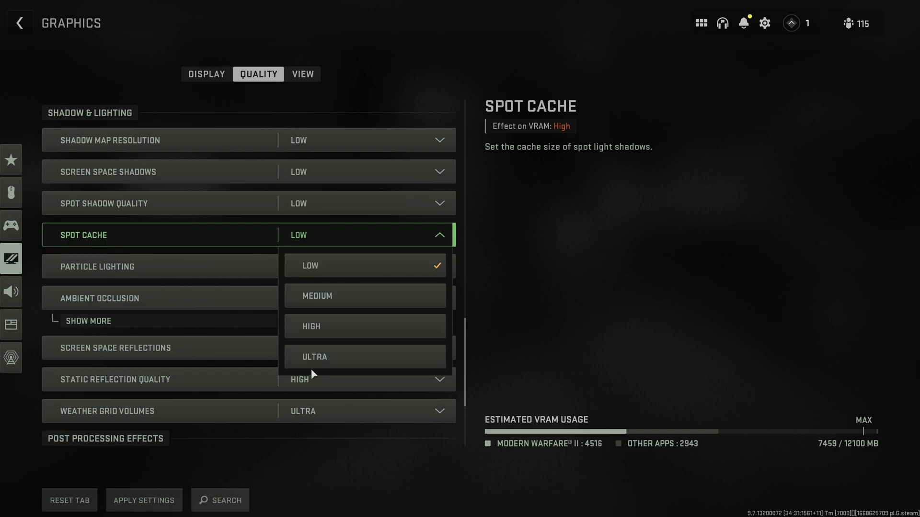
mouse_move(364, 356)
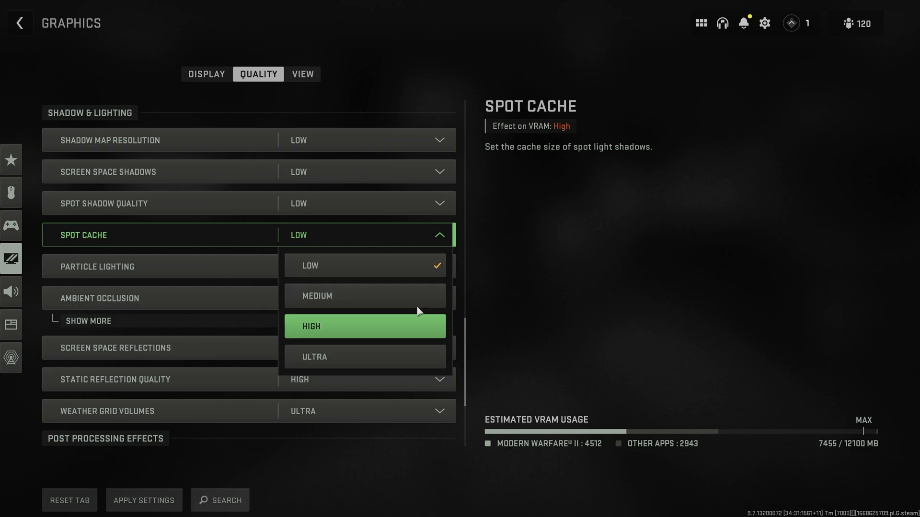
mouse_move(374, 241)
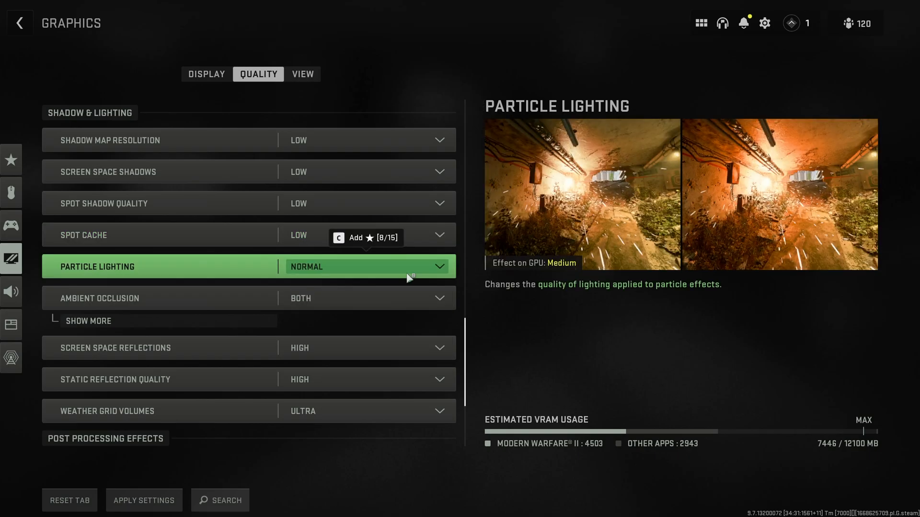
mouse_move(584, 227)
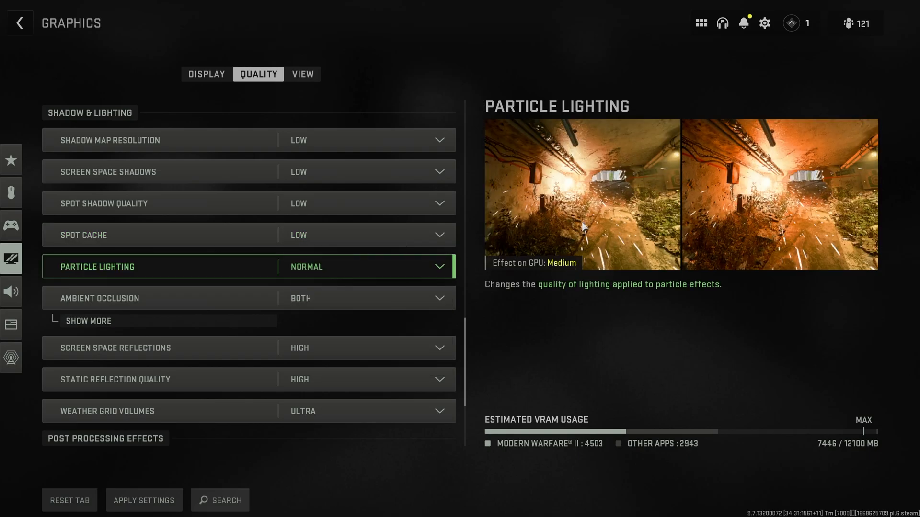
mouse_move(594, 217)
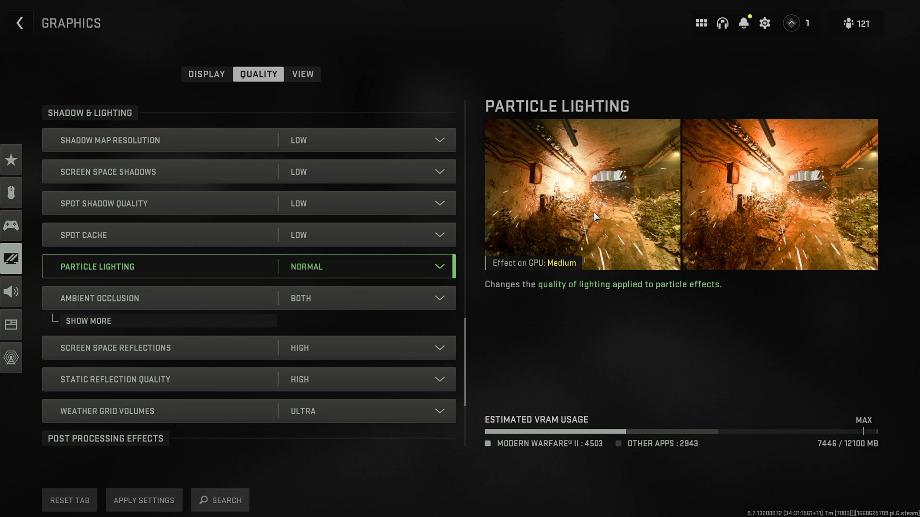
left_click(437, 266)
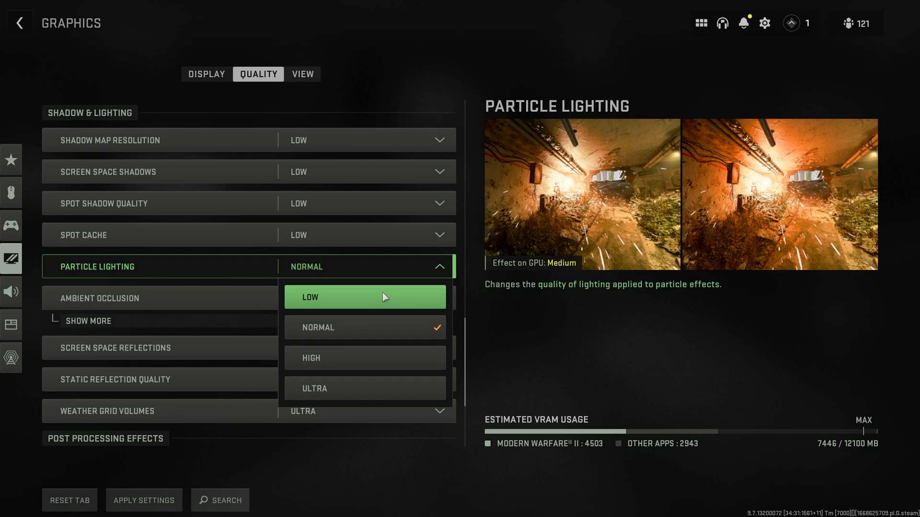
left_click(364, 297)
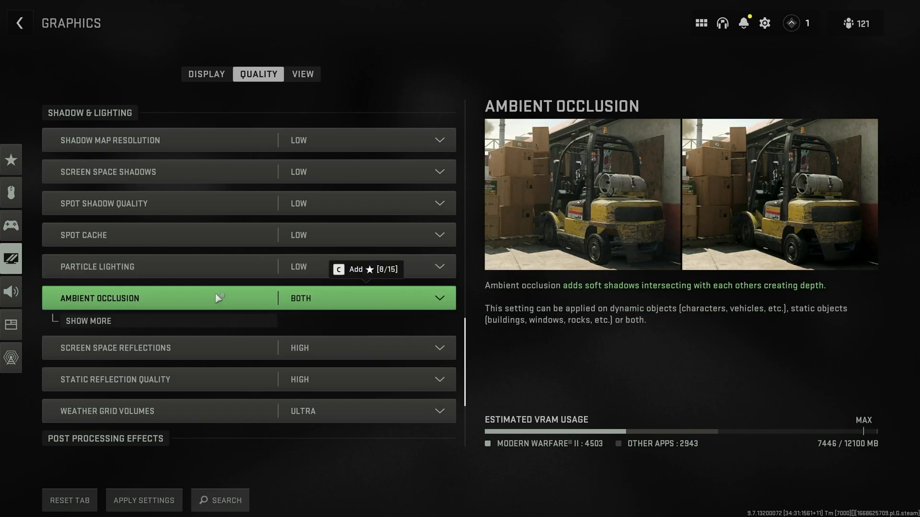
mouse_move(720, 203)
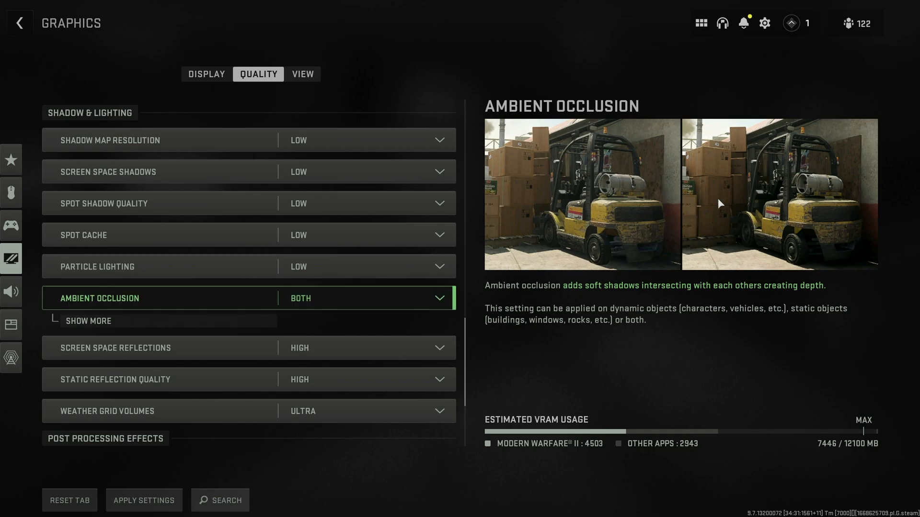
mouse_move(641, 229)
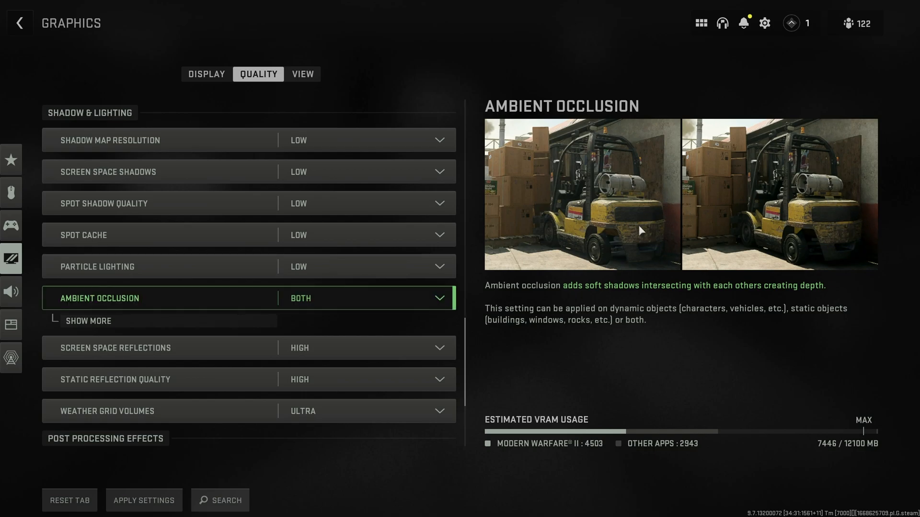
- Limit ambient occlusion to Static Objects (GTAO) and drop GTAO quality from Ultra to Low
left_click(364, 297)
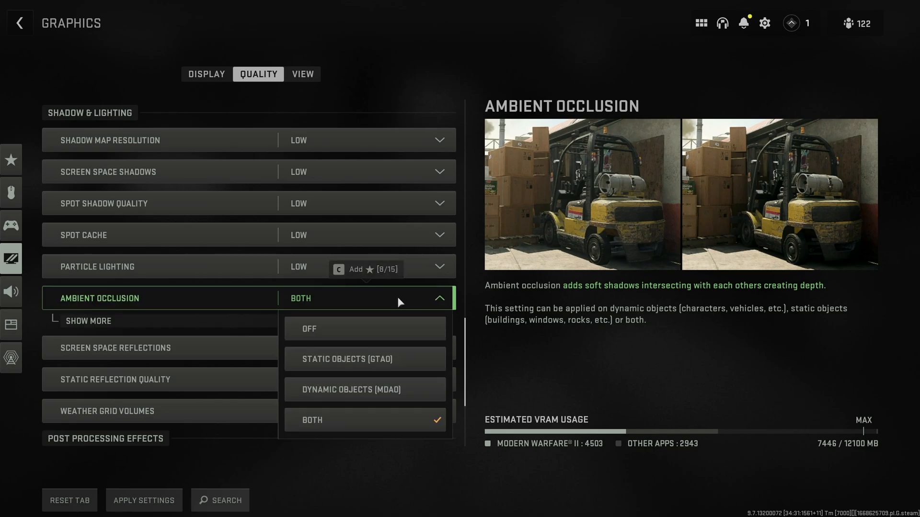
mouse_move(357, 367)
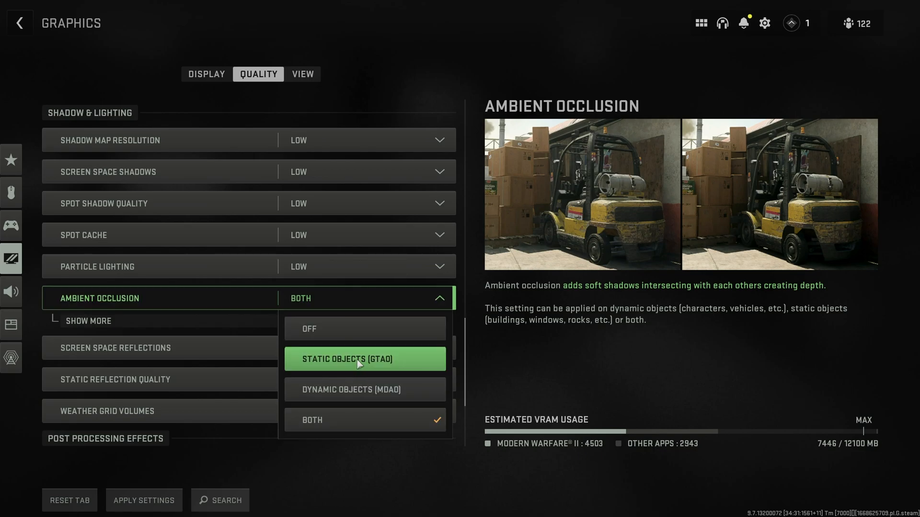
left_click(347, 358)
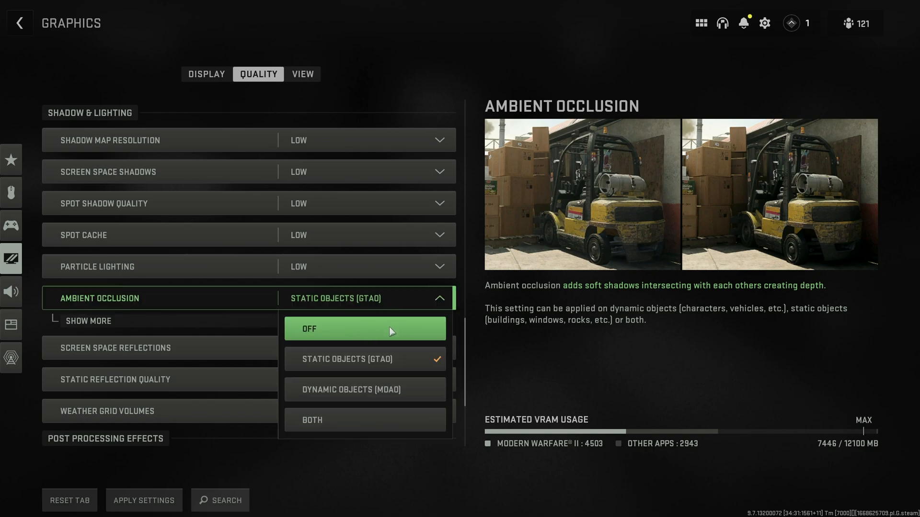
mouse_move(874, 255)
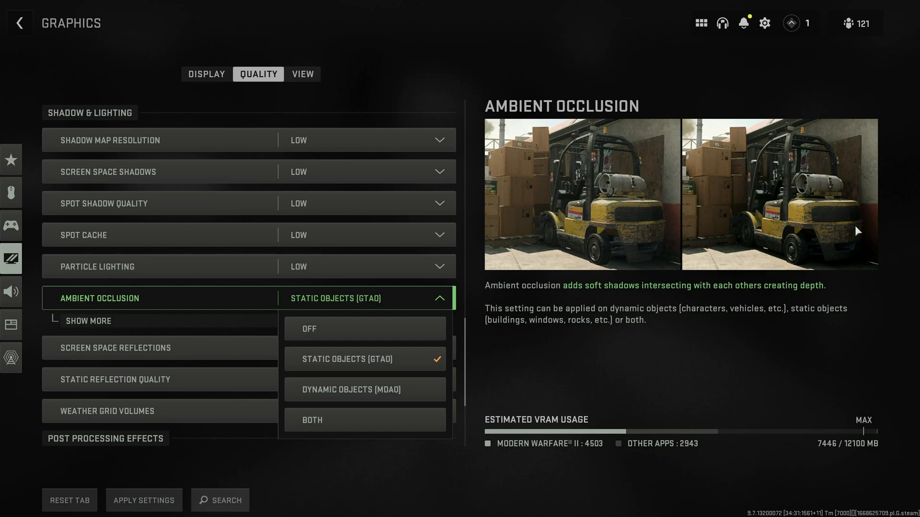
mouse_move(642, 267)
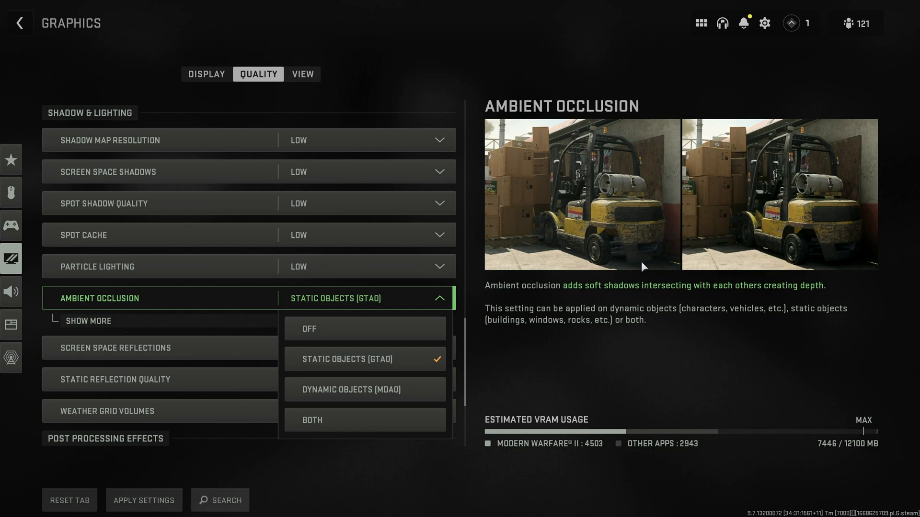
mouse_move(505, 313)
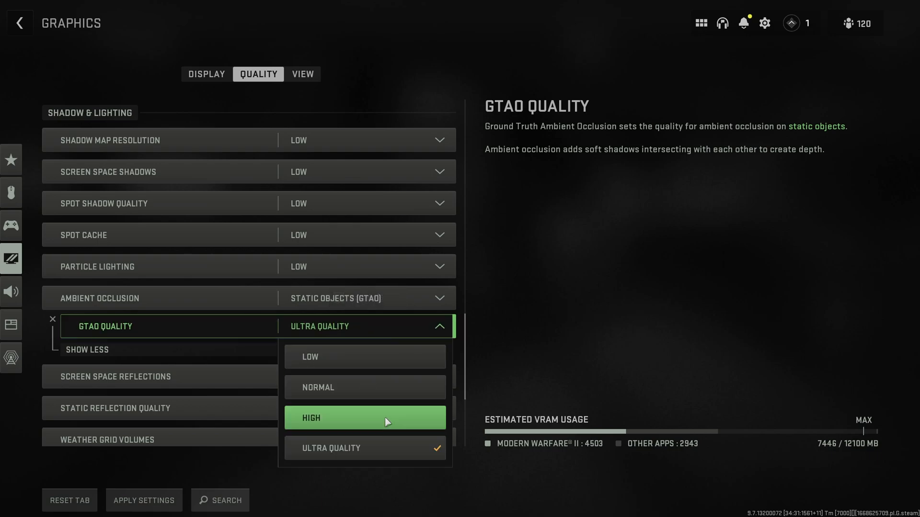
mouse_move(365, 356)
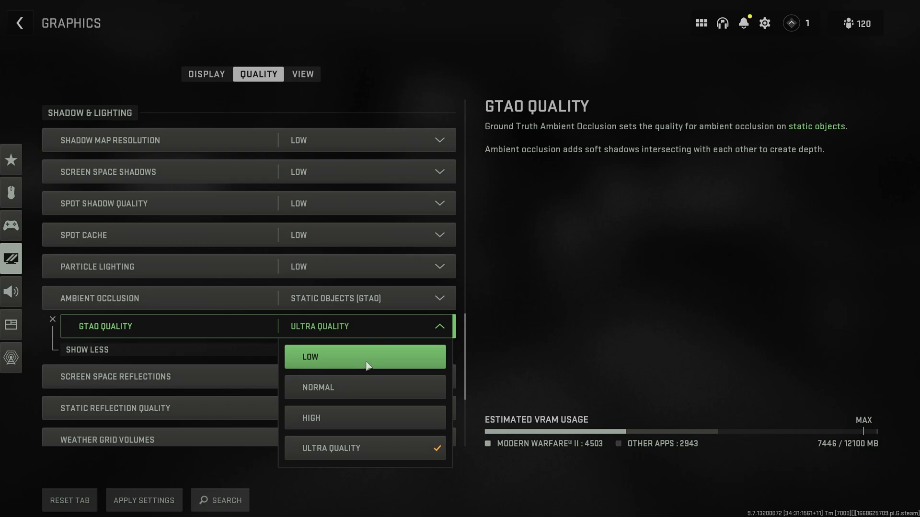
mouse_move(364, 358)
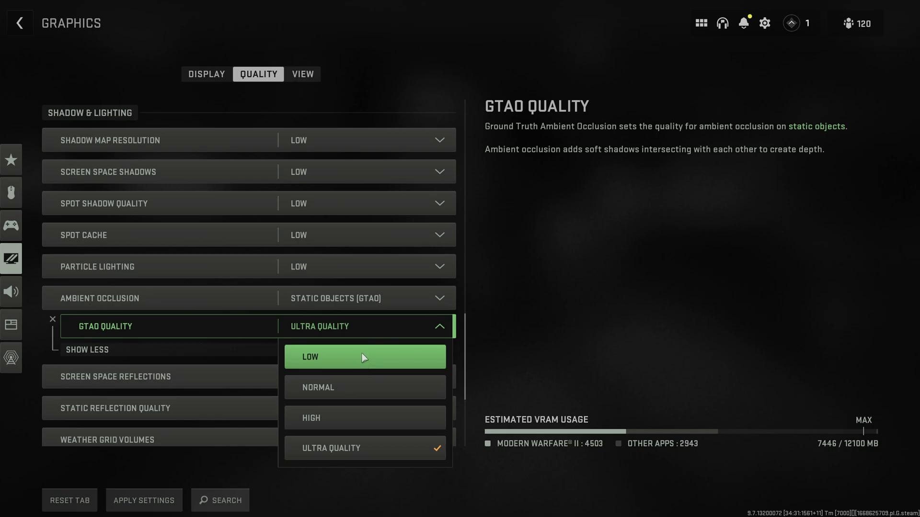
left_click(364, 357)
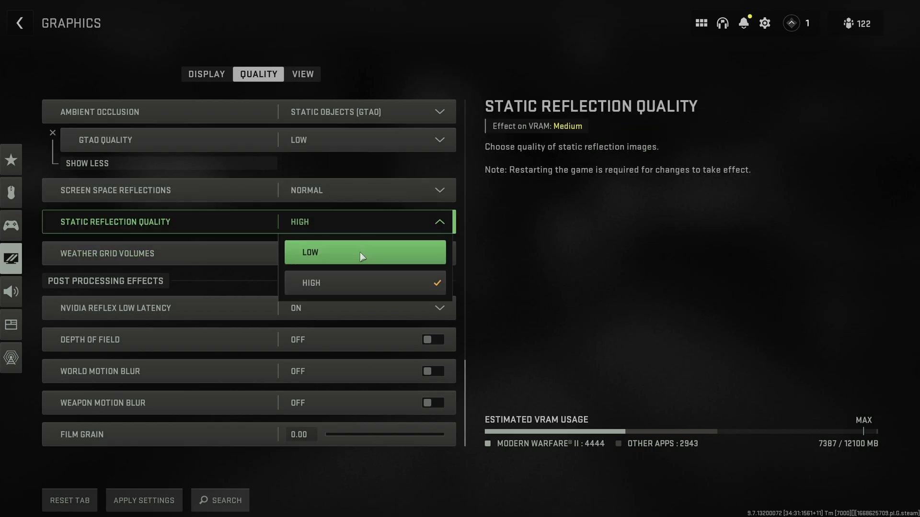
- Set Static Reflection Quality and Weather Grid Volumes both to Low
left_click(364, 252)
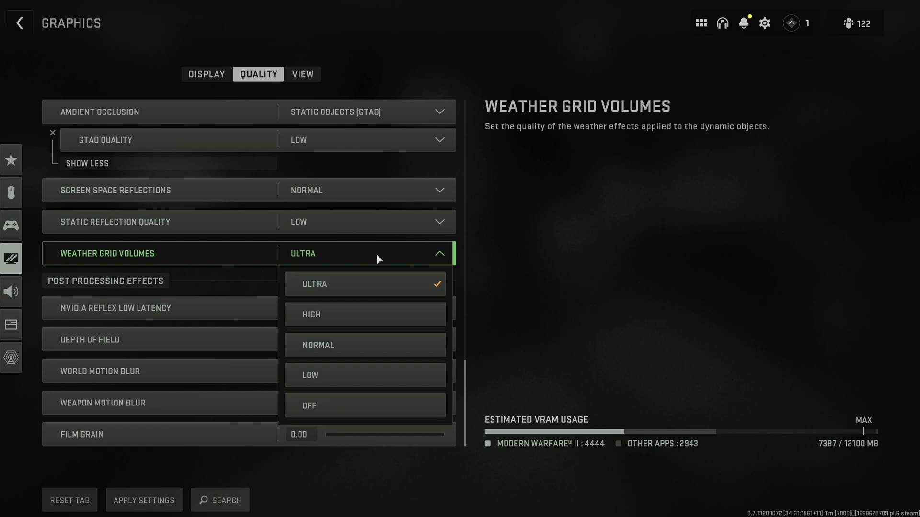
mouse_move(577, 134)
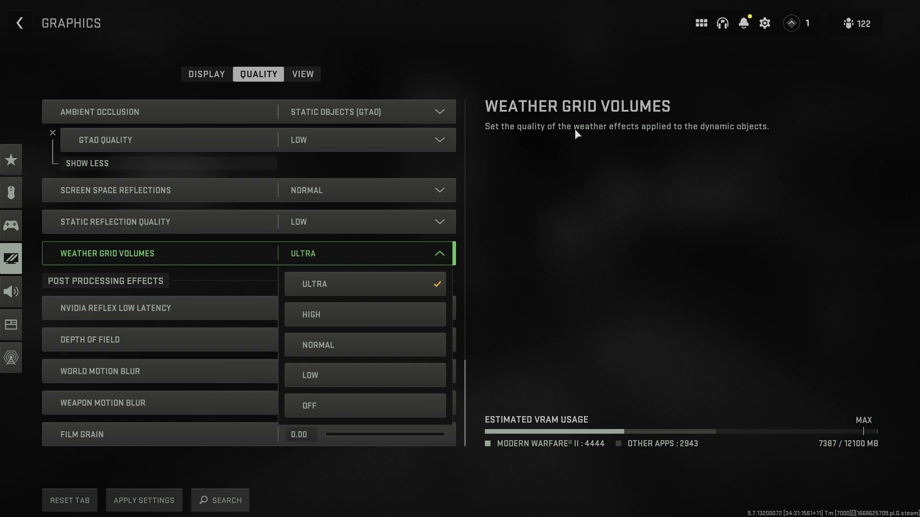
mouse_move(747, 137)
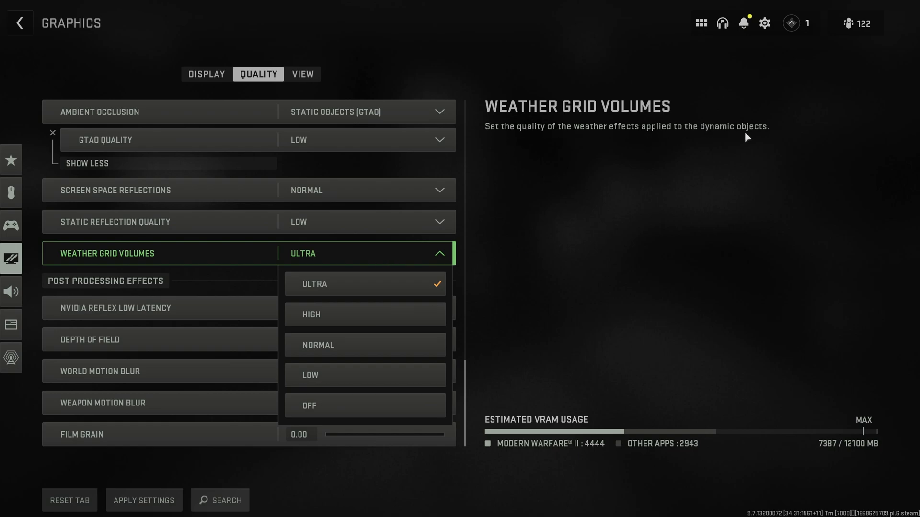
left_click(309, 375)
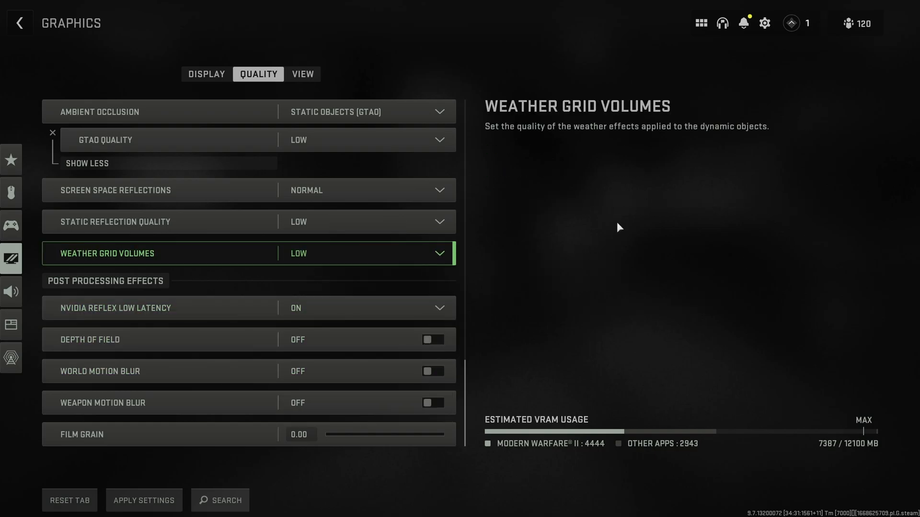
mouse_move(63, 282)
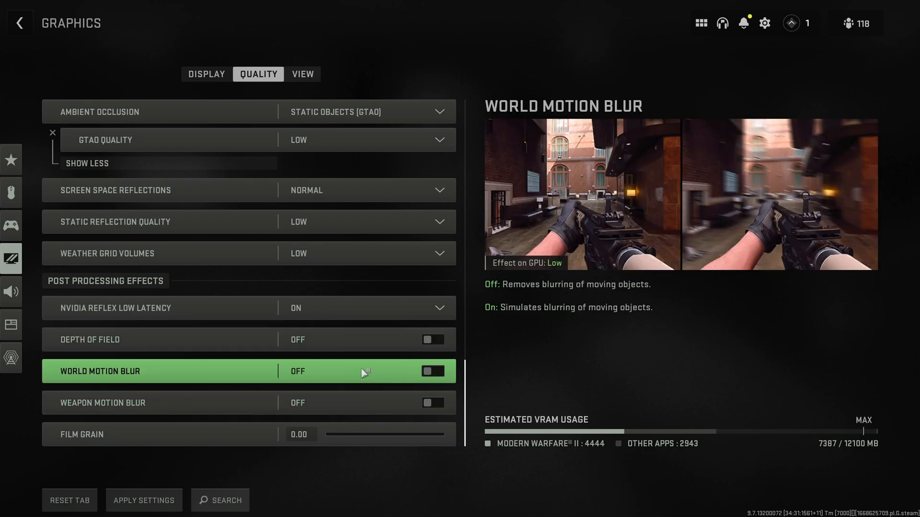
mouse_move(331, 374)
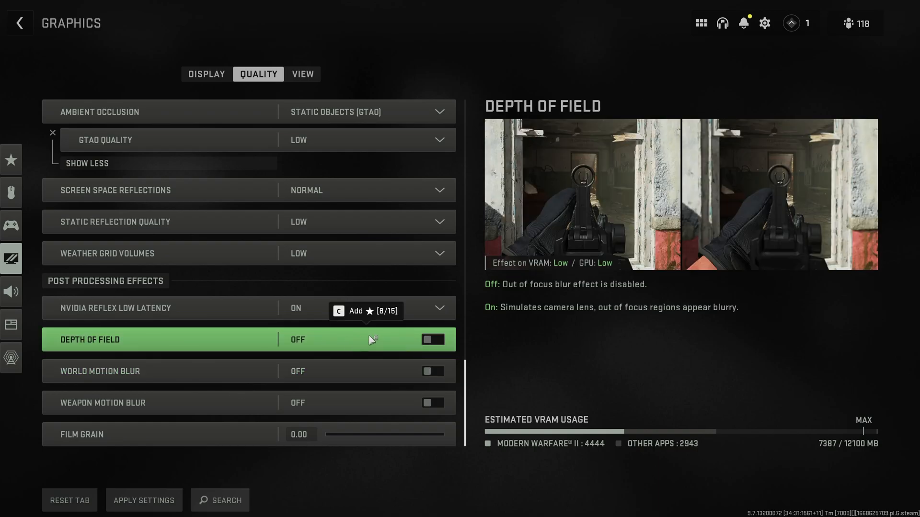
mouse_move(375, 342)
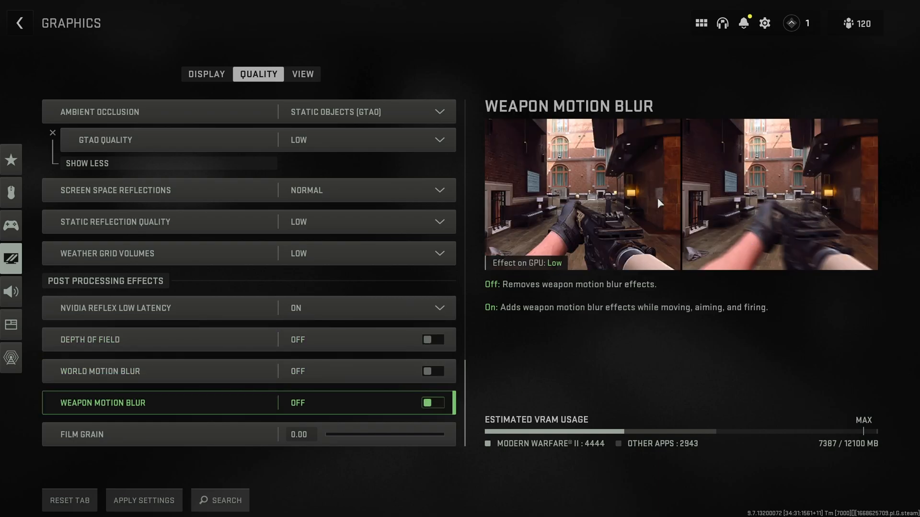
mouse_move(667, 267)
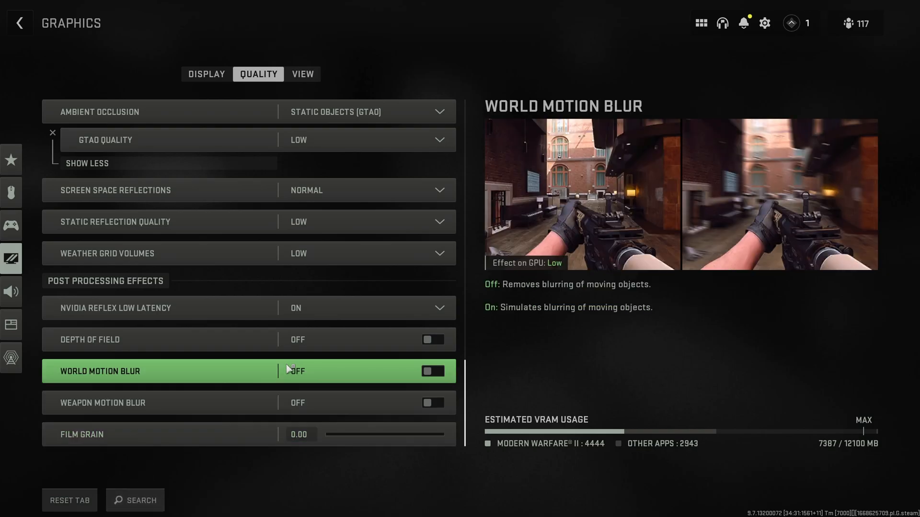
- Raise Field of View from 80 to 100, keeping ADS FOV Independent and Weapon FOV Default
left_click(301, 74)
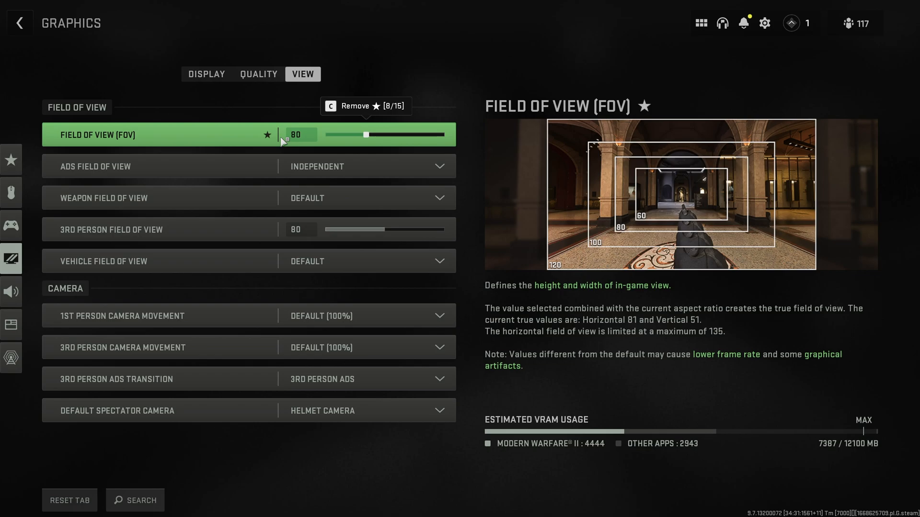
left_click_drag(365, 134, 403, 134)
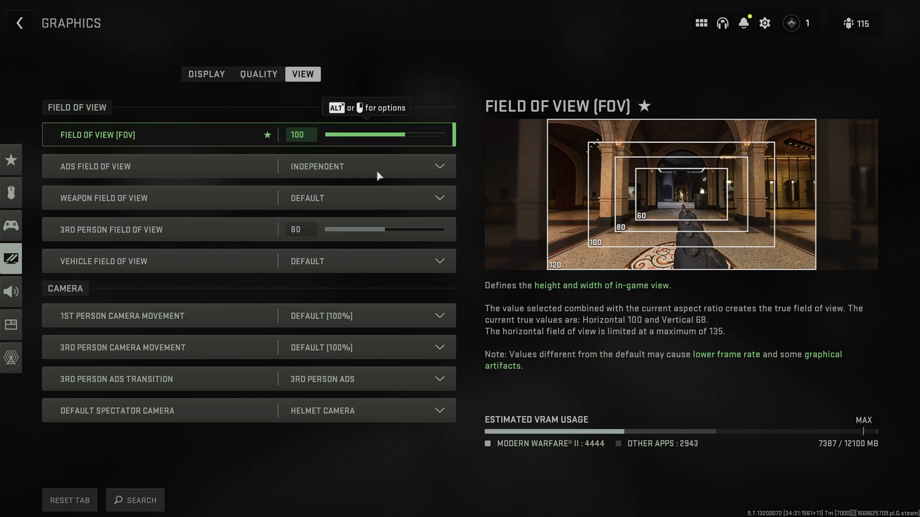
left_click(235, 166)
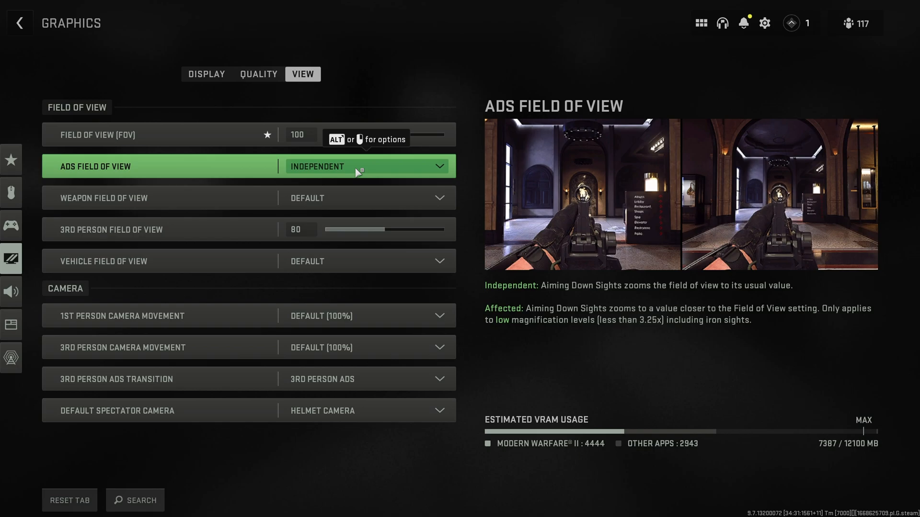
left_click(365, 166)
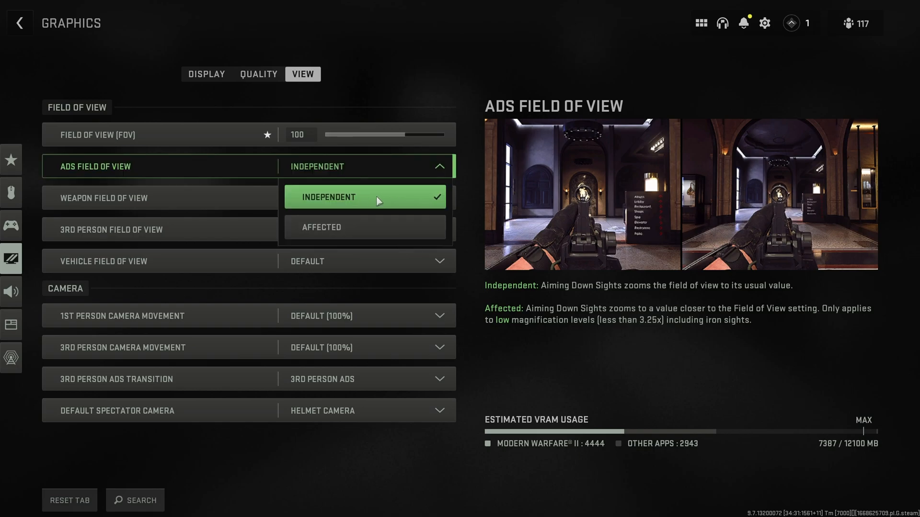
mouse_move(403, 170)
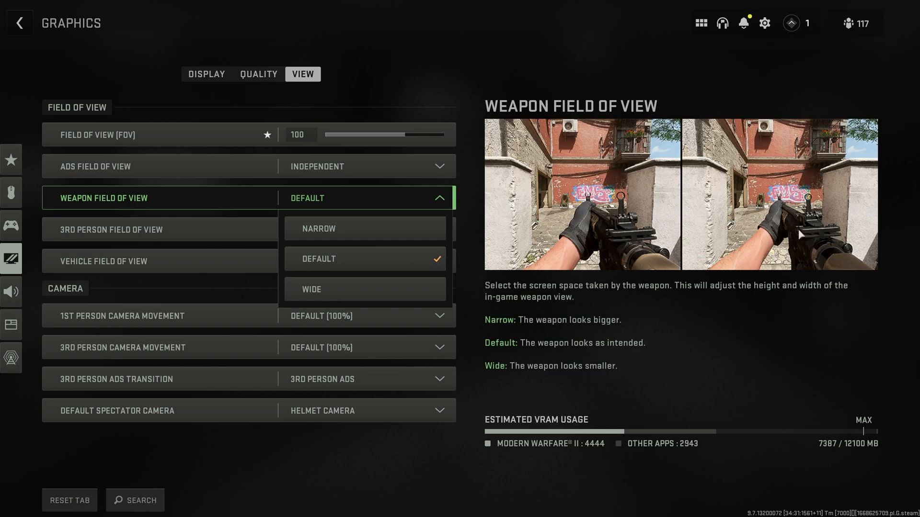
left_click(158, 229)
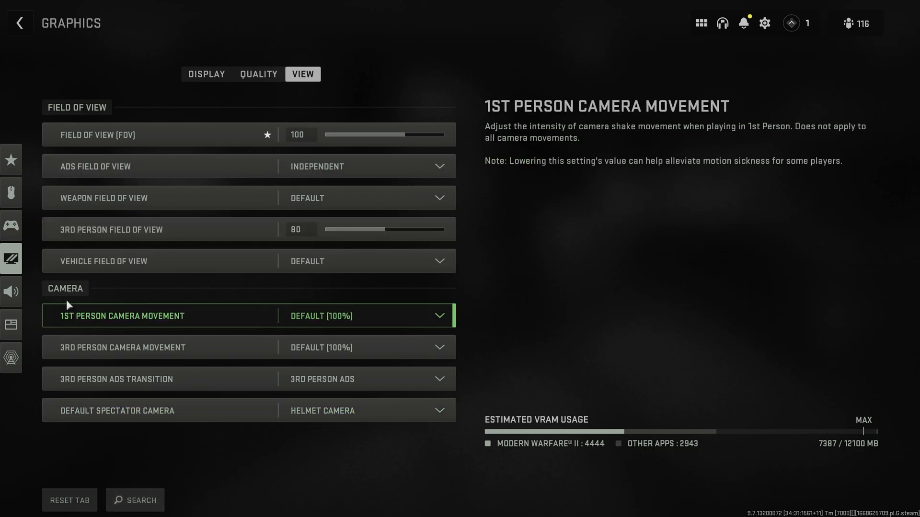
- In Audio settings keep the Headphones mix and lower music volume to about 50
left_click(11, 291)
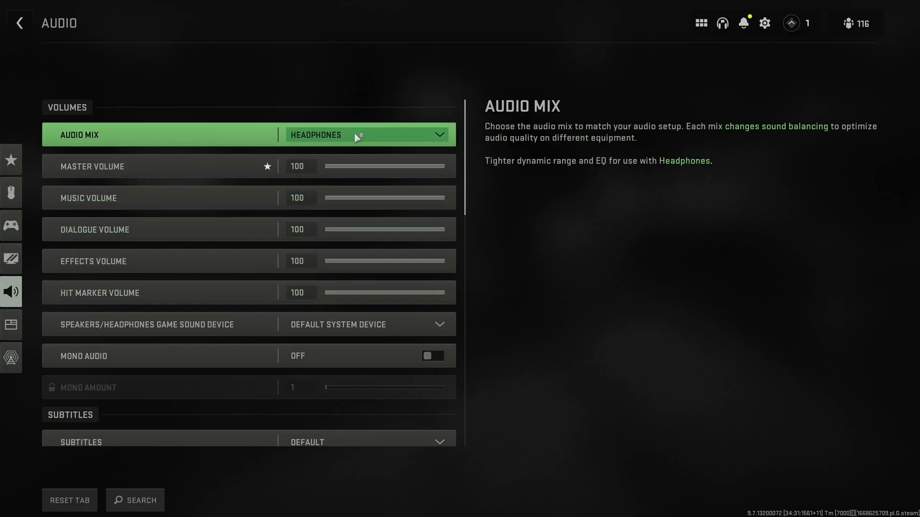
mouse_move(392, 135)
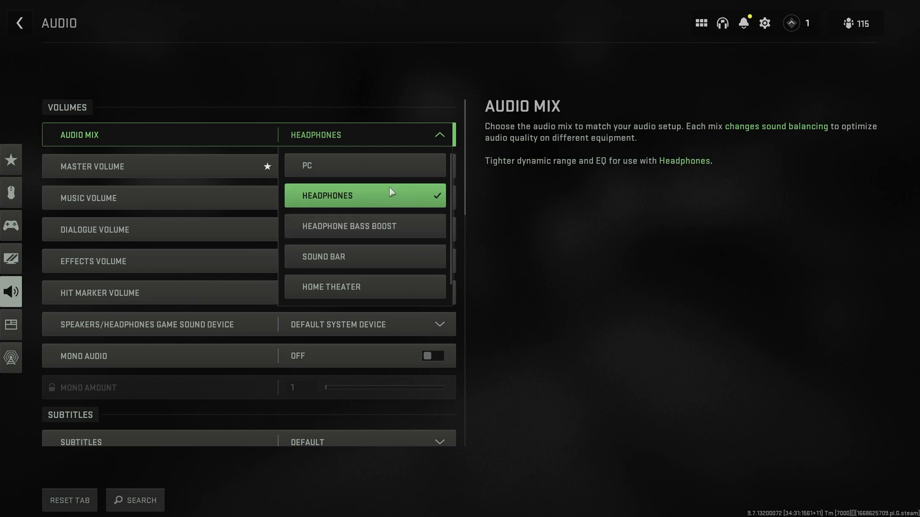
mouse_move(365, 287)
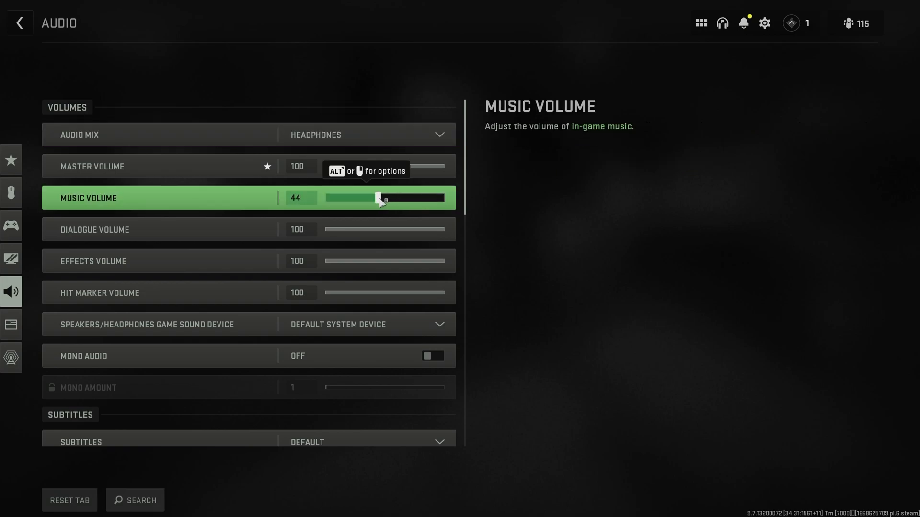
left_click_drag(378, 197, 390, 198)
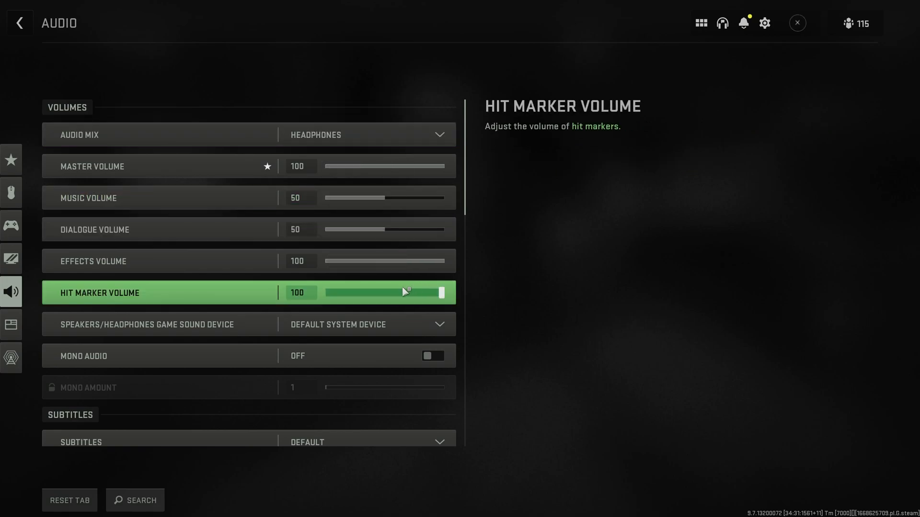
mouse_move(395, 296)
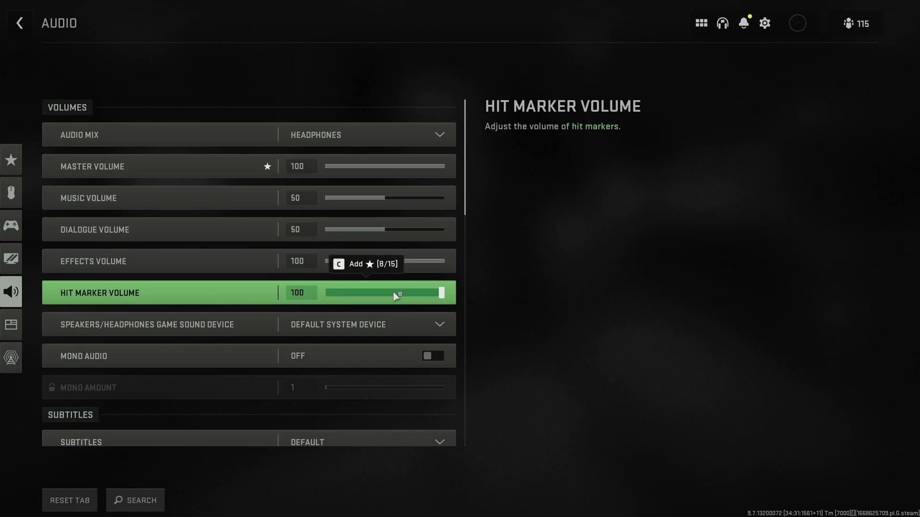
- Review the Voice Chat options and back out to the Call of Duty HQ main menu
scroll("down", 3)
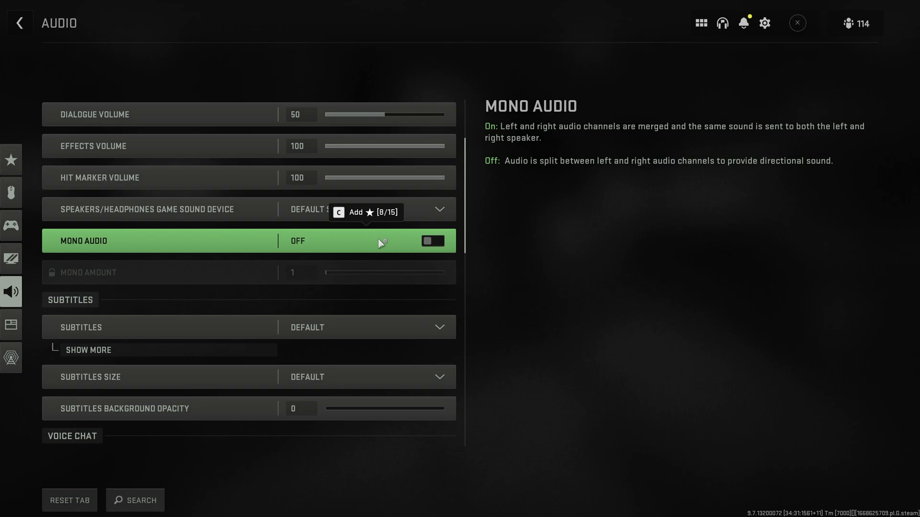
scroll("down", 3)
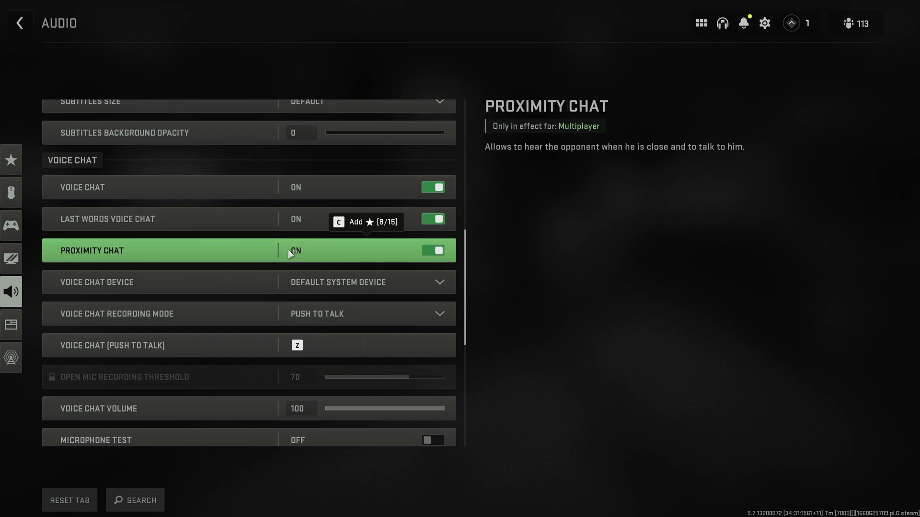
mouse_move(373, 251)
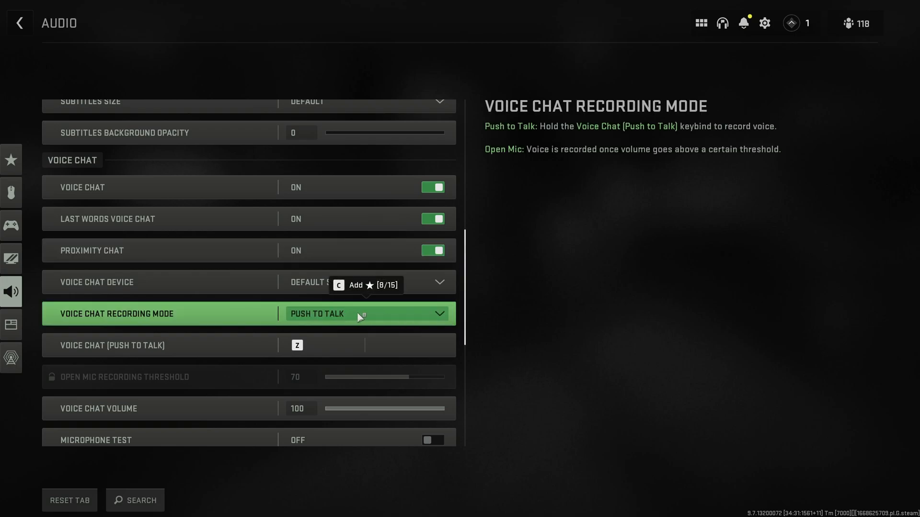
left_click(364, 313)
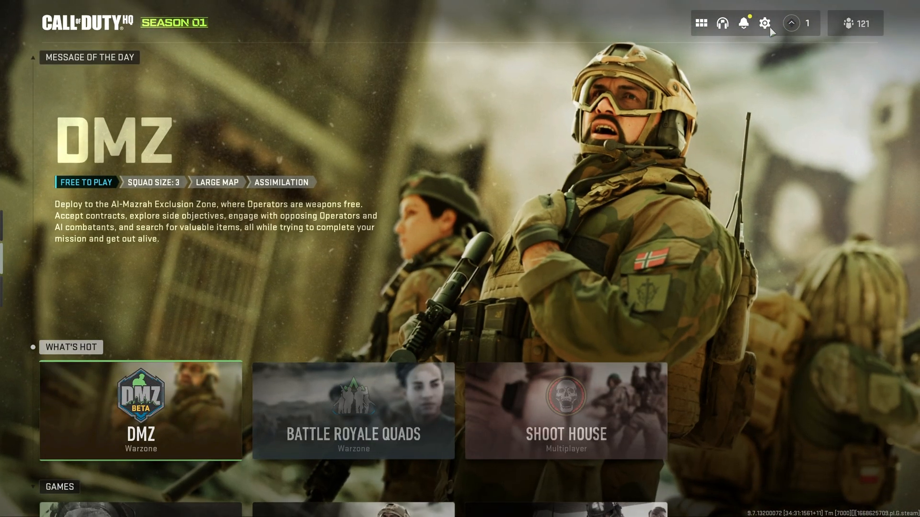
- Return to Graphics > Quality and list the Upscaling / Sharpening methods, NVIDIA DLSS still checked
left_click(765, 23)
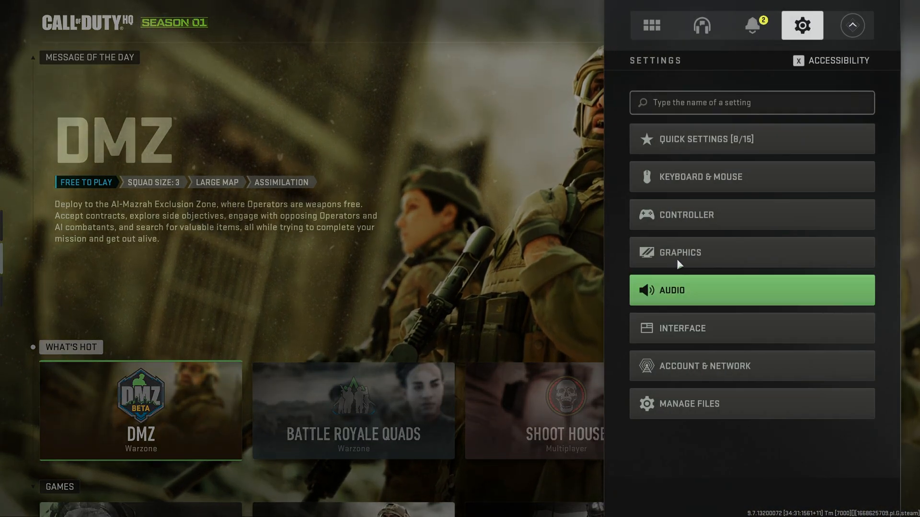
left_click(679, 252)
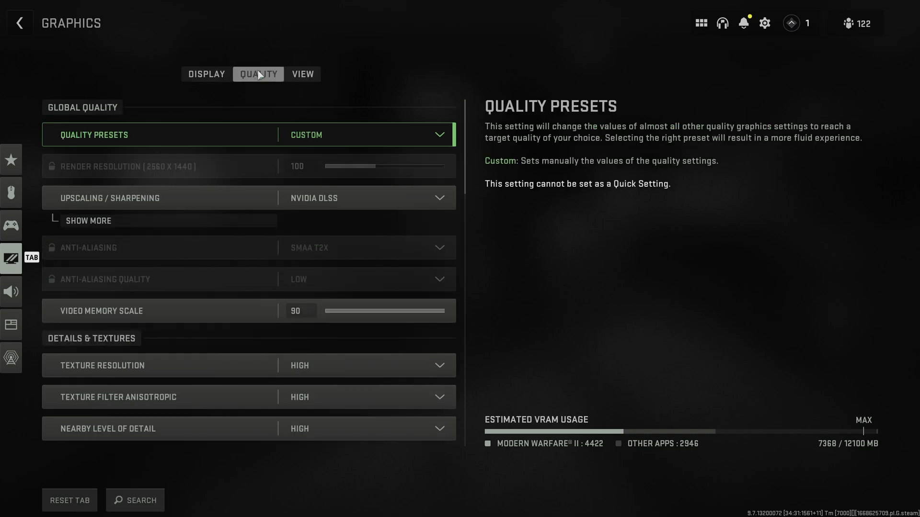
left_click(88, 220)
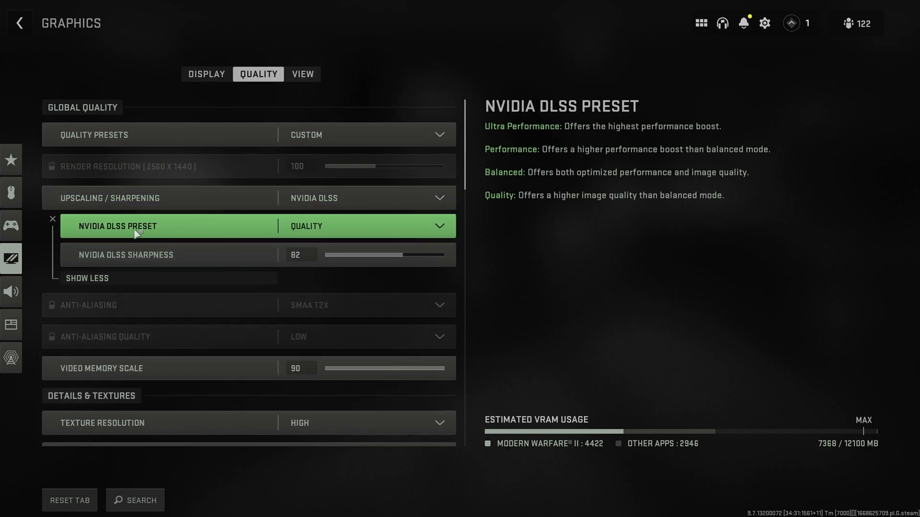
left_click(364, 197)
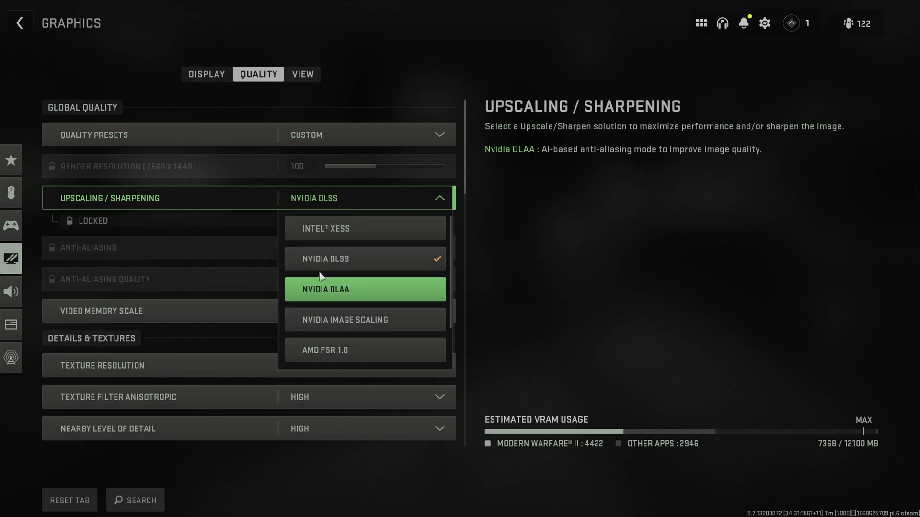